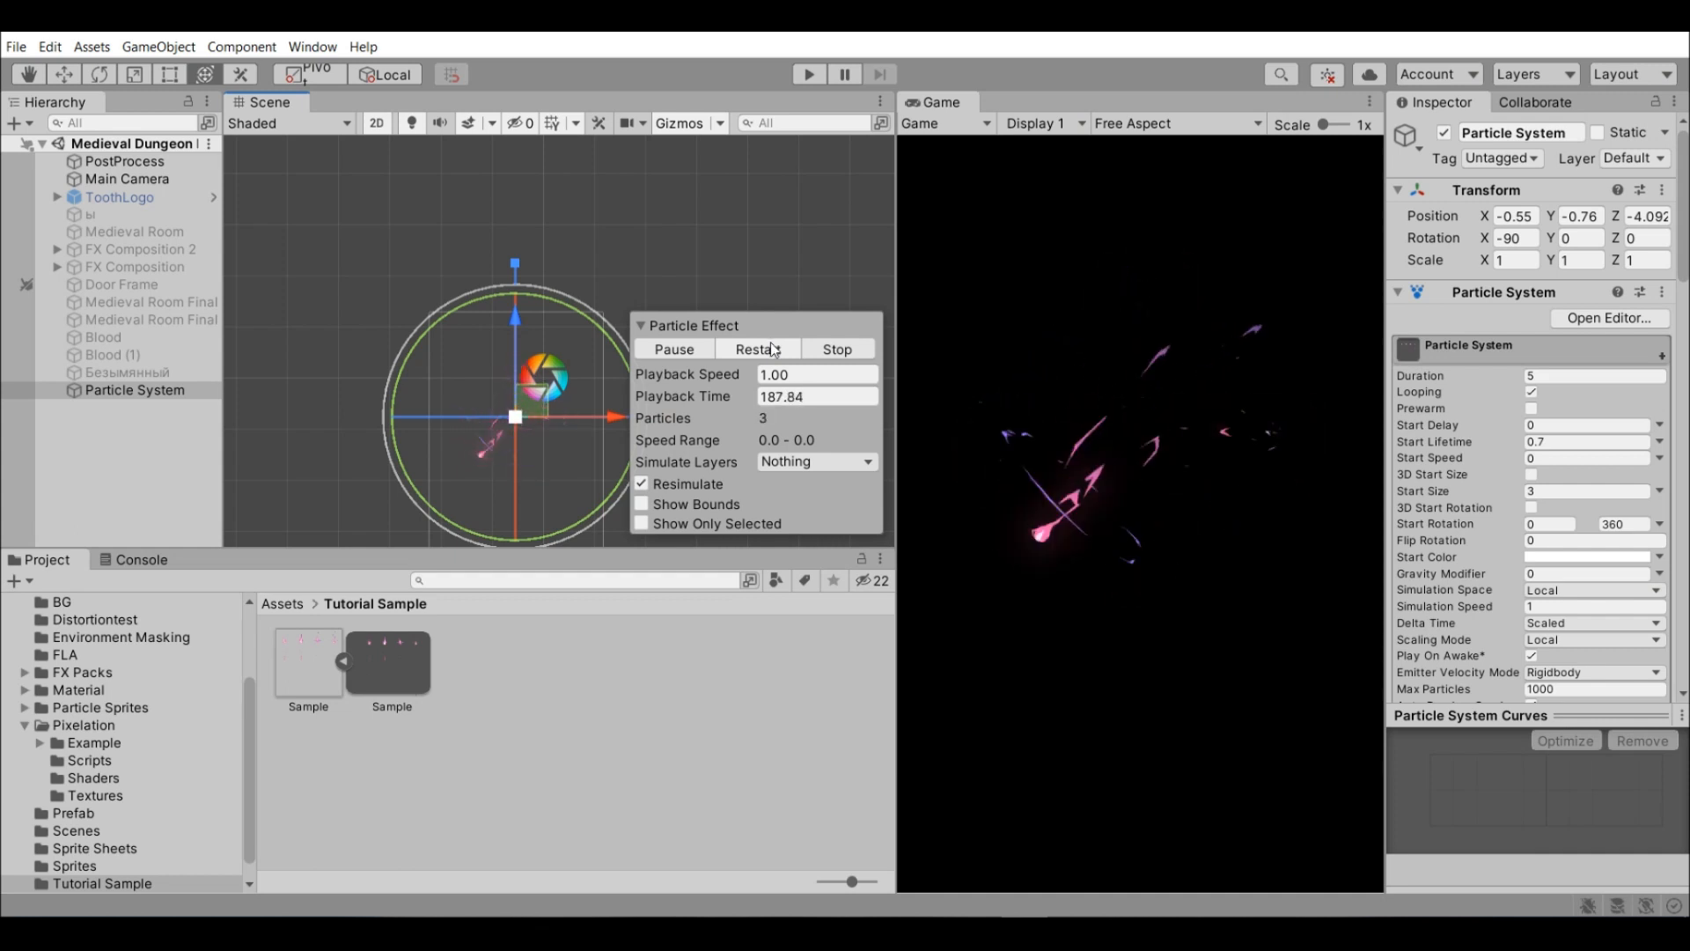
Replay the effect, continue with free TexturePacker, then bring up Animate's Publish Settings (Ctrl+Shift+F12).
left_click(757, 348)
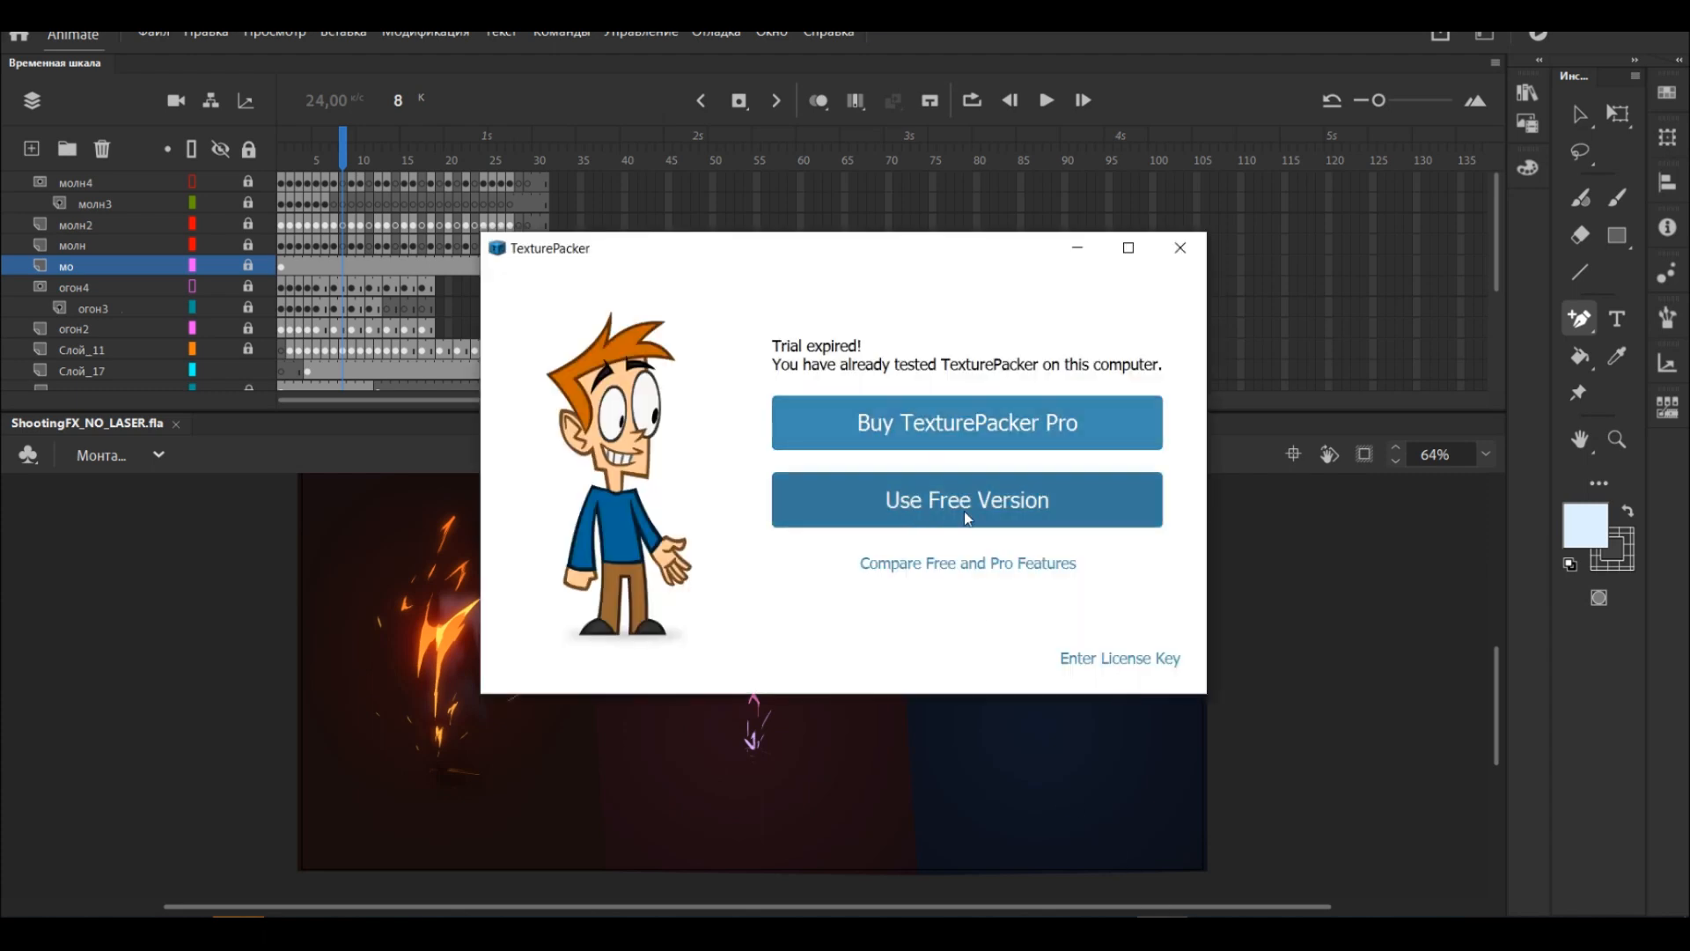
left_click(968, 500)
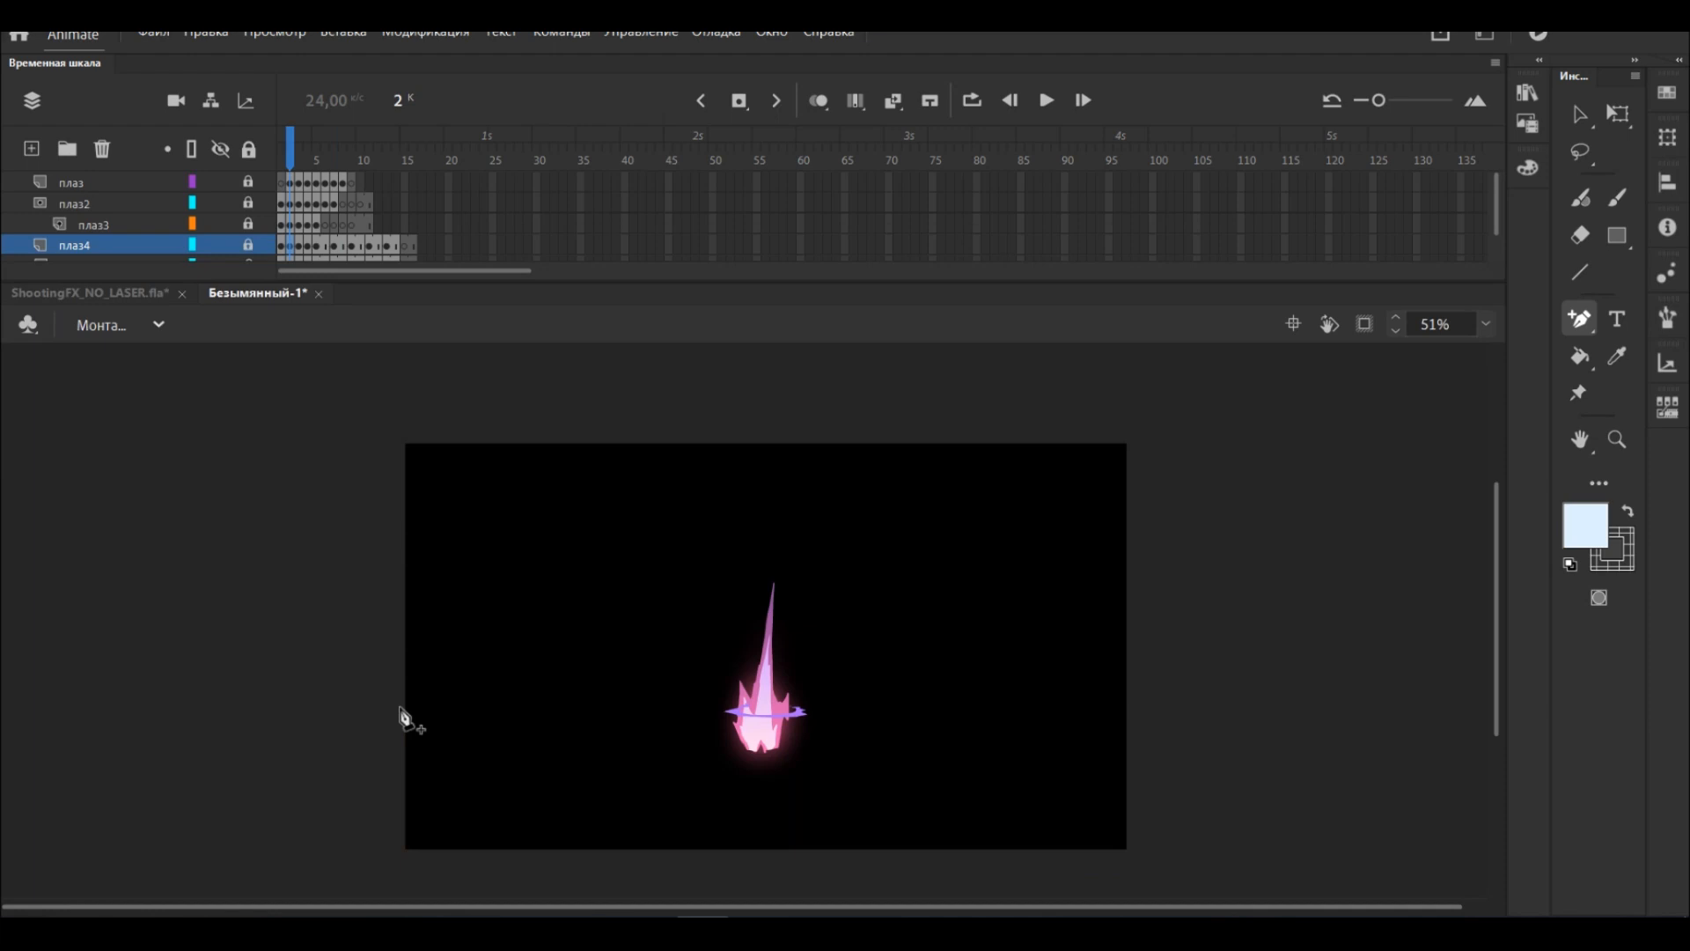
mouse_move(873, 658)
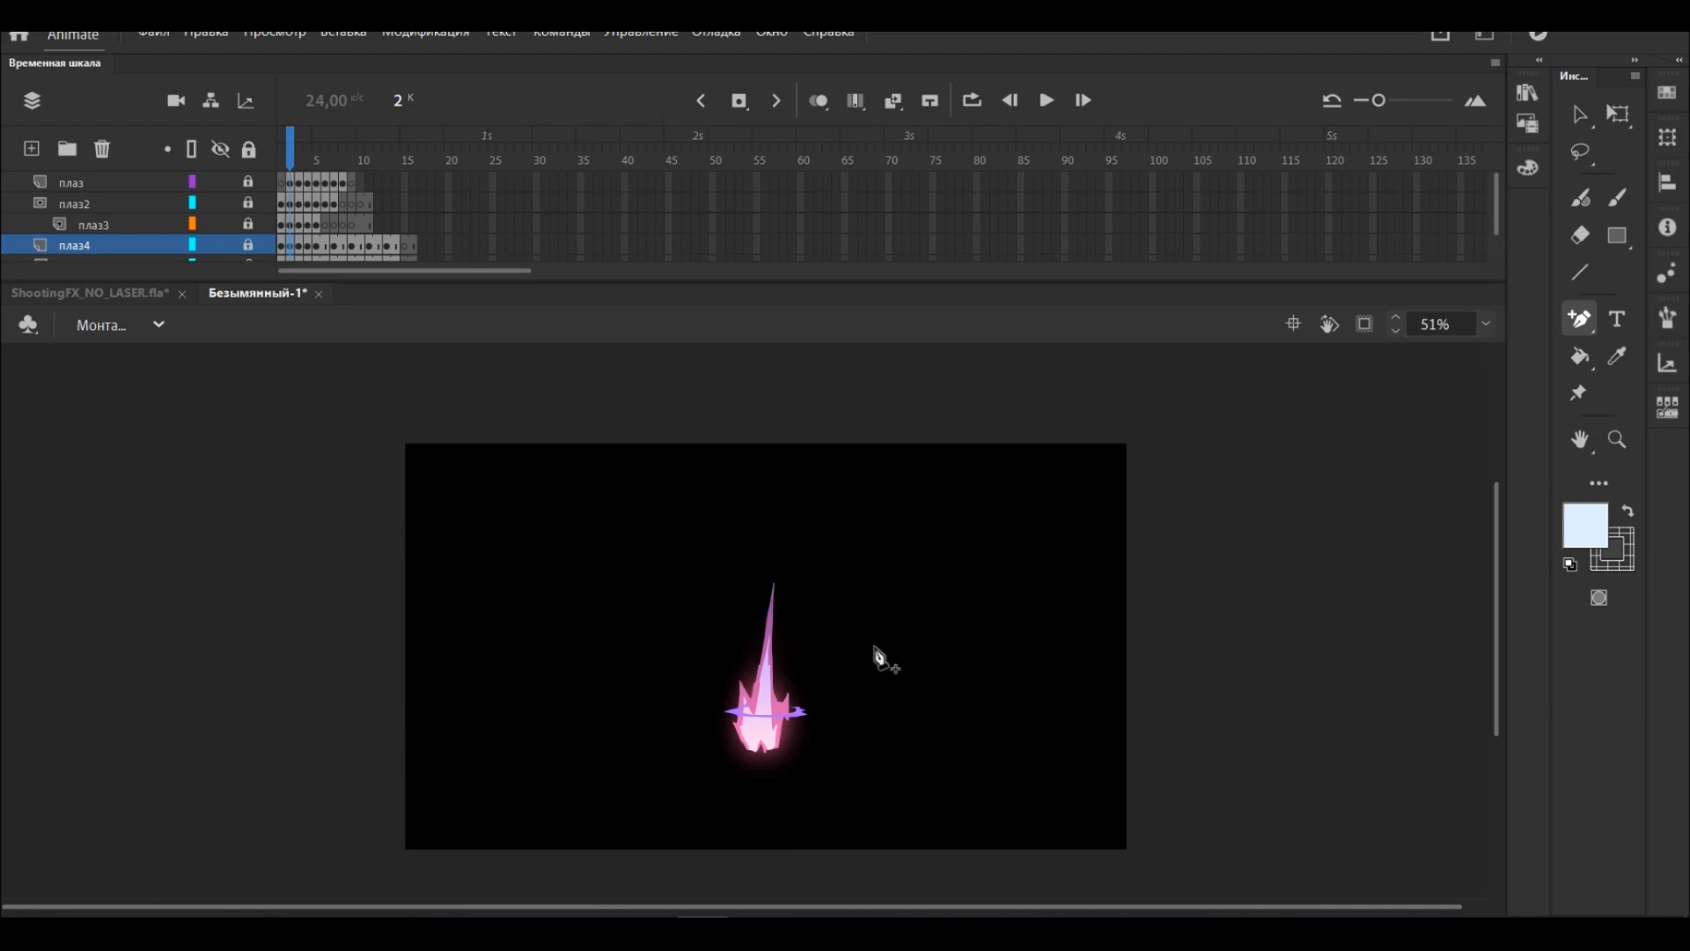
mouse_move(834, 586)
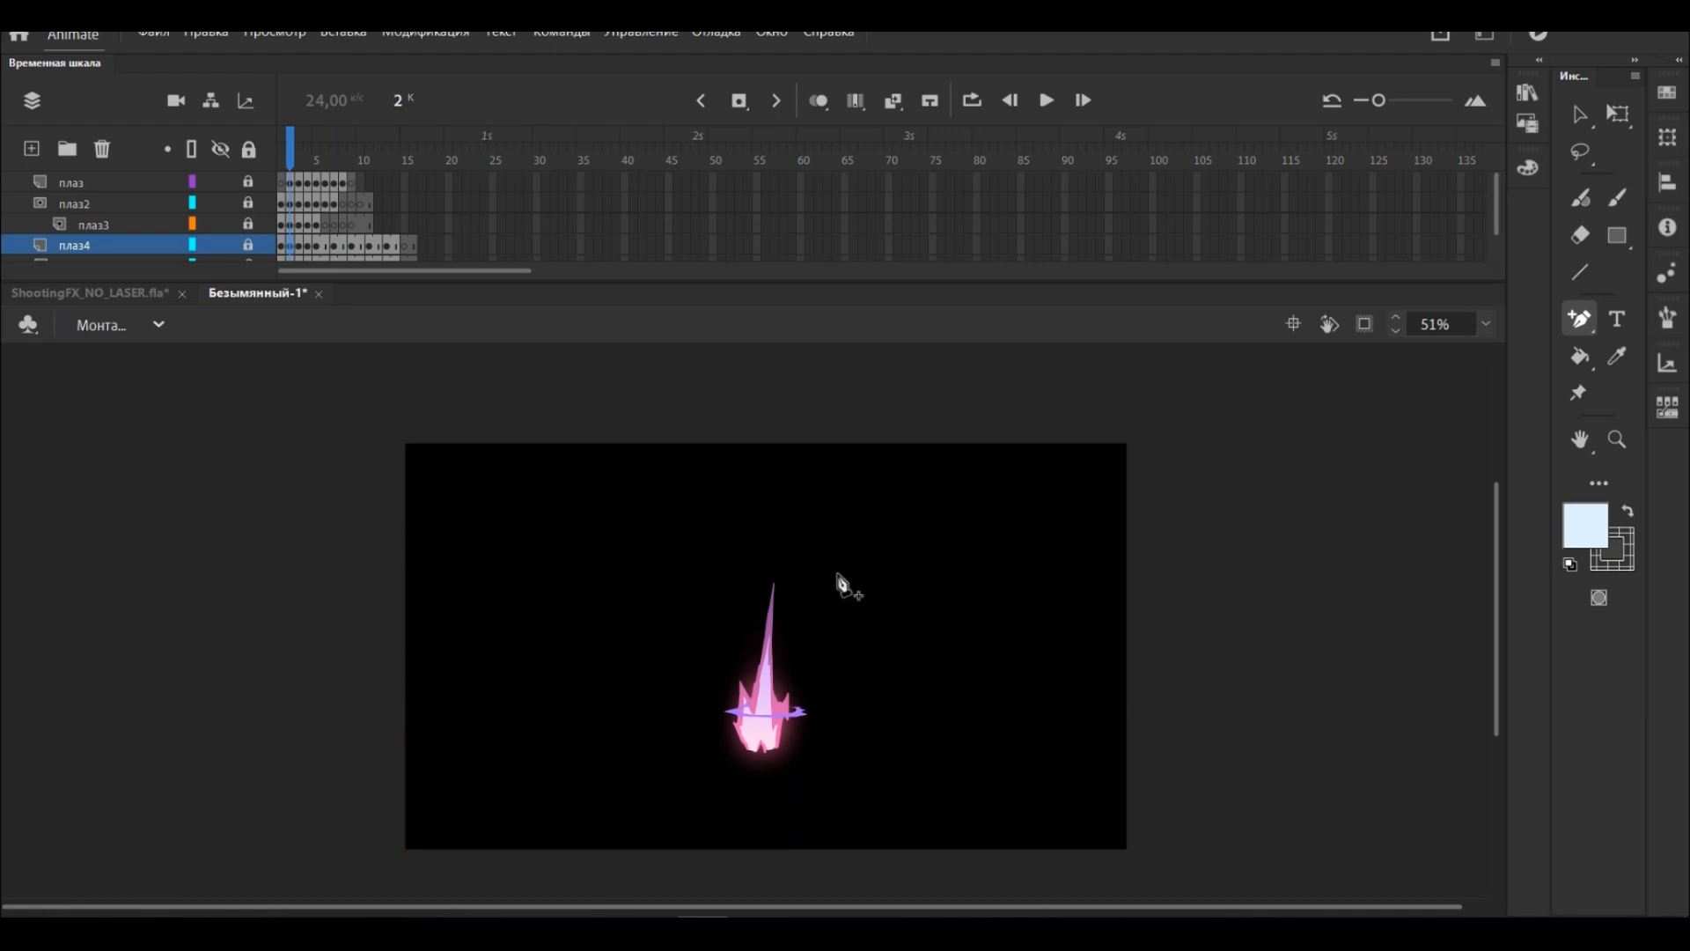
mouse_move(526, 486)
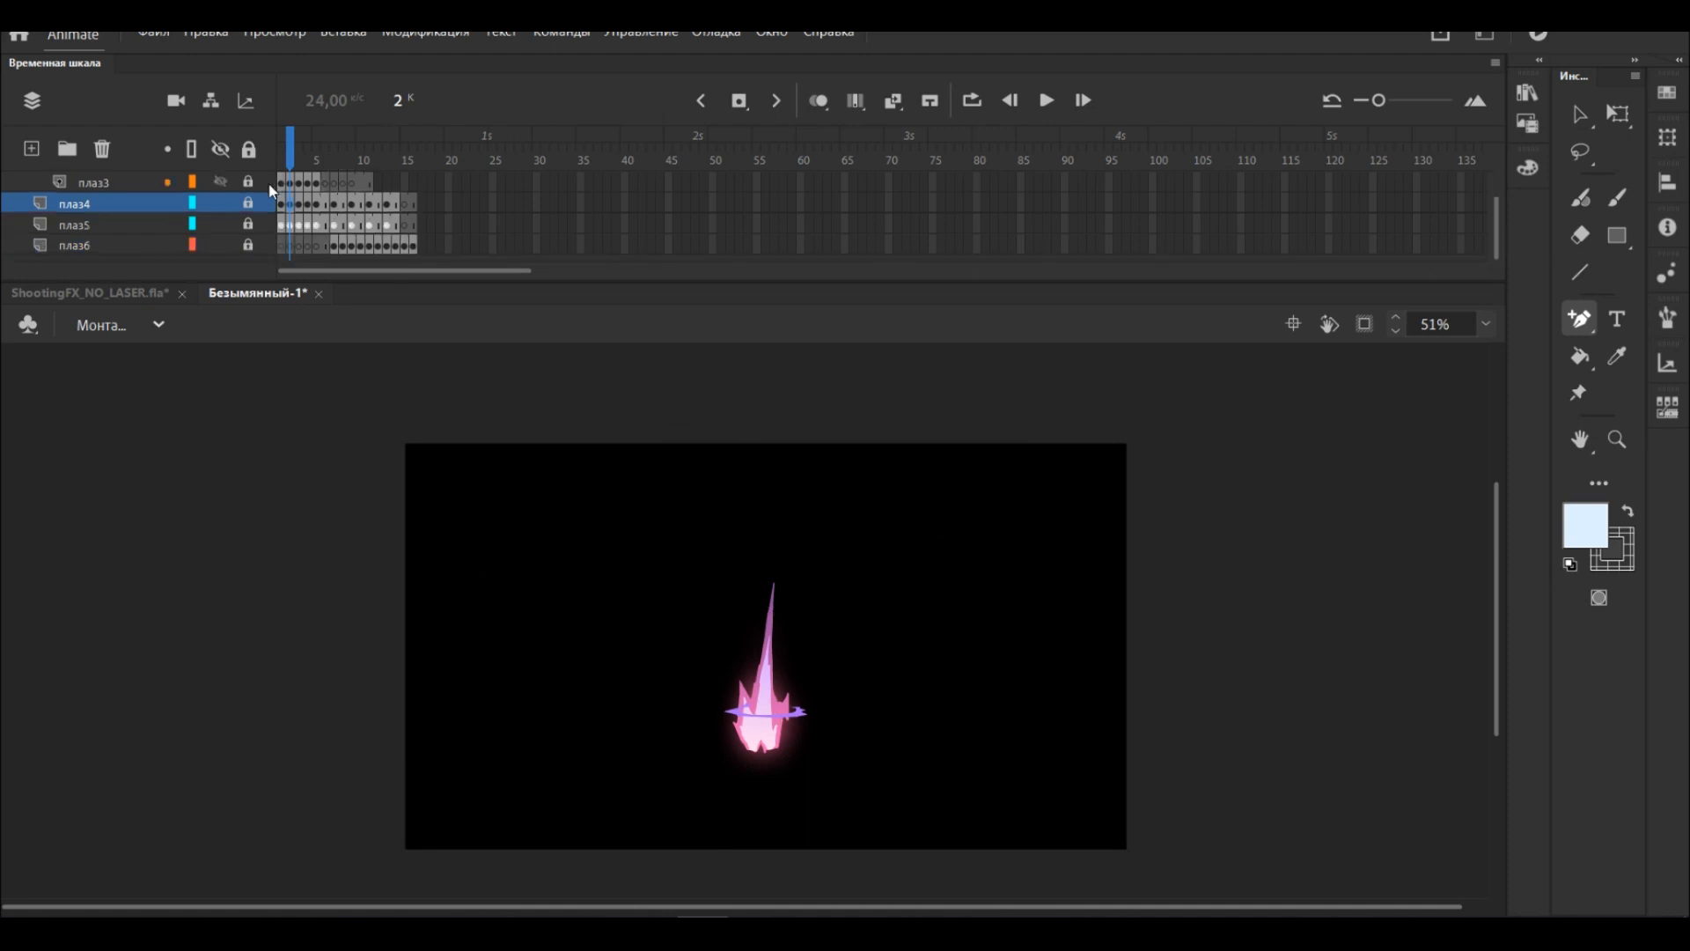
key("ctrl+shift+f12")
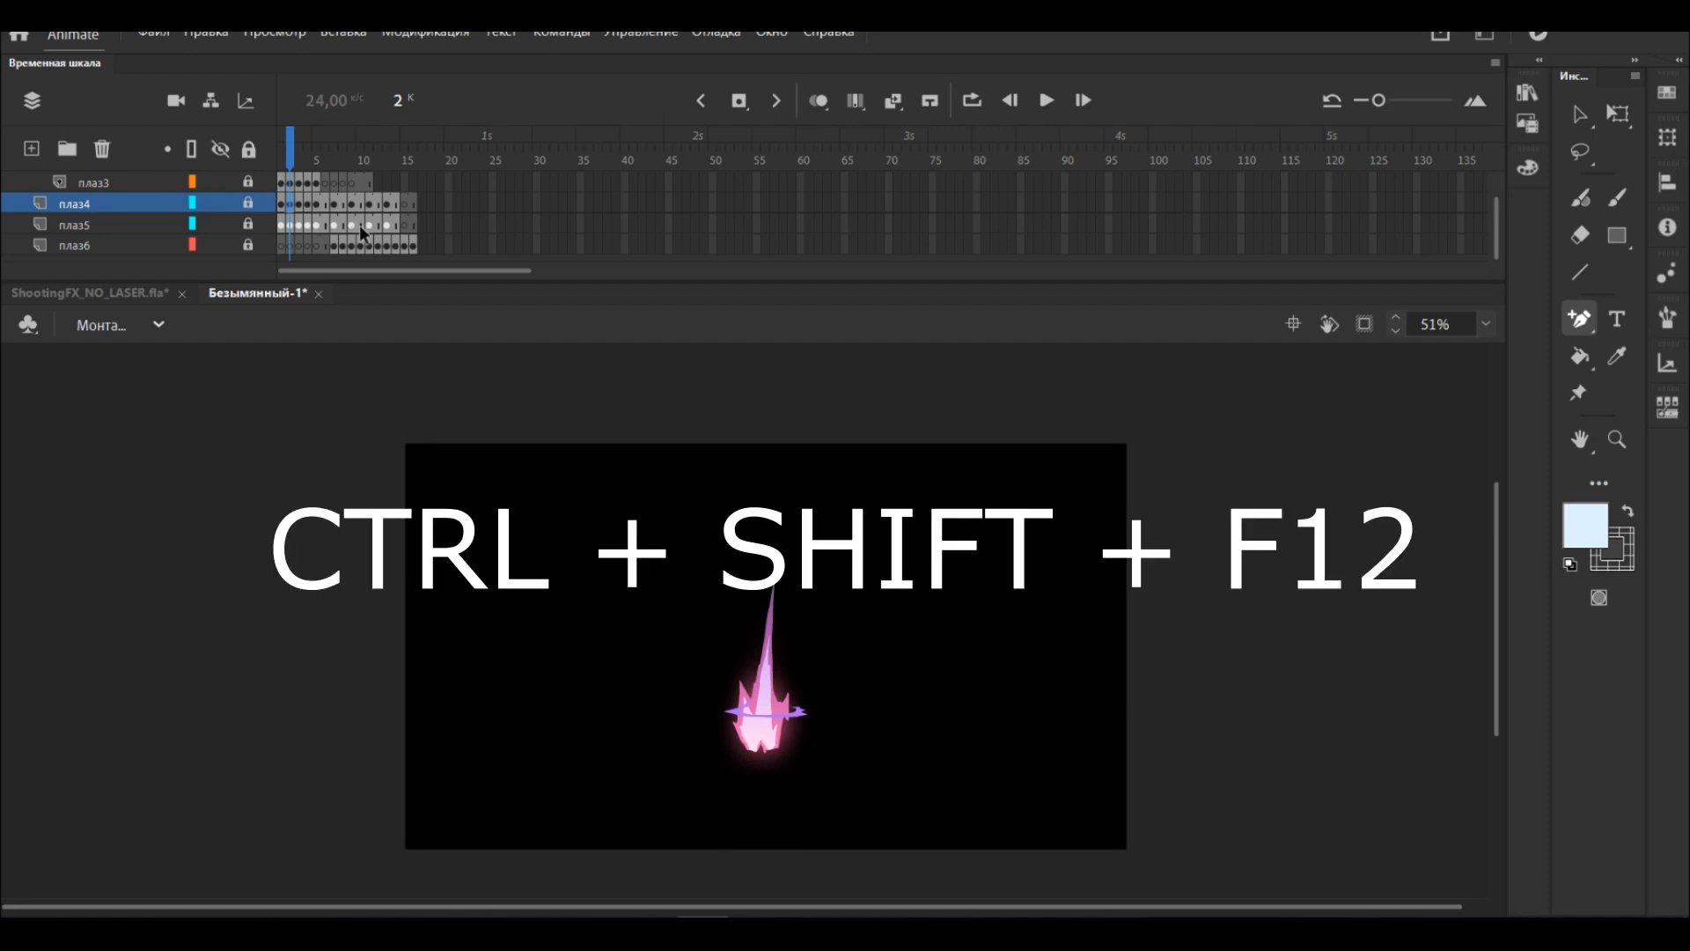
key("ctrl+shift+f12")
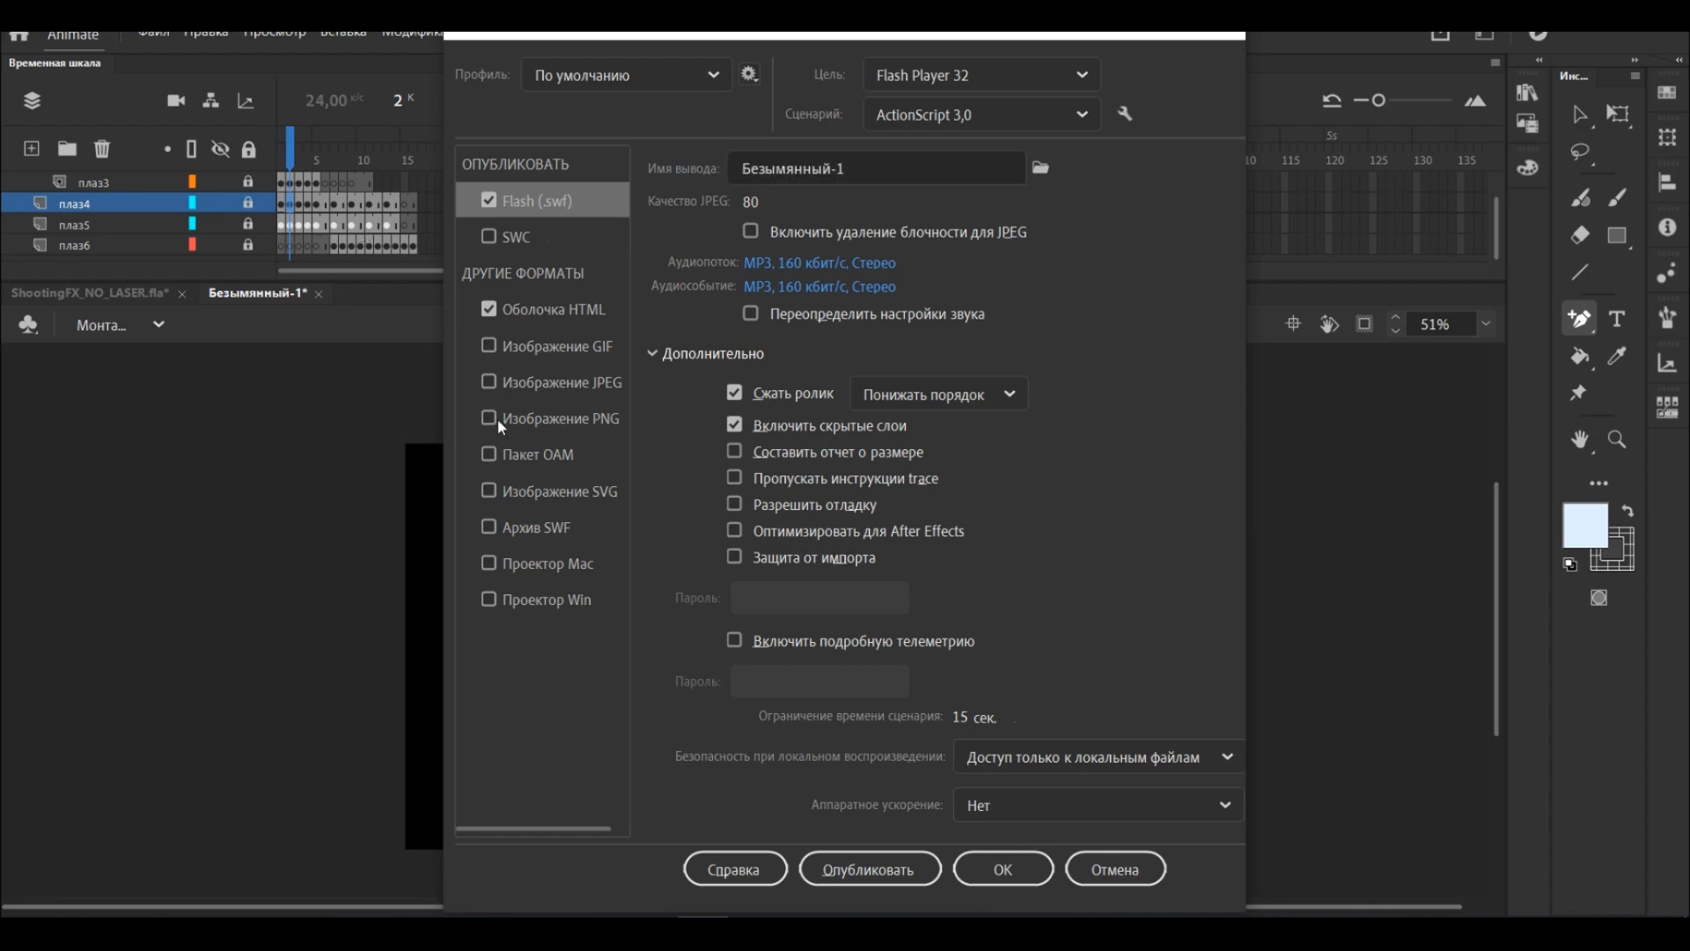
In the PNG Image publish options keep the colour depth at 24-bit with alpha channel.
left_click(560, 419)
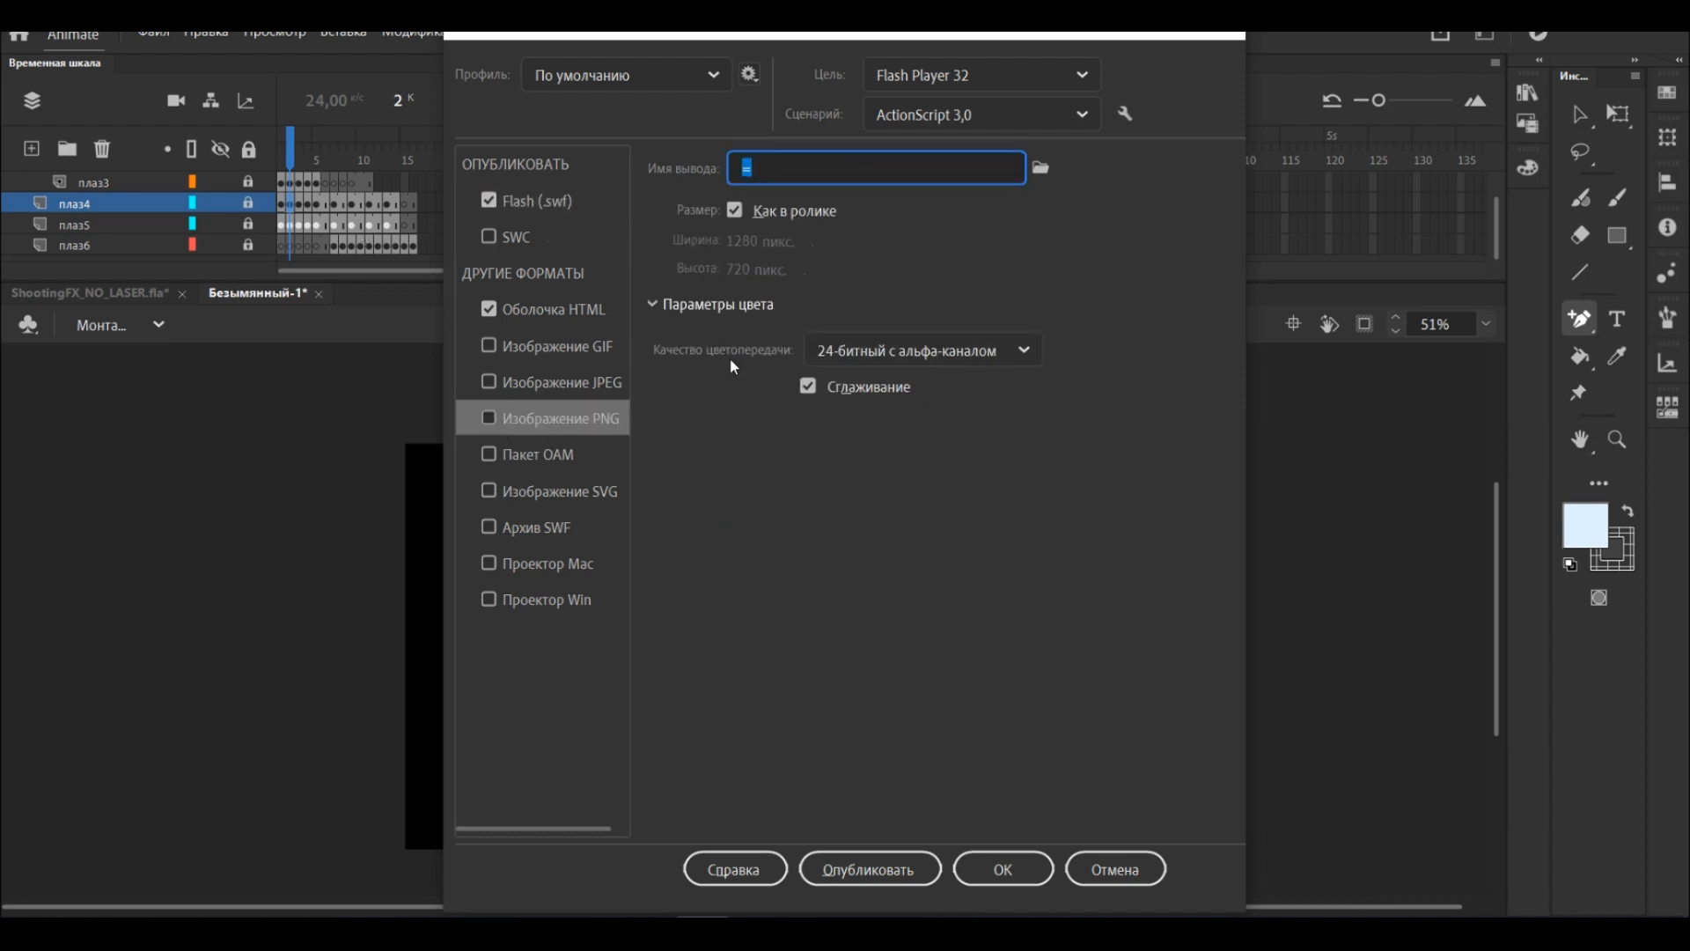
mouse_move(896, 352)
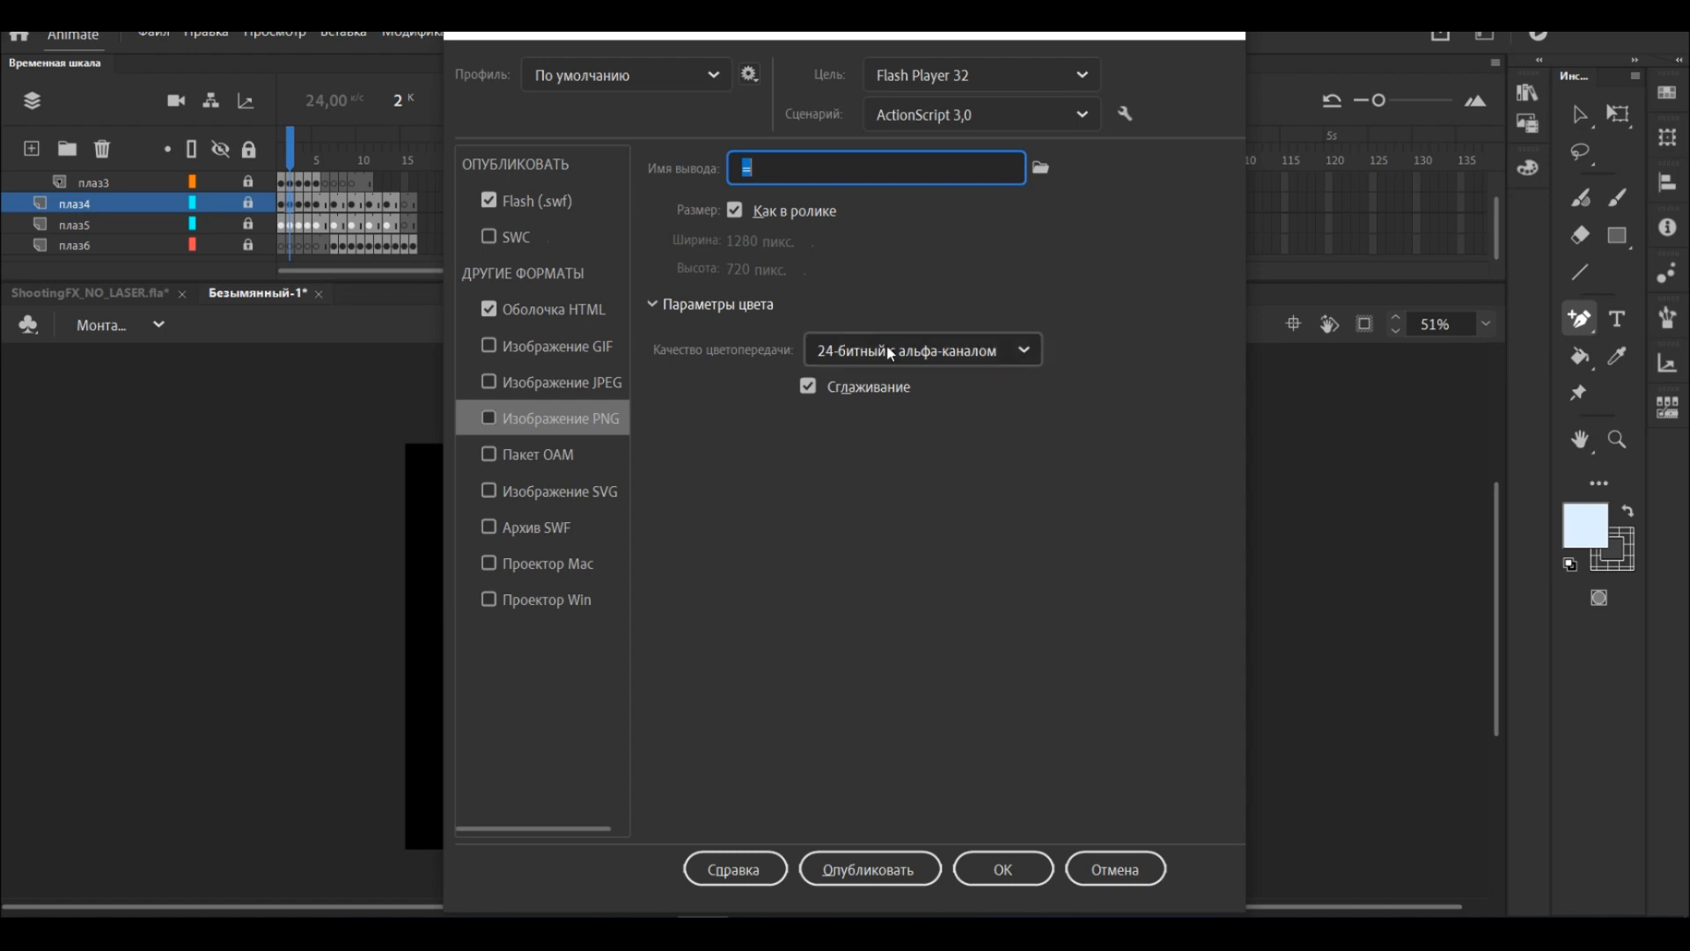
left_click(922, 348)
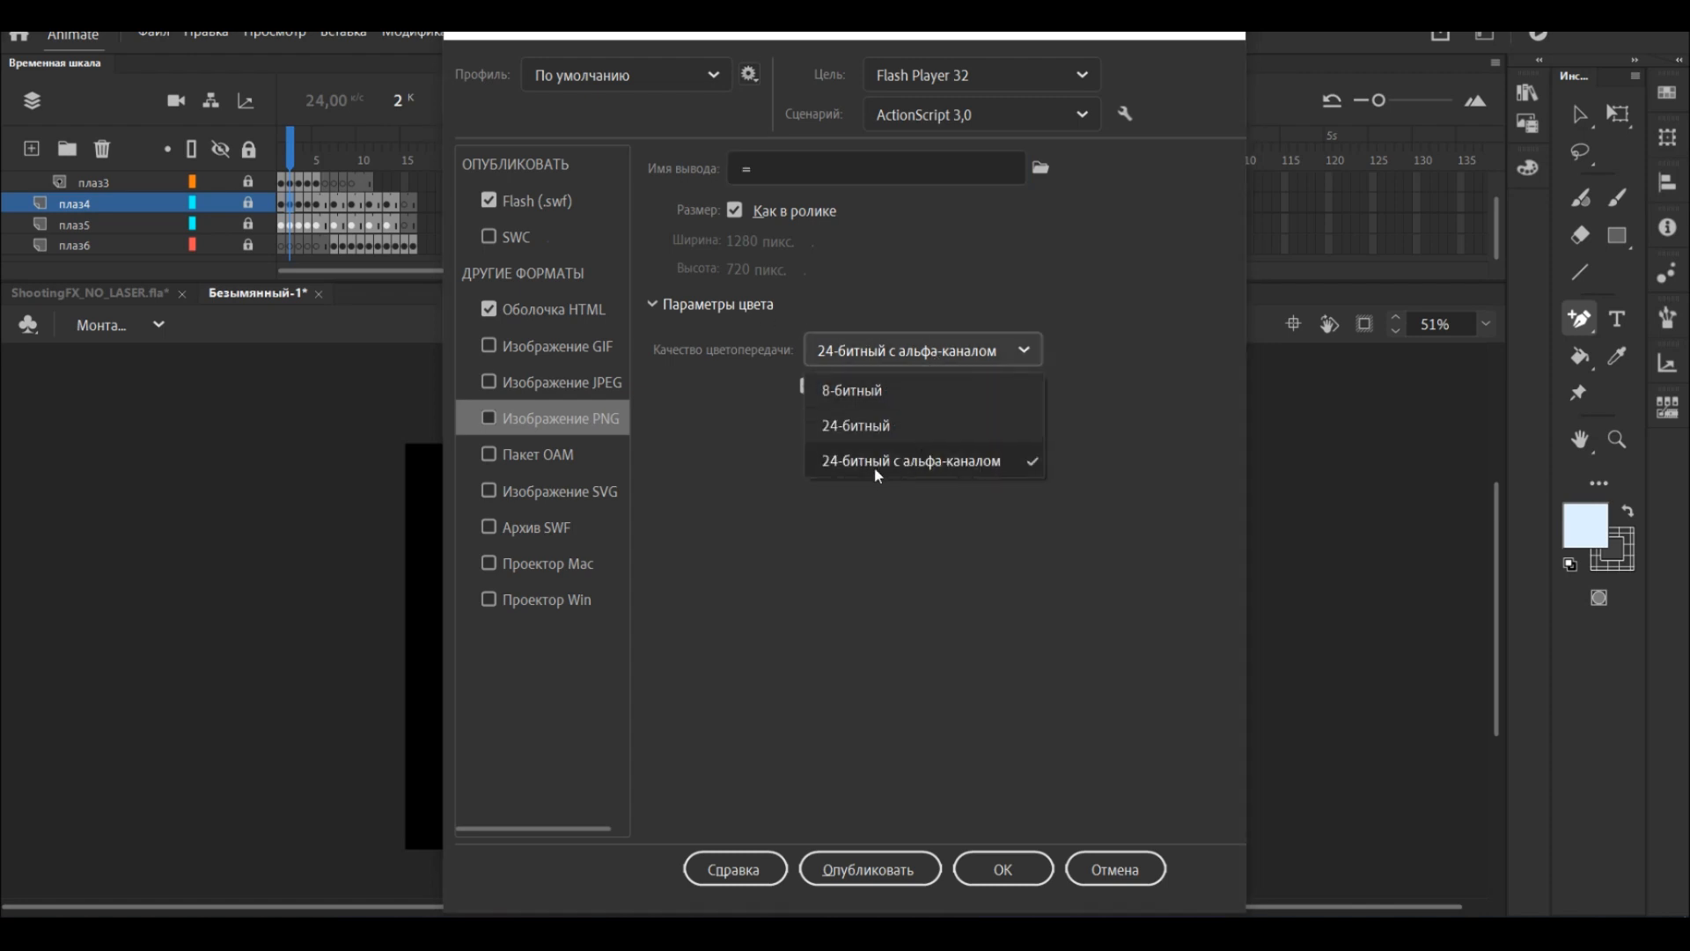
left_click(910, 461)
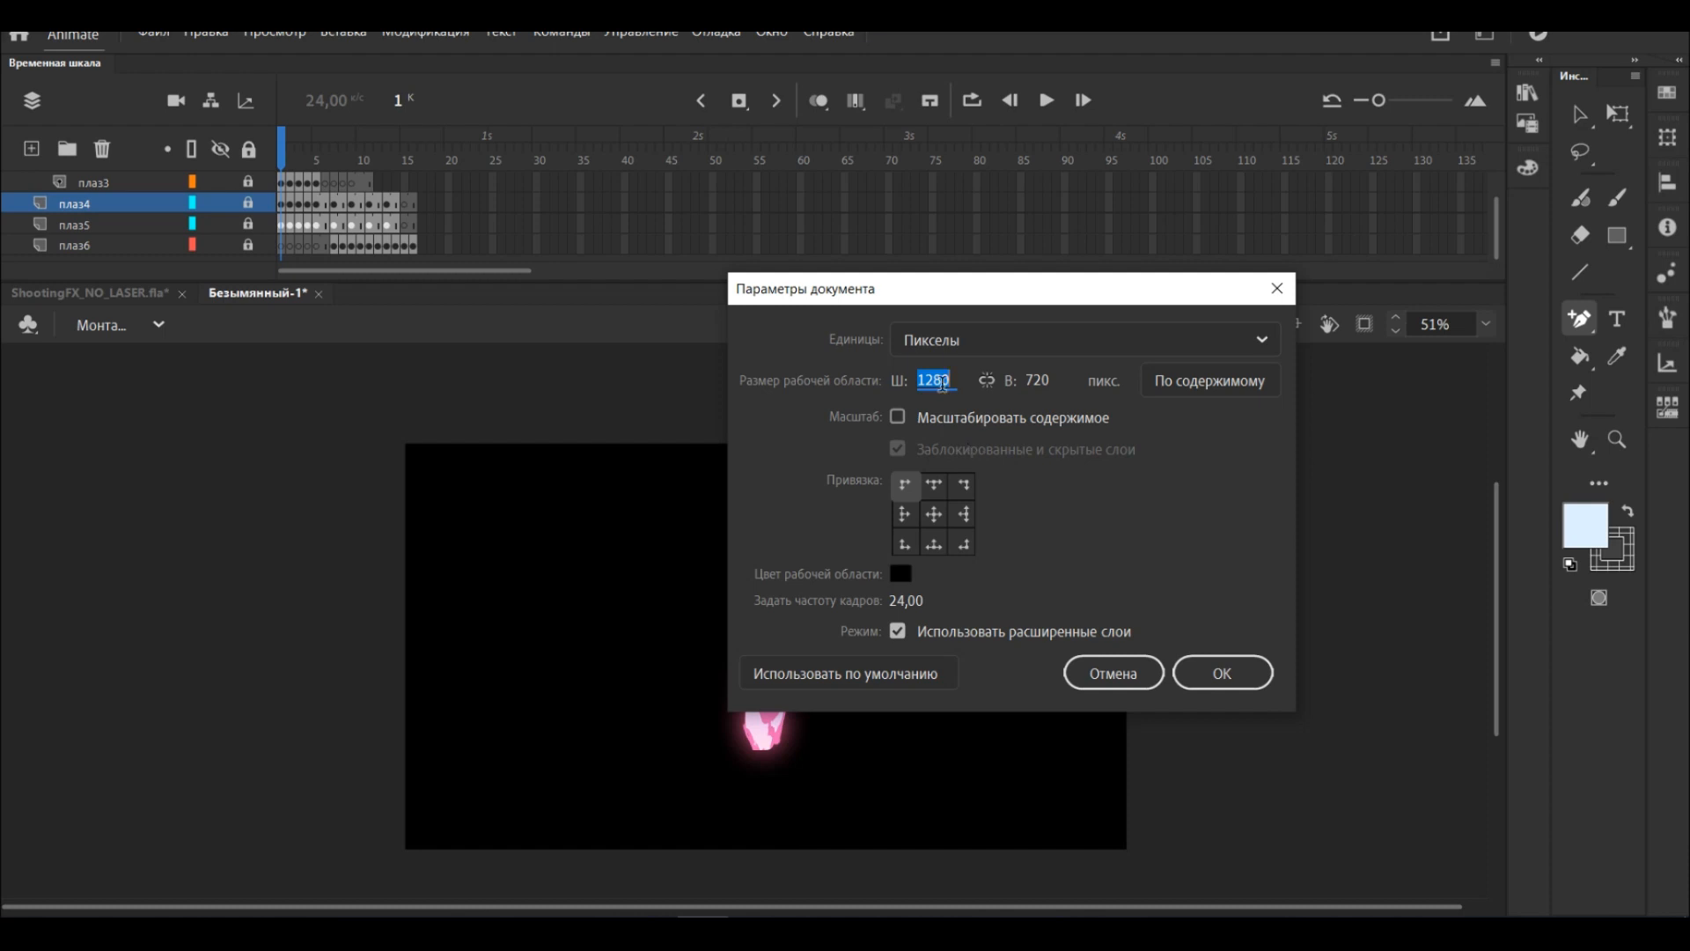
Set the stage width to 512 and move on to the height field for a 512×512 square.
type("512")
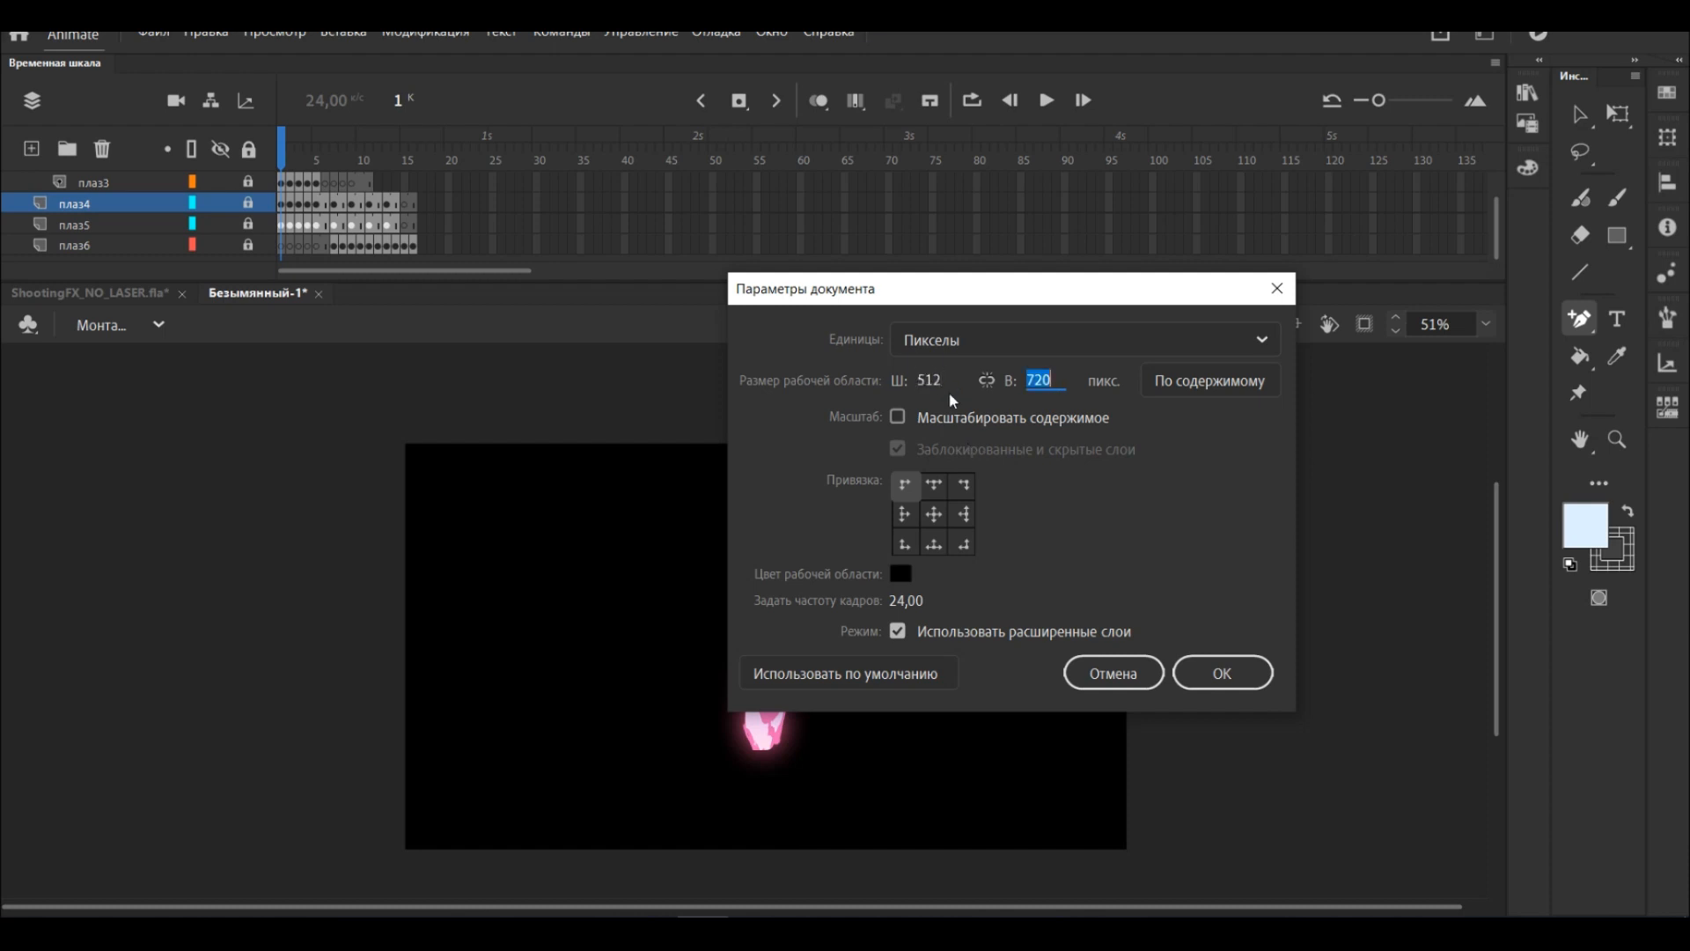
left_click(1221, 673)
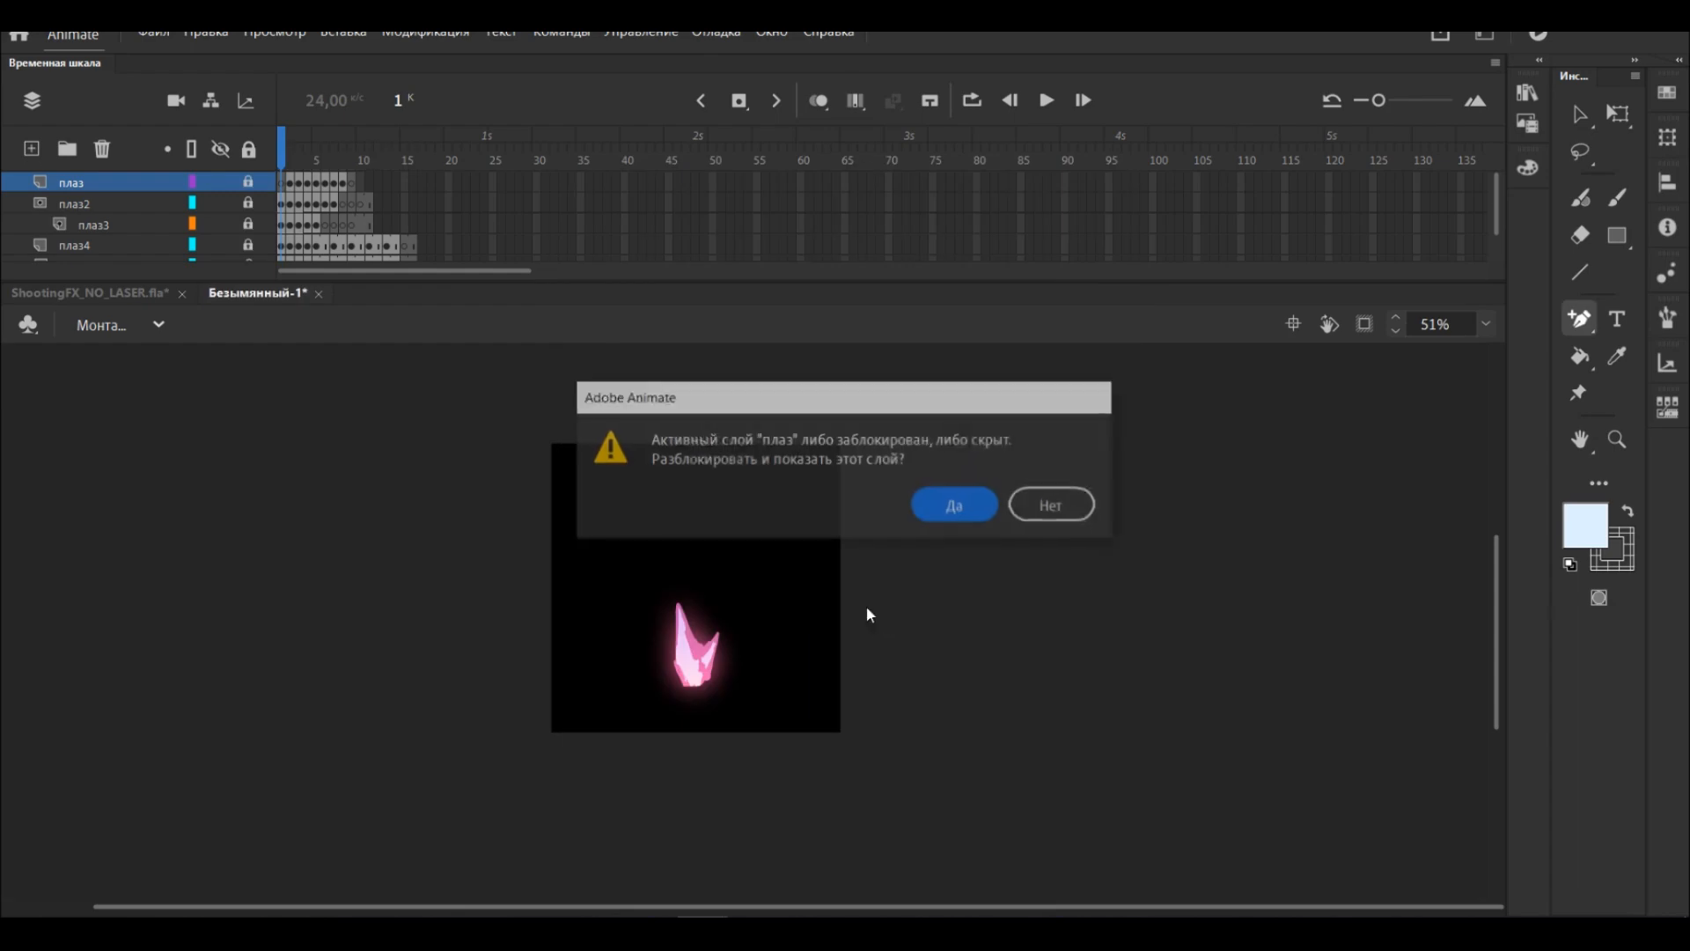
Answer the locked-layer prompt and export the 512×512, 32-bit PNG sequence to the PNG Sequence folder.
left_click(148, 32)
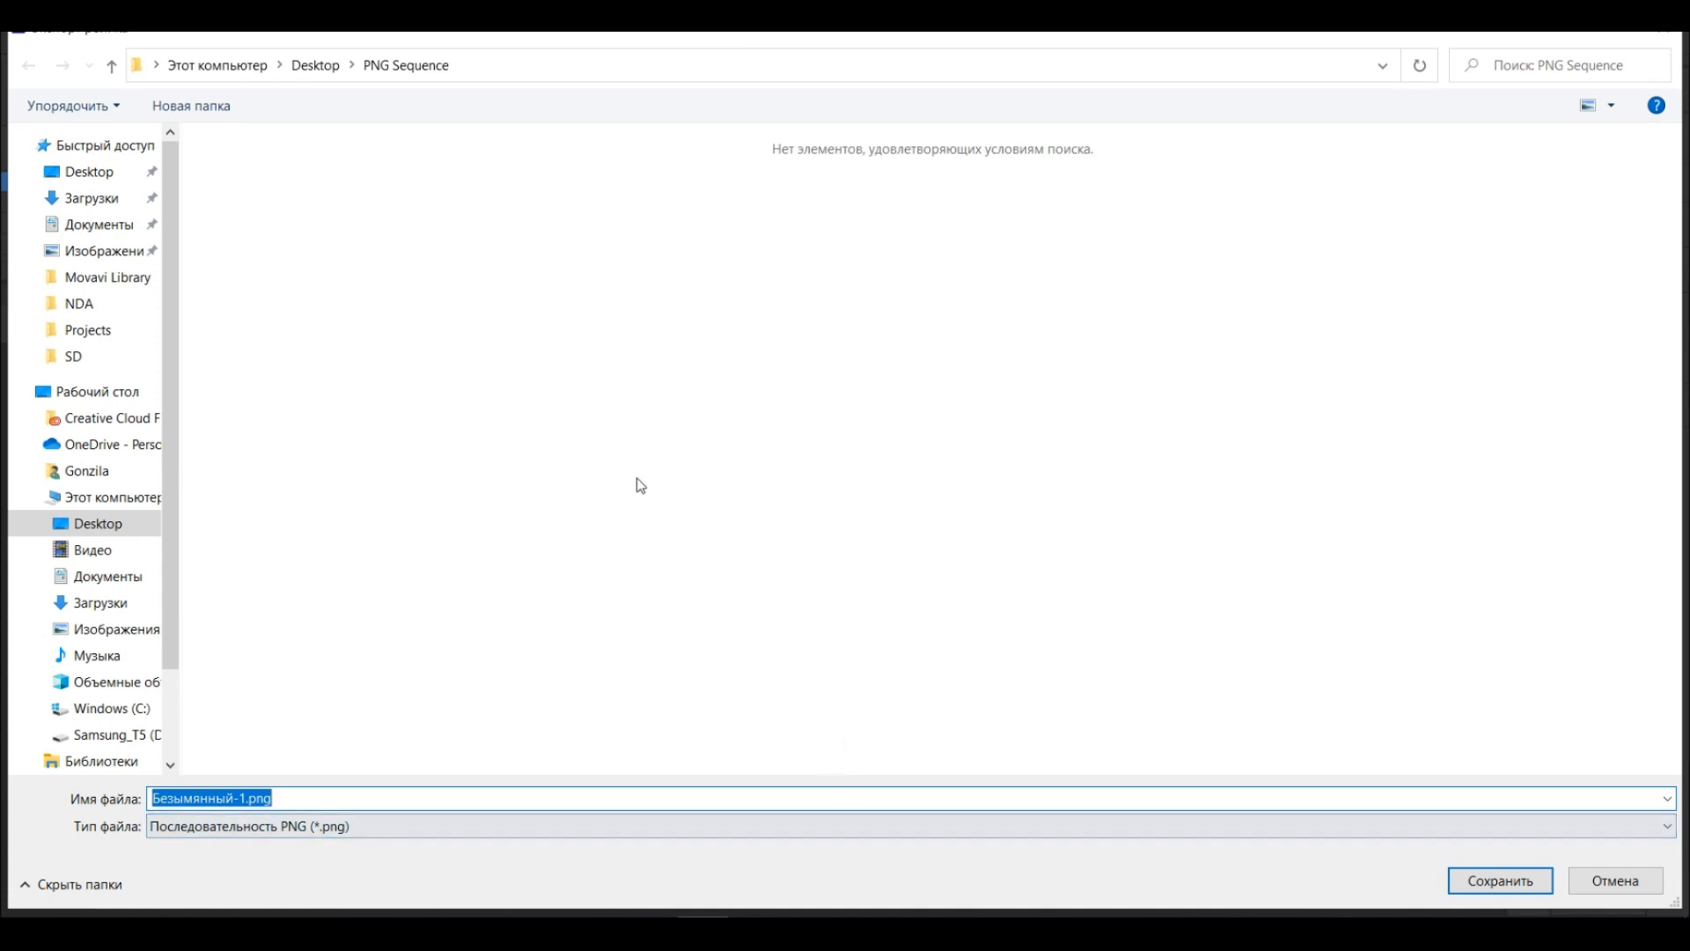
key("Delete")
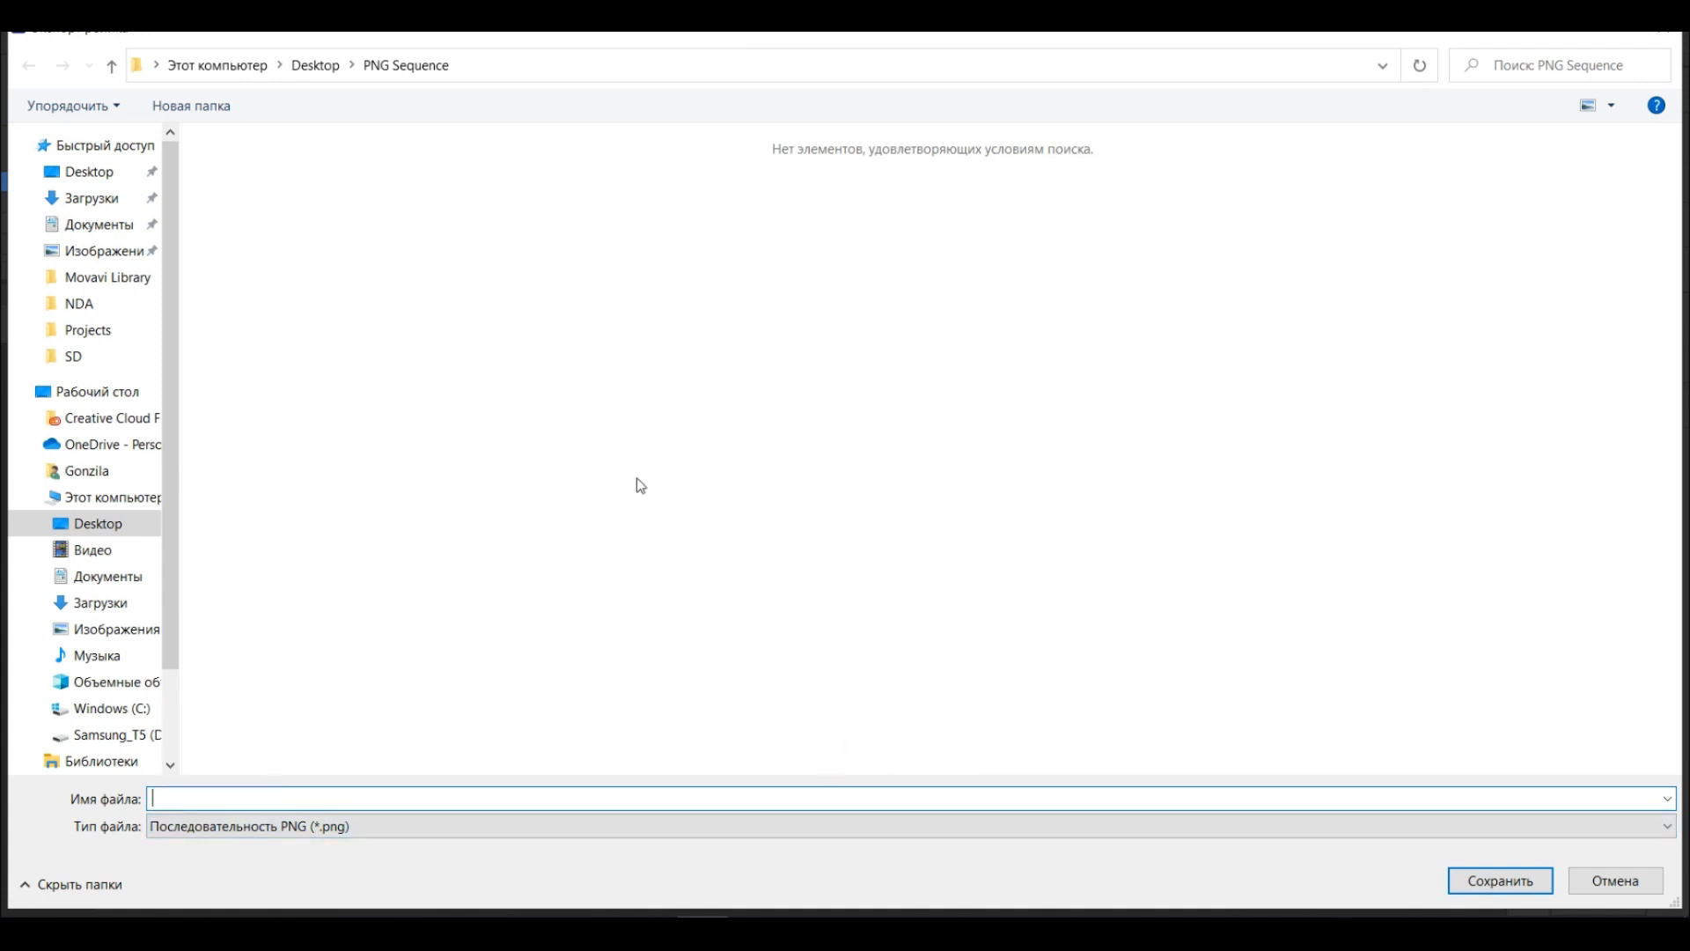
left_click(1499, 880)
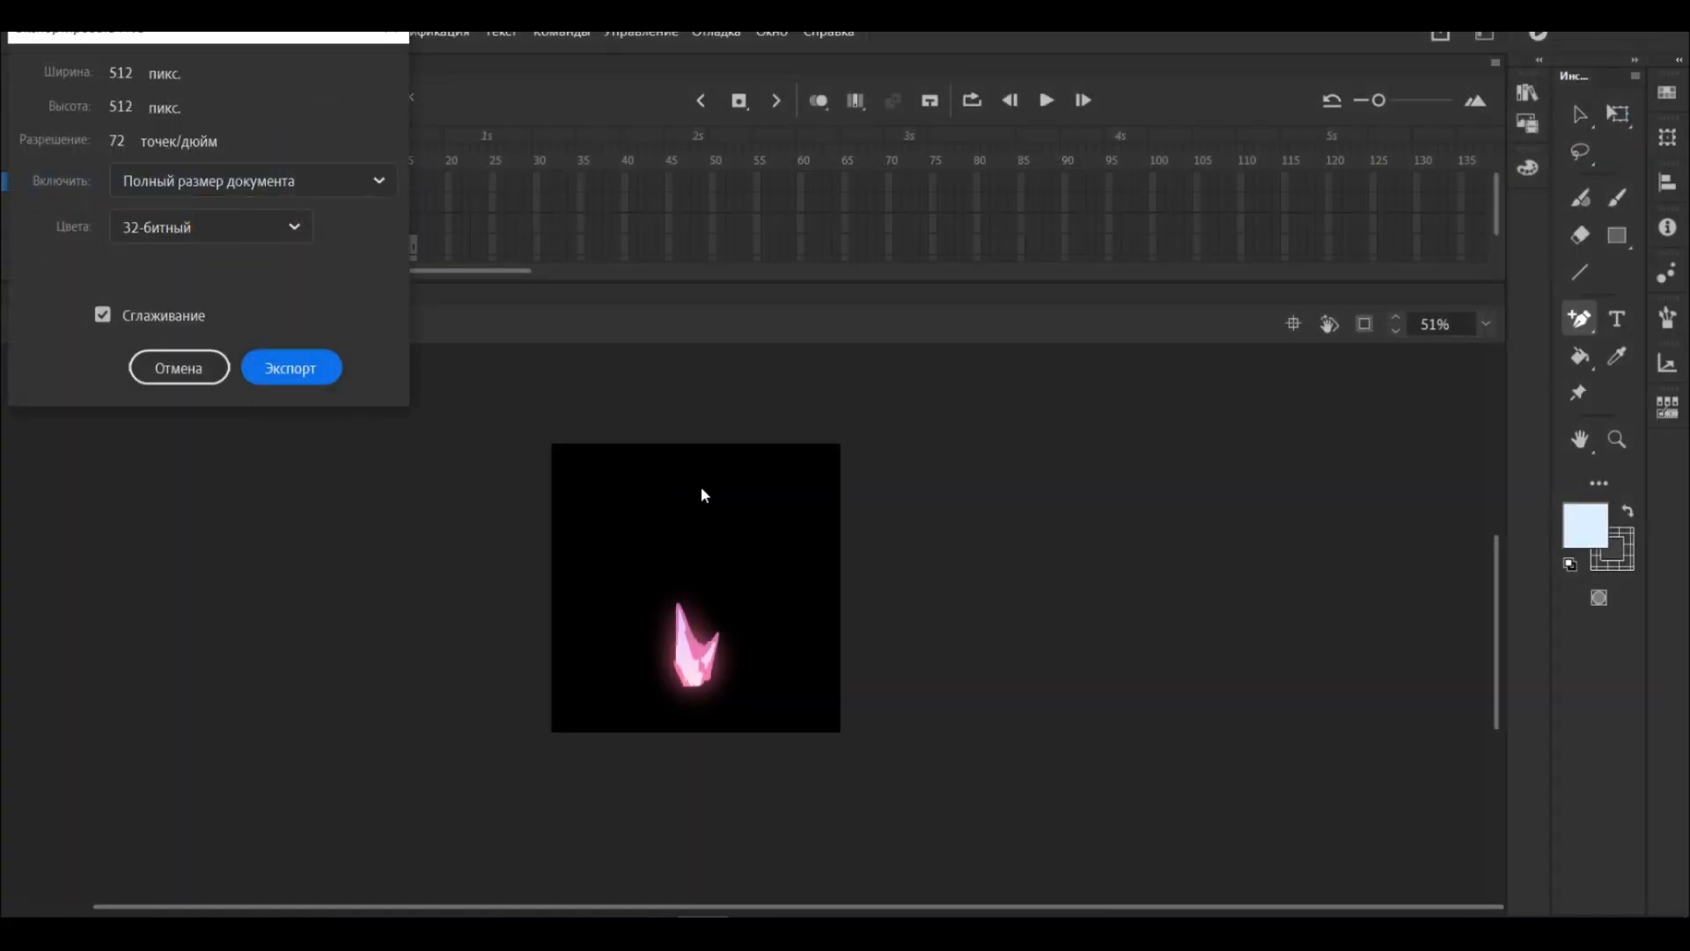
left_click(291, 367)
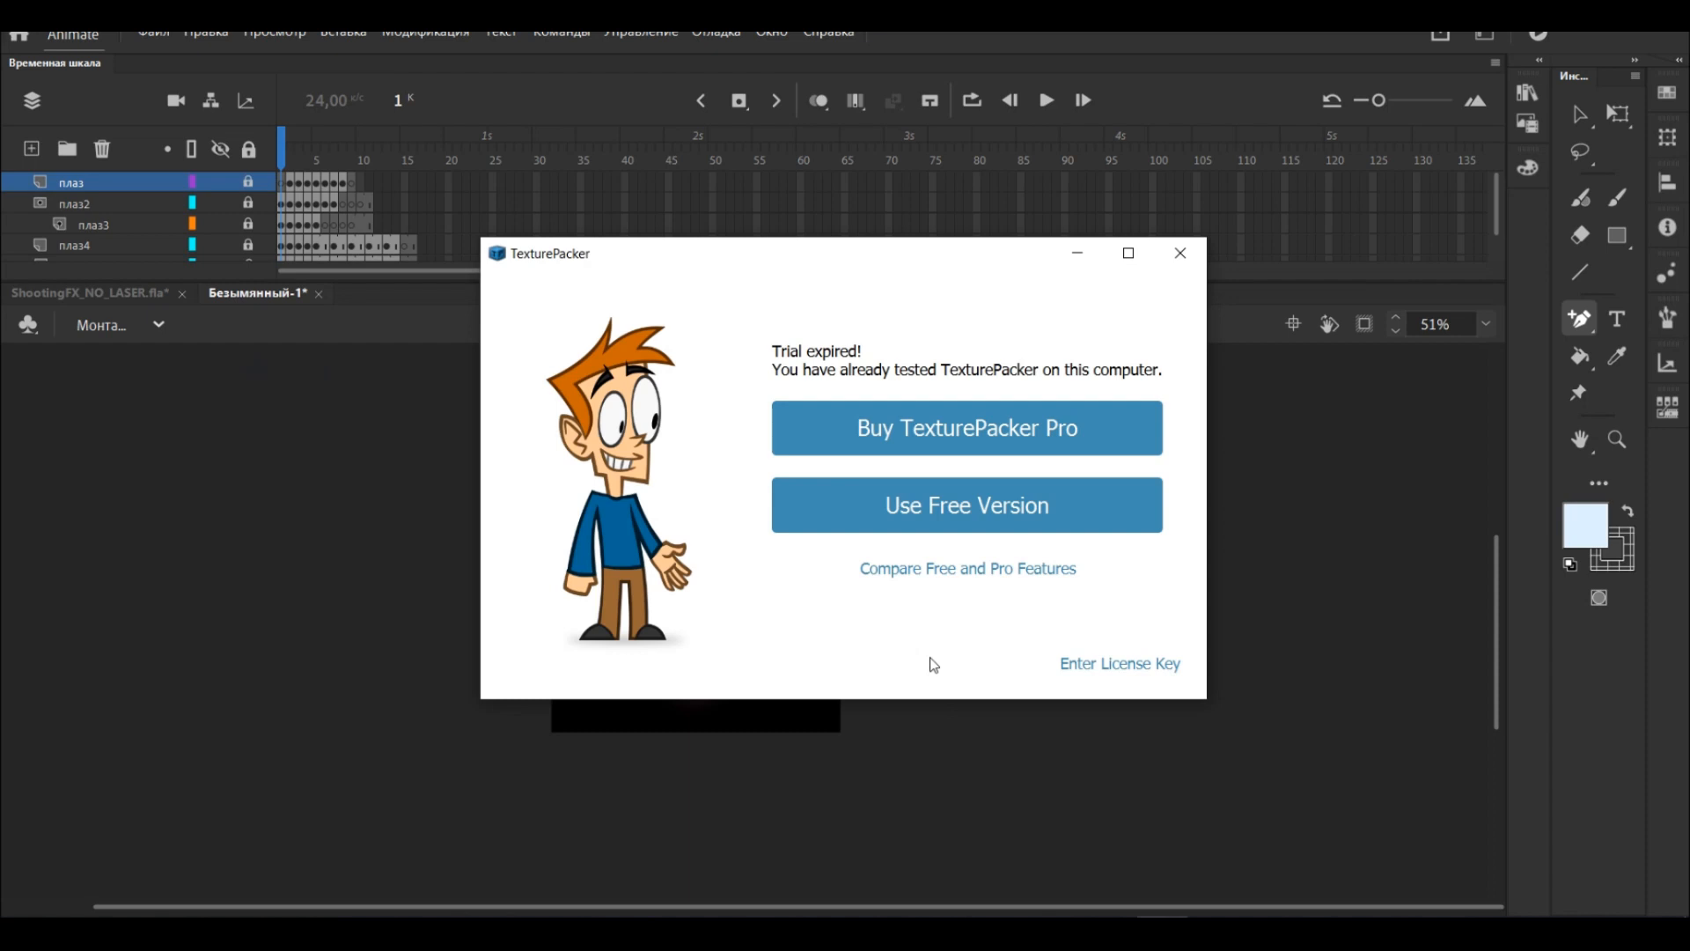
mouse_move(977, 549)
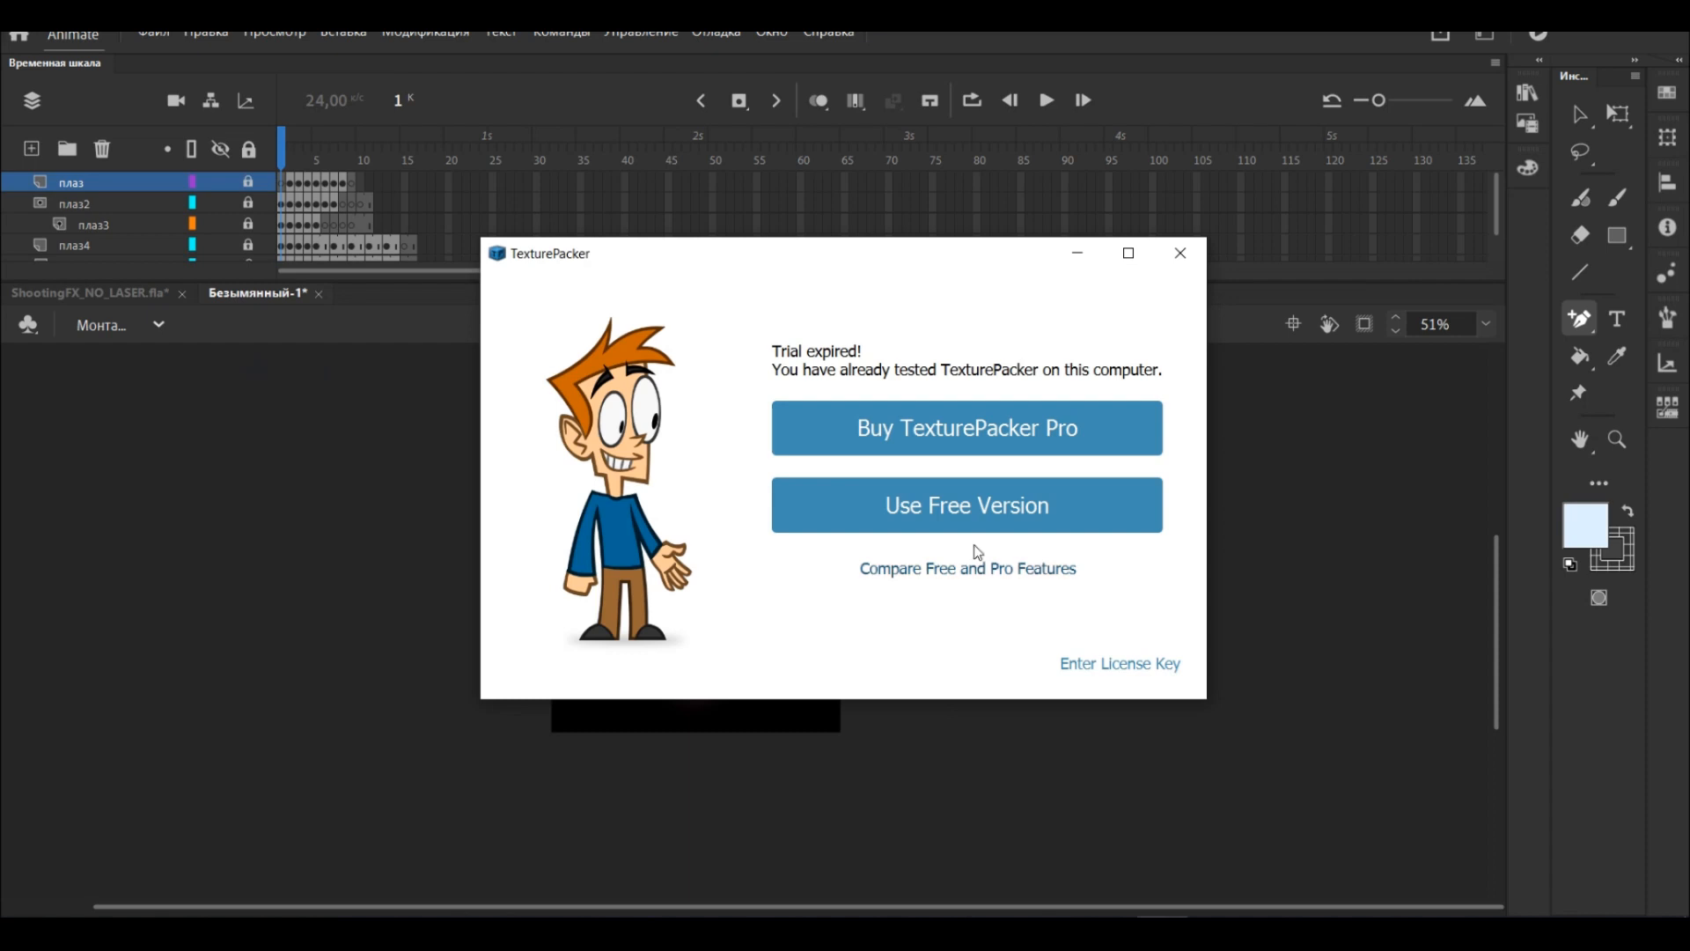
Use TexturePacker's free version and add all 16 exported PNG frames to the Sprites panel.
left_click(968, 504)
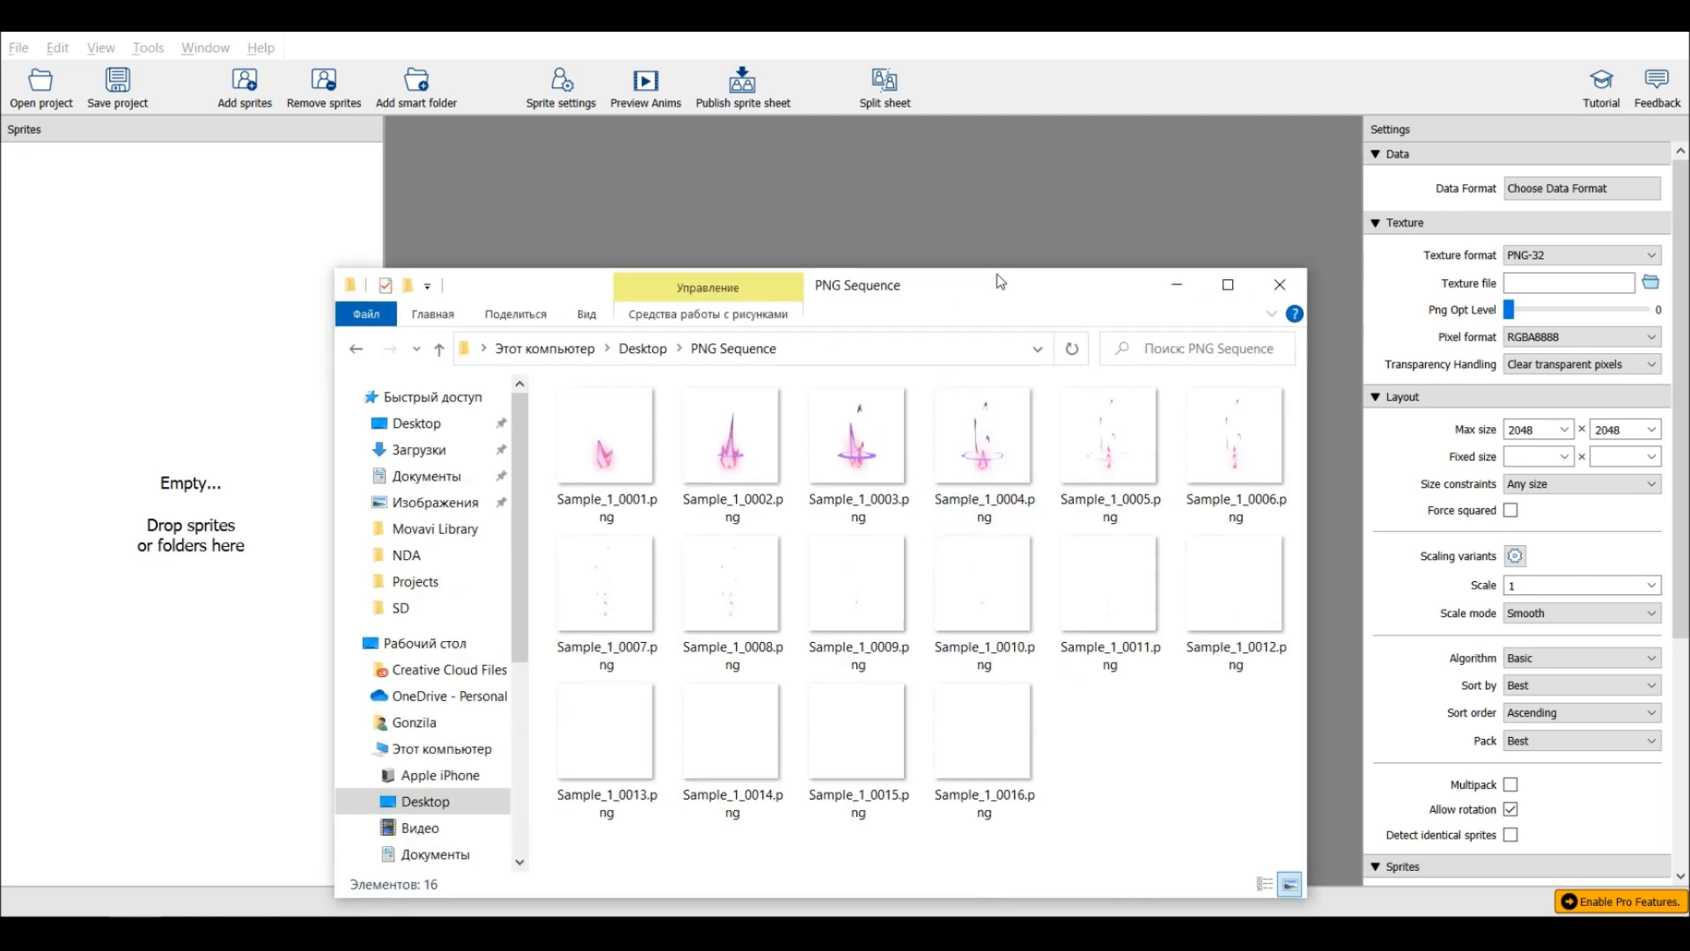
key("ctrl+a")
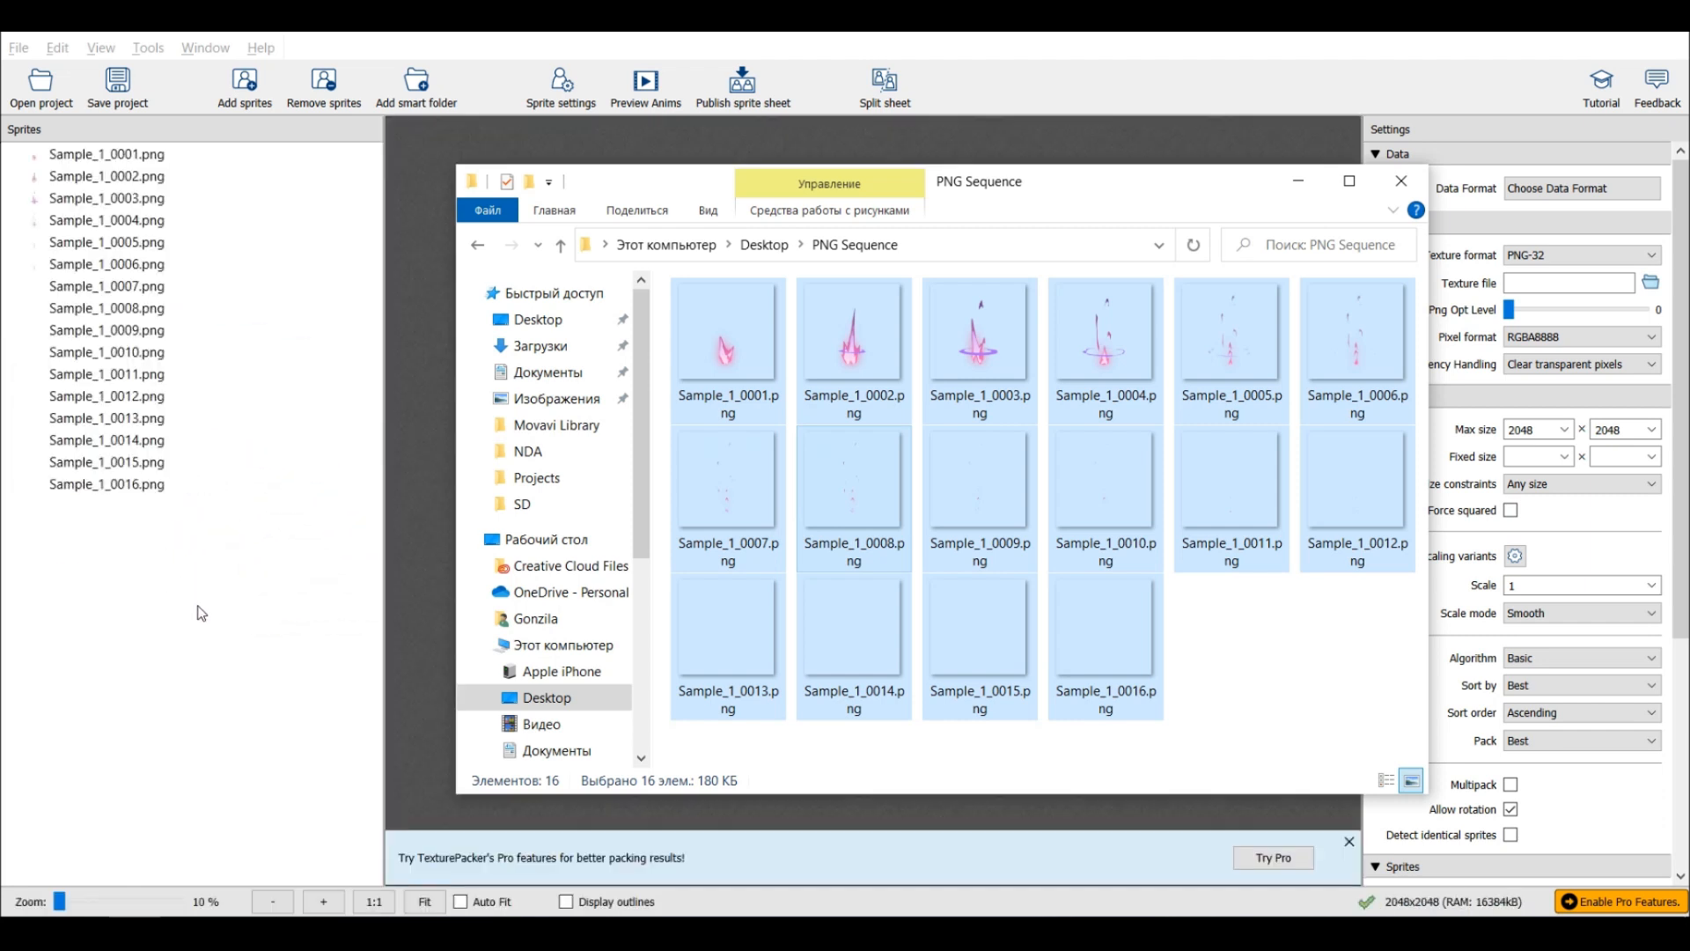
left_click(1401, 179)
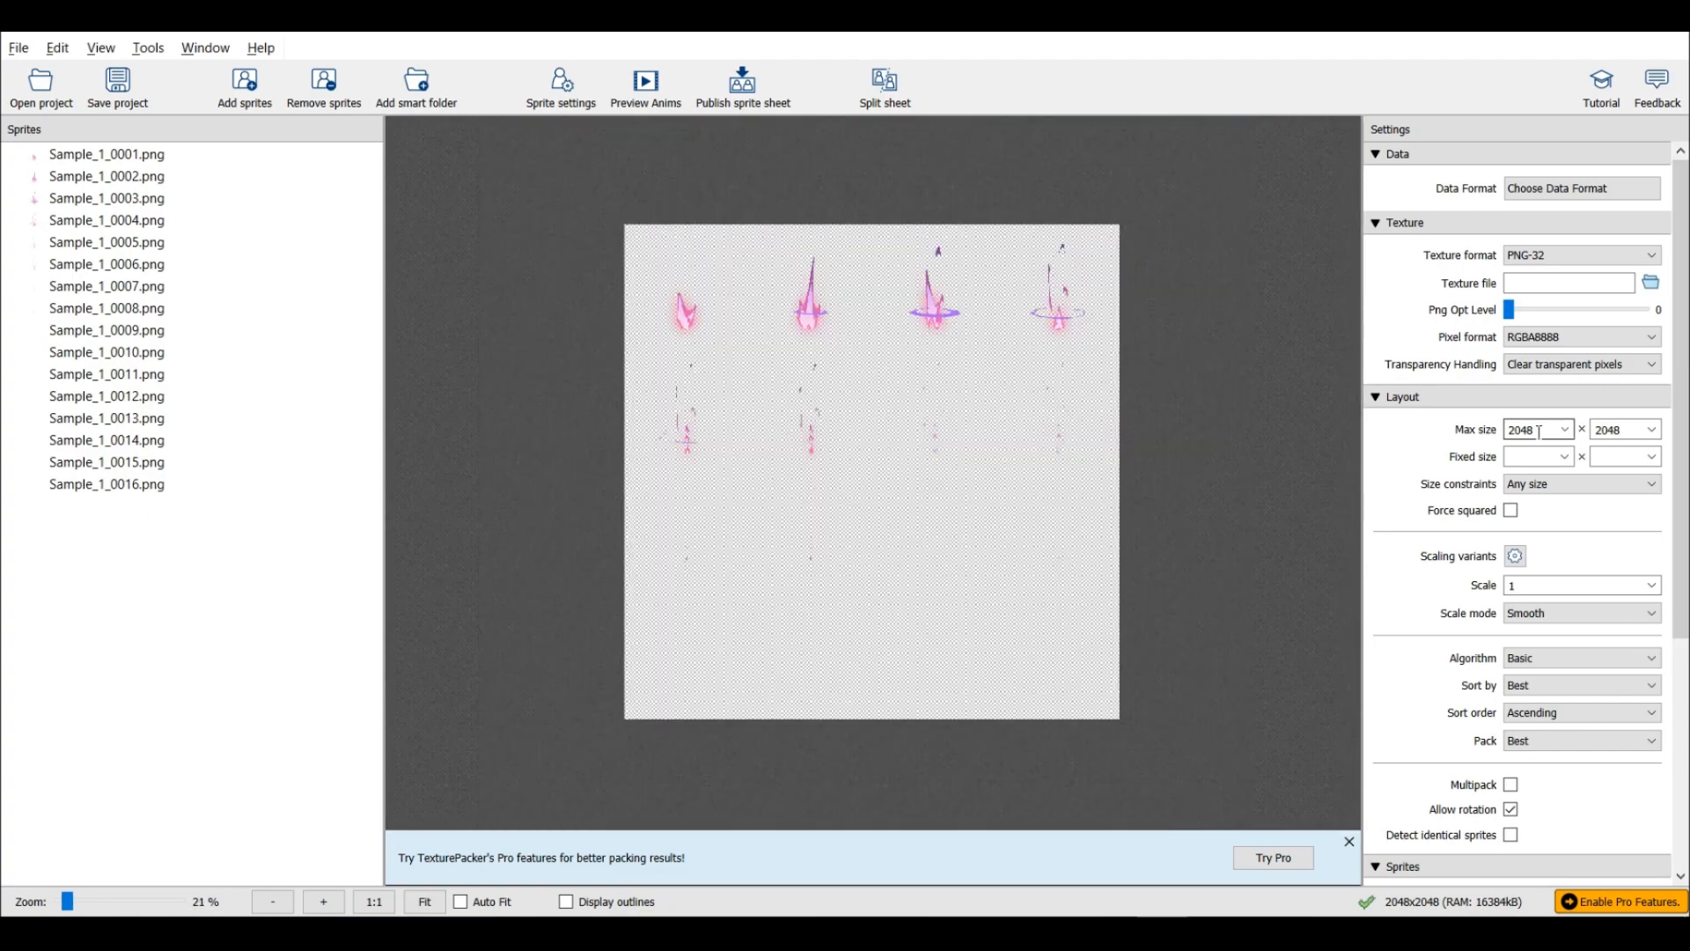
Keep the maximum sheet width at 2048 and set the maximum height to 8192.
left_click(1563, 430)
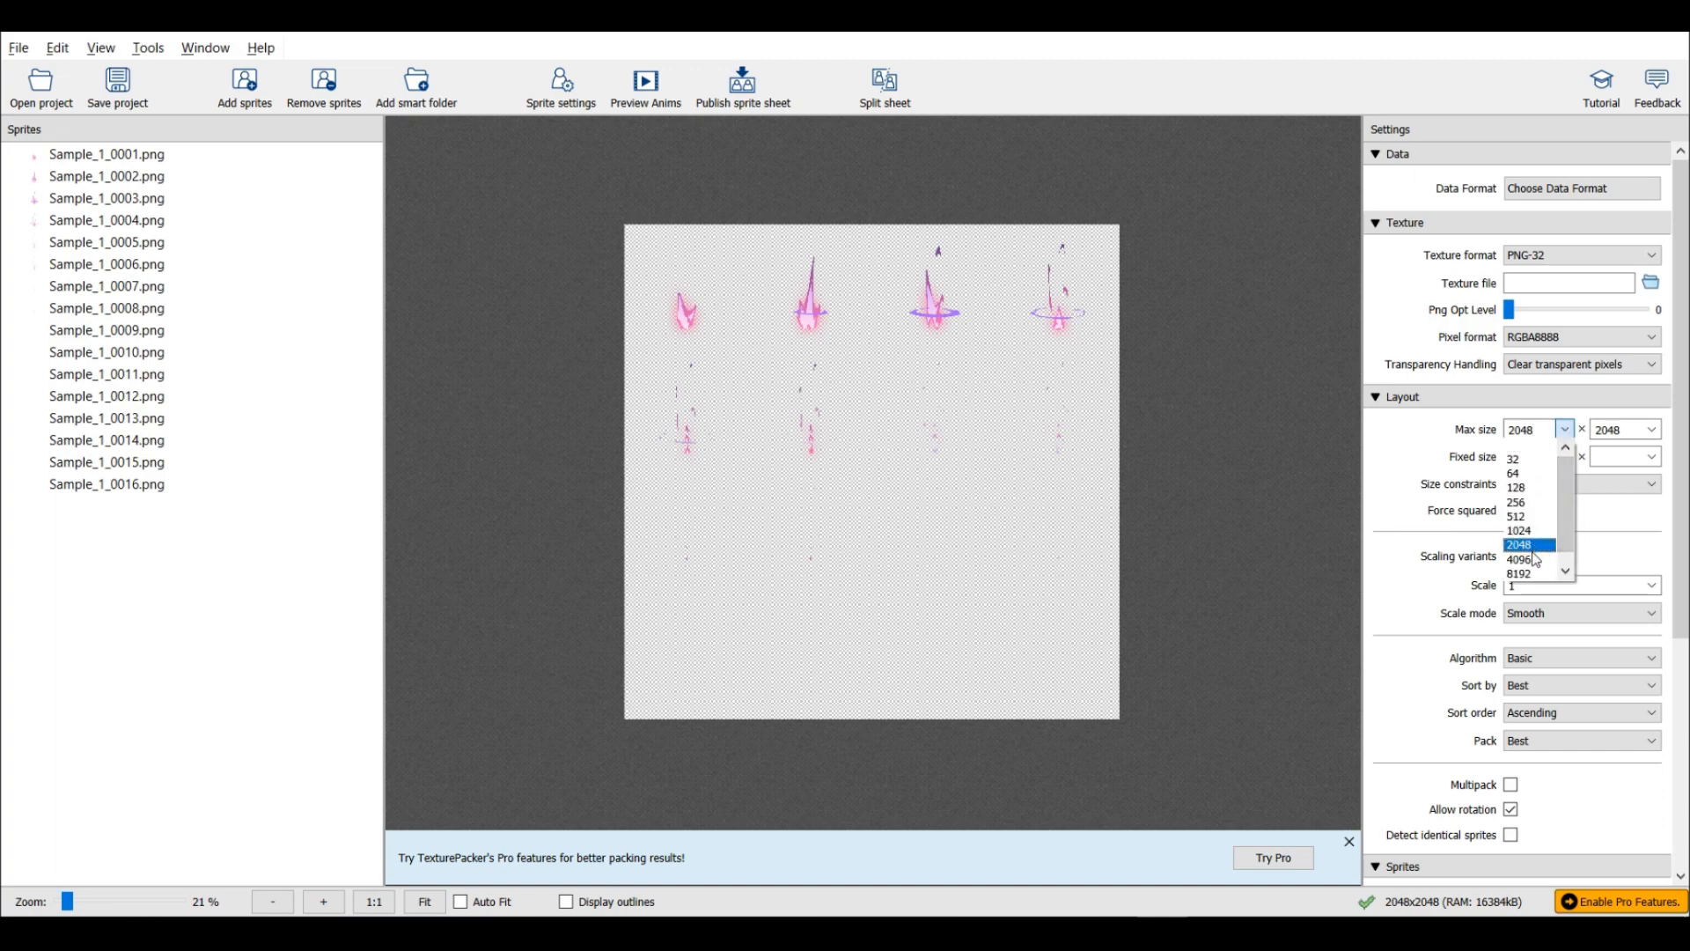
left_click(1532, 544)
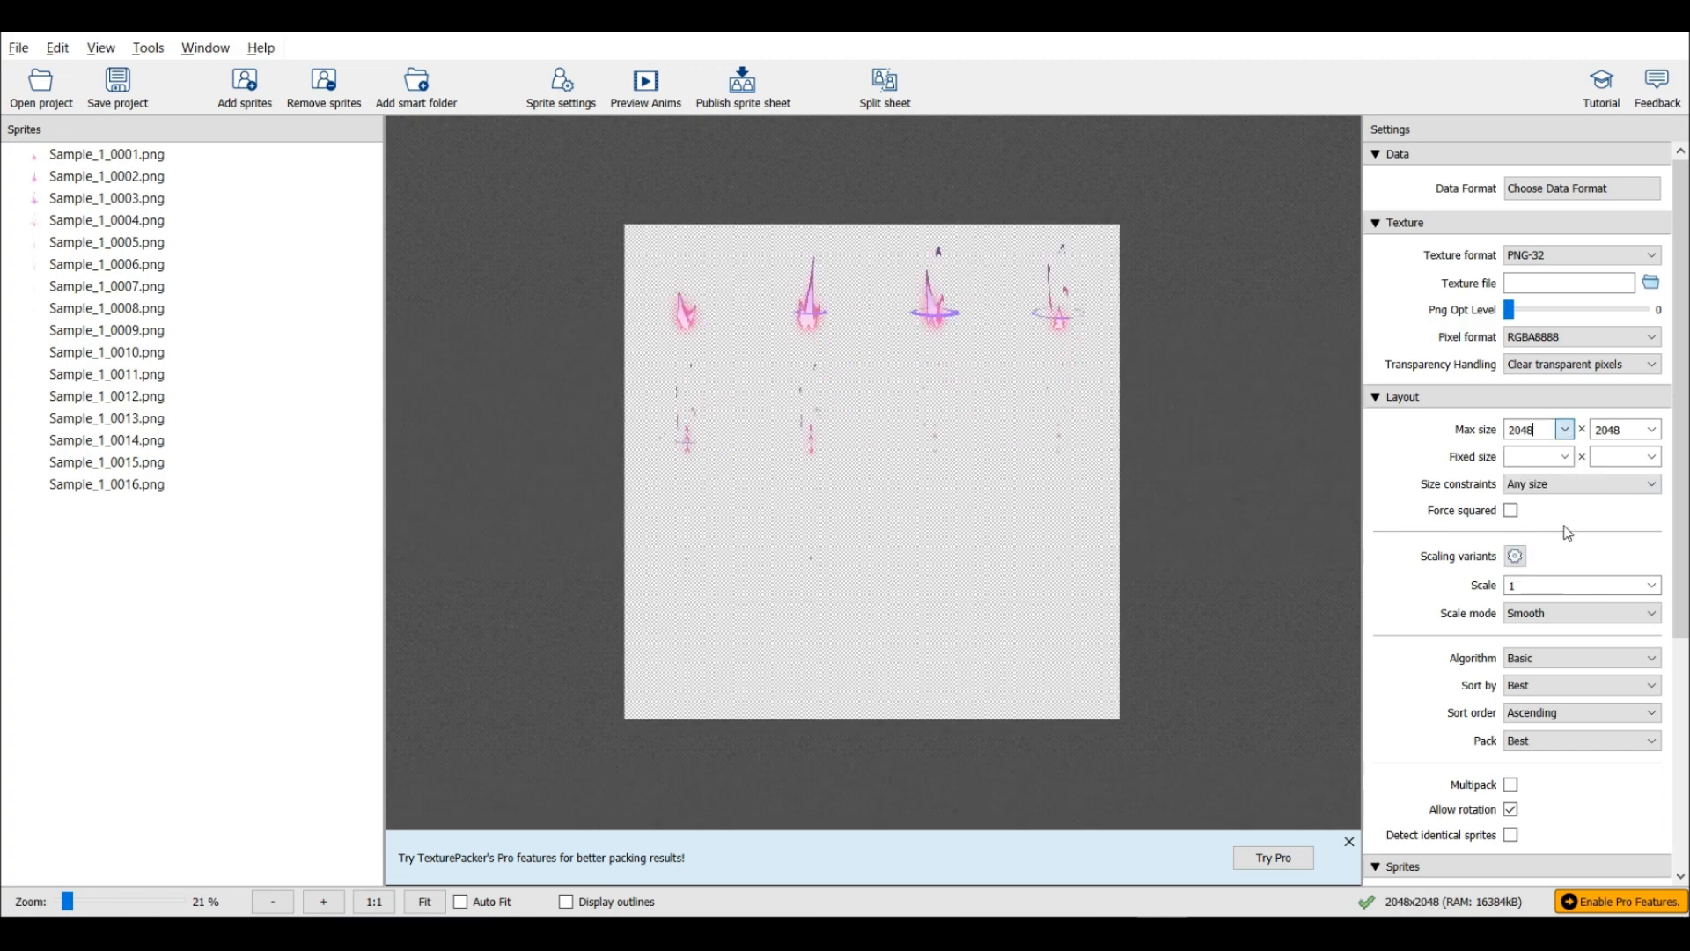
type("8192")
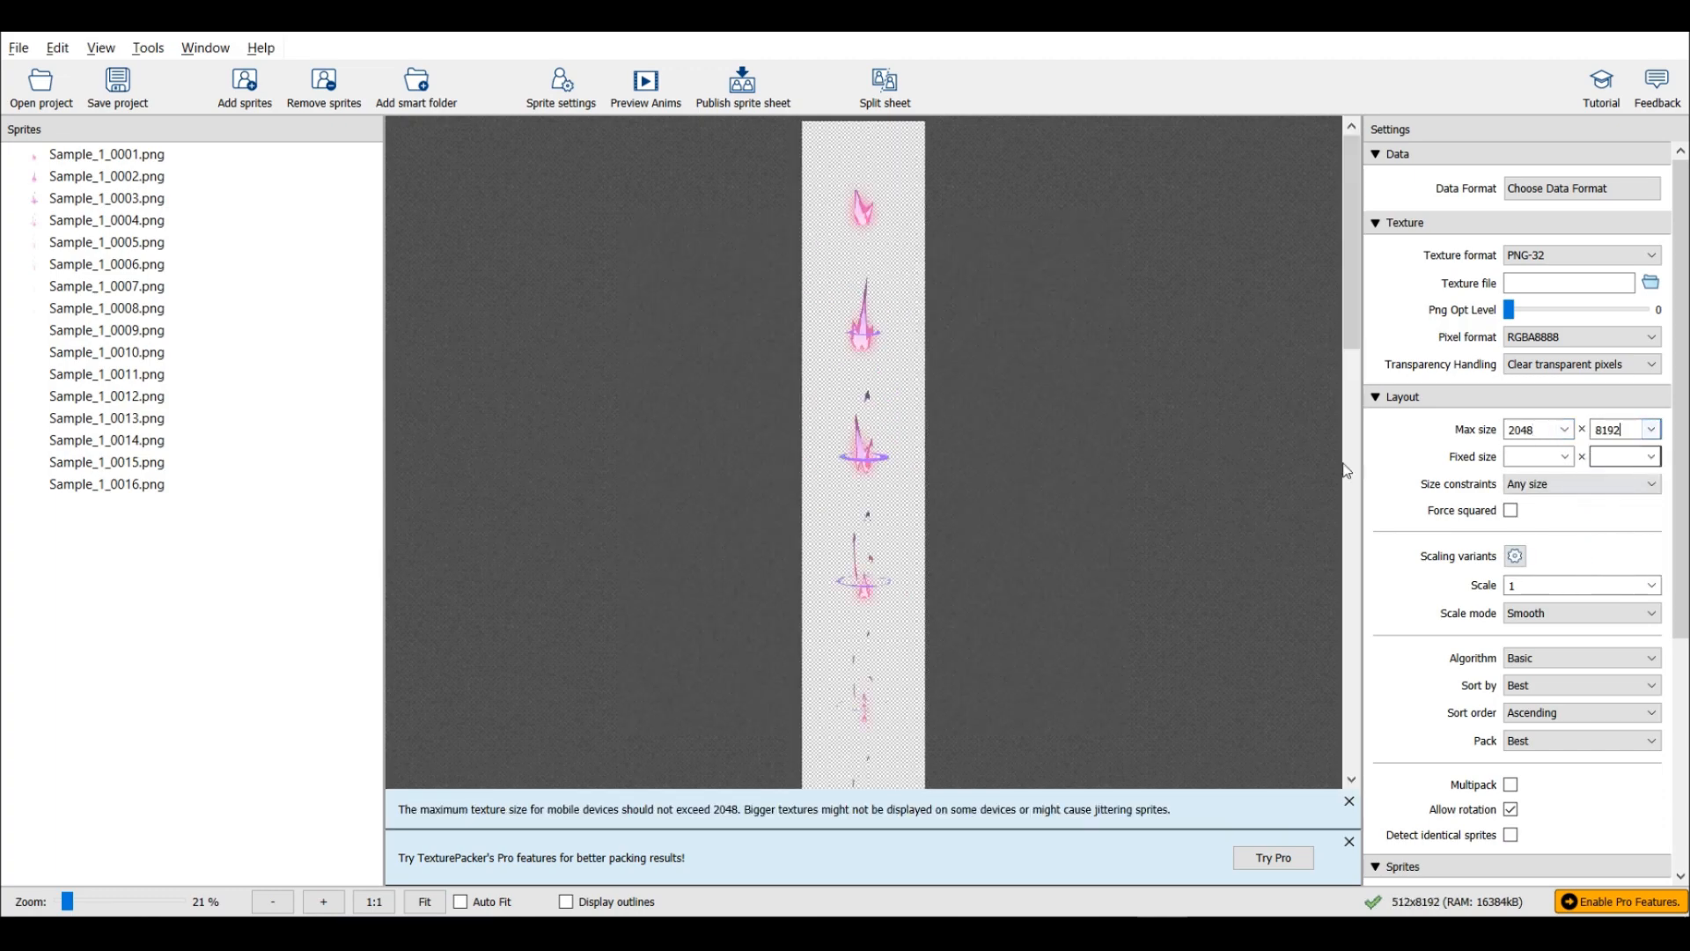
left_click(273, 926)
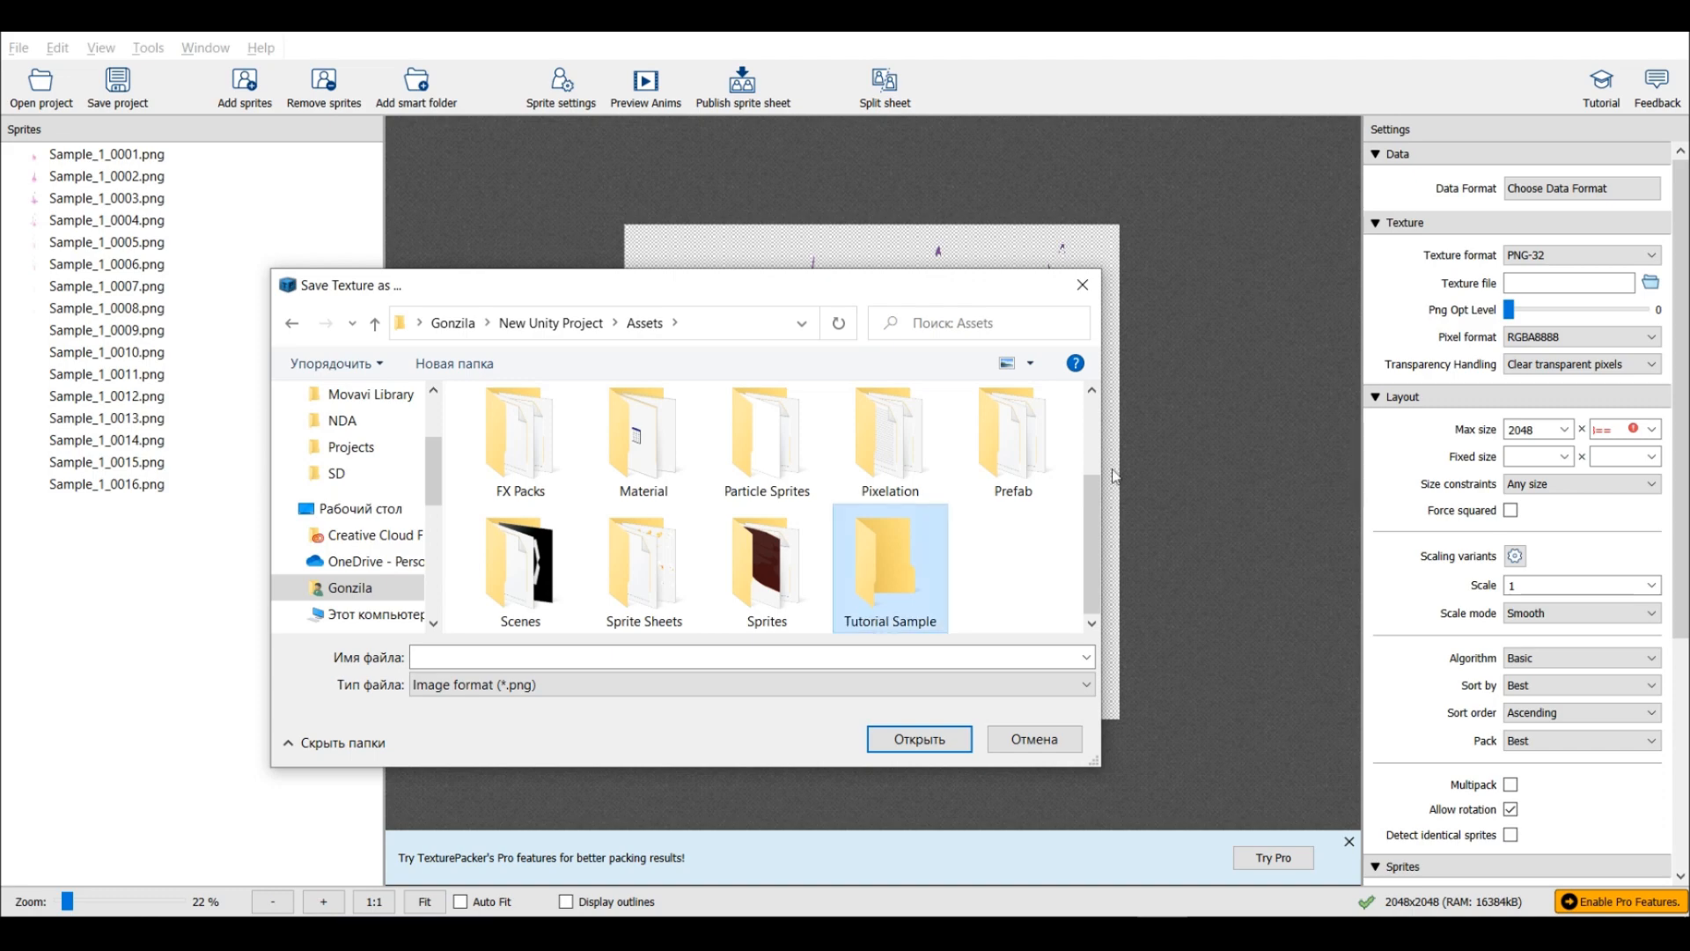
Save the sprite sheet texture into the Unity project's Assets/Tutorial Sample folder.
double_click(889, 567)
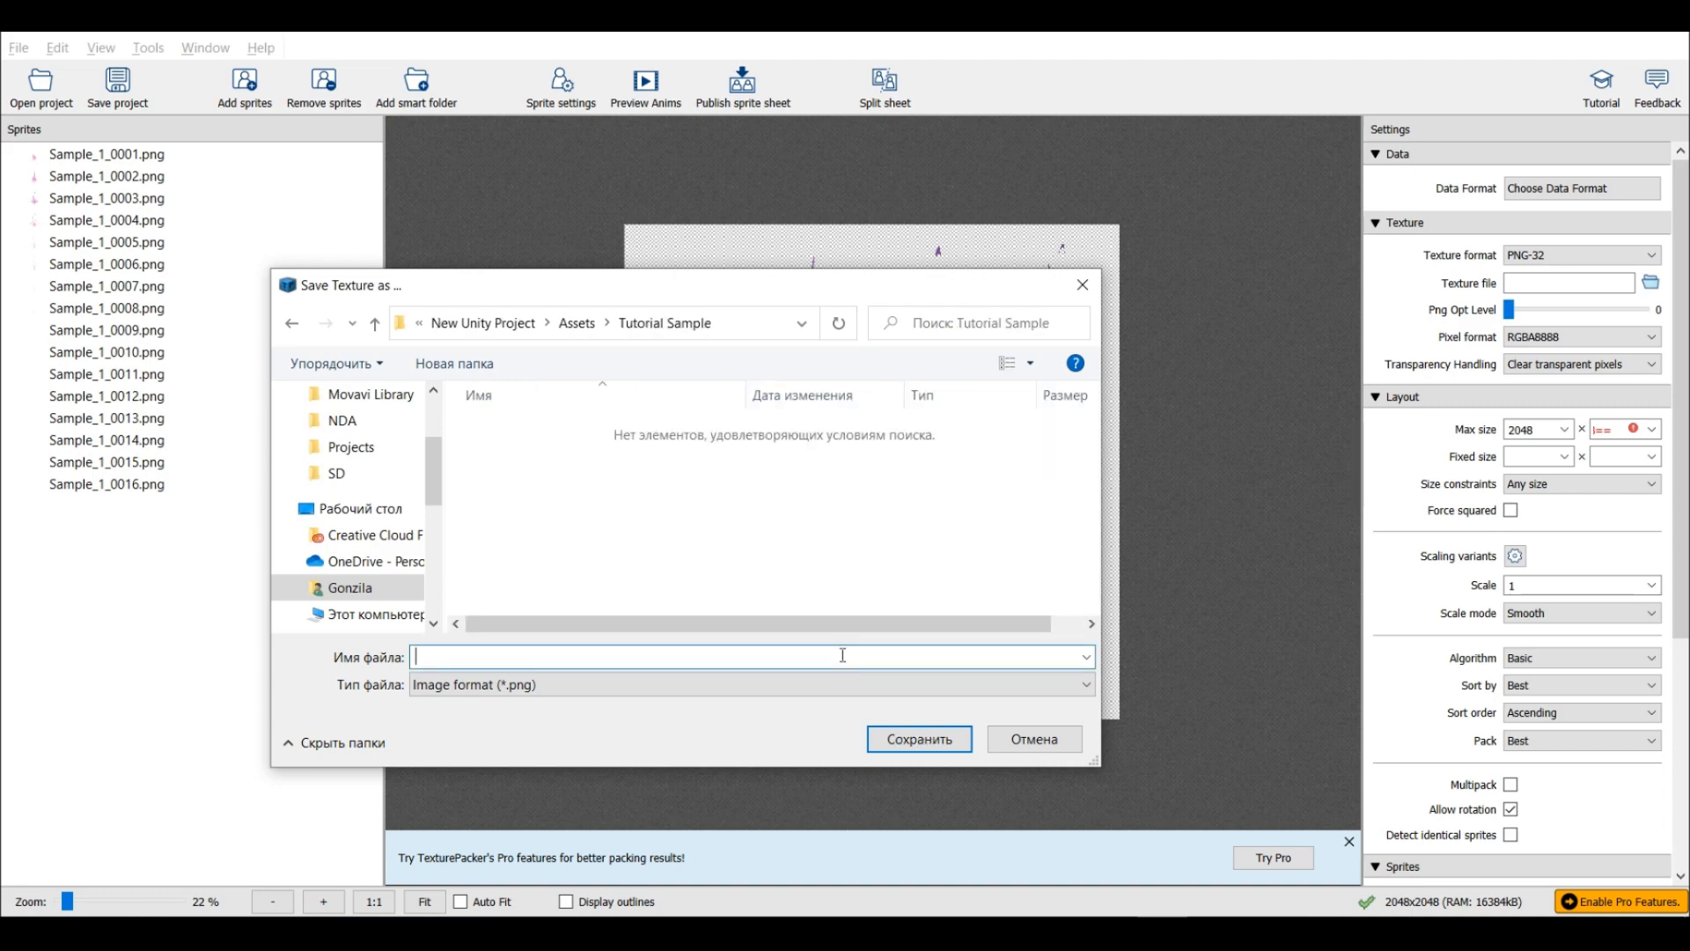
left_click(919, 738)
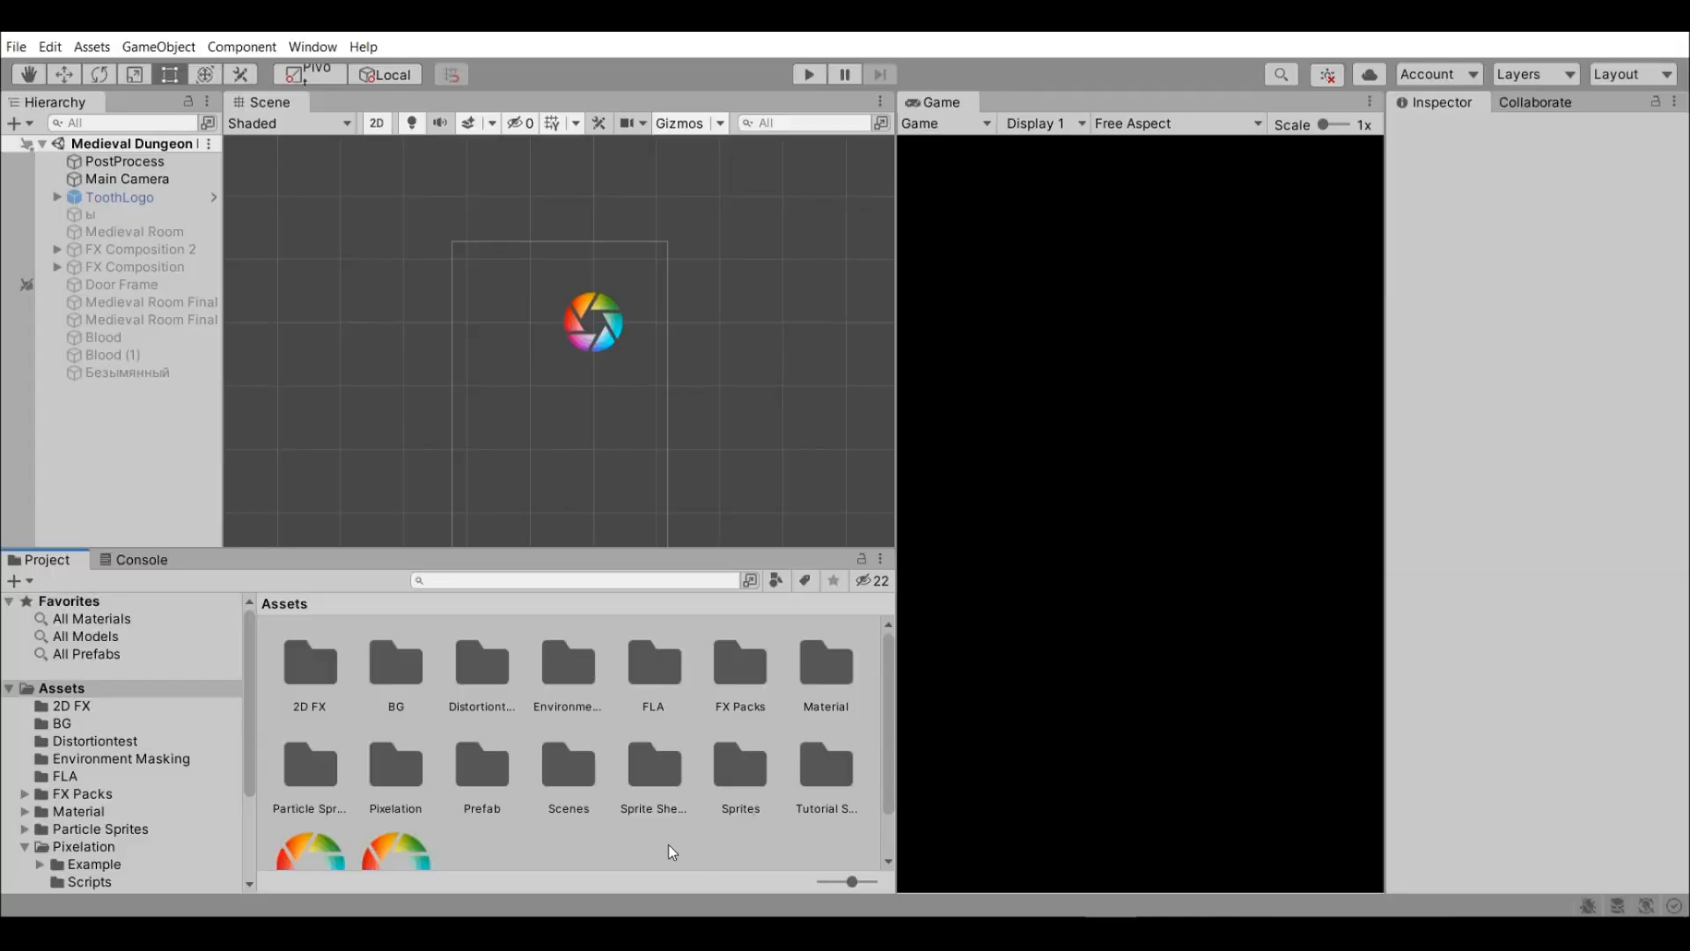
Create a SampleFX material in Assets and browse its shader list to Mobile > Particles.
right_click(671, 852)
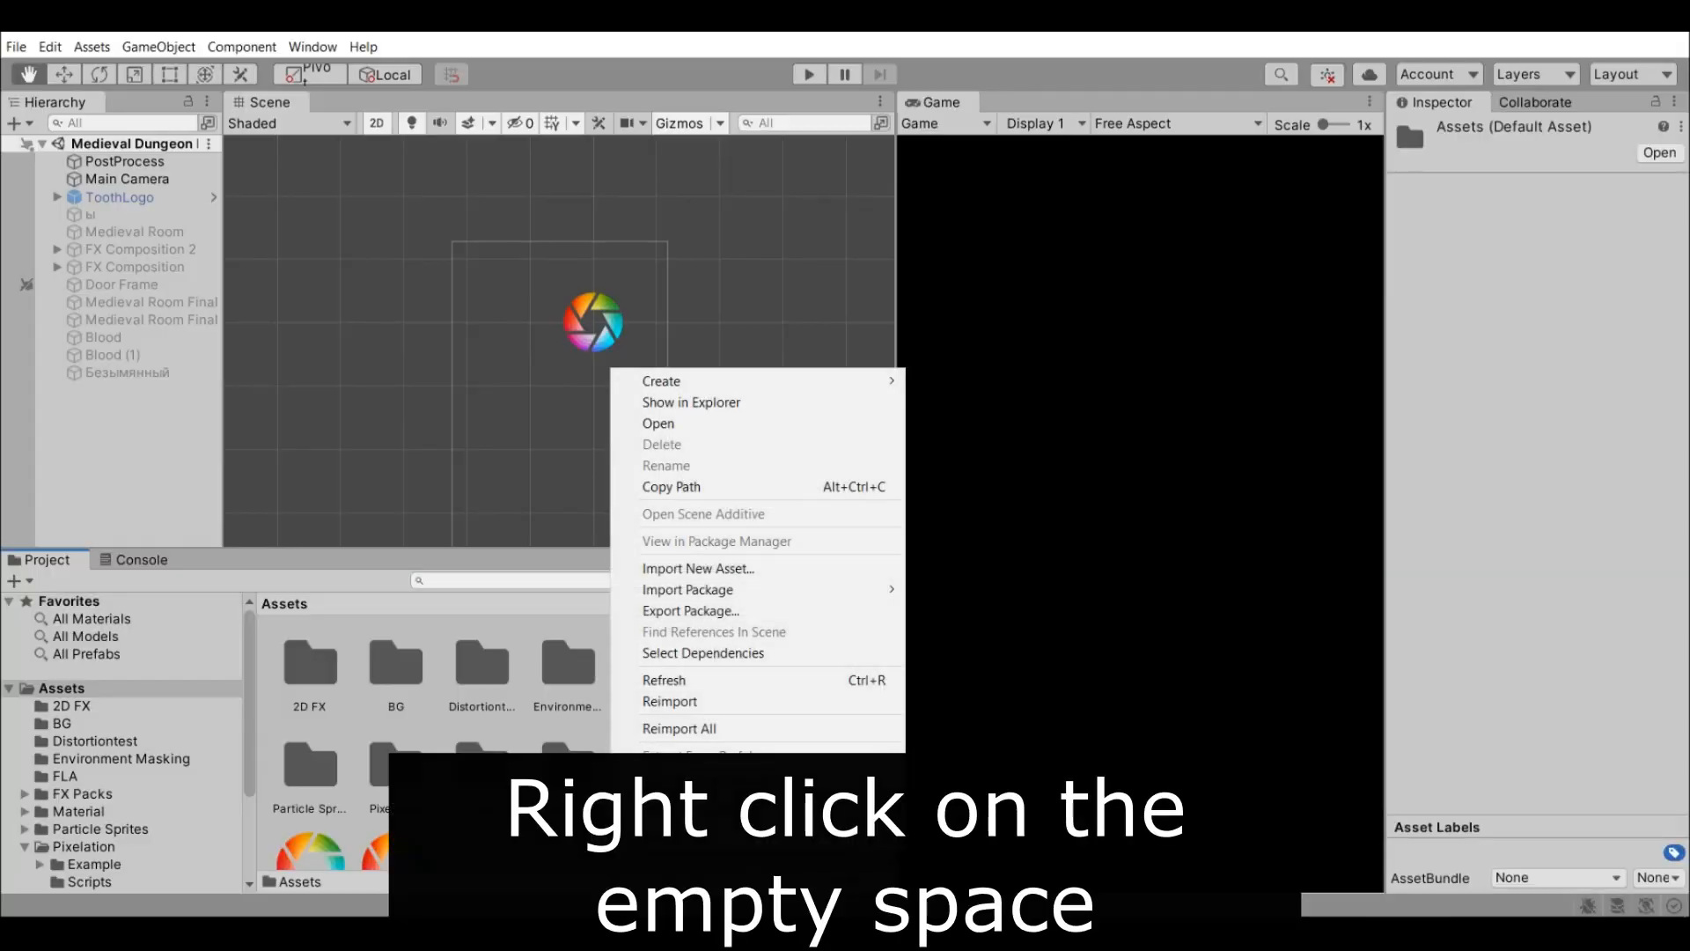
mouse_move(662, 380)
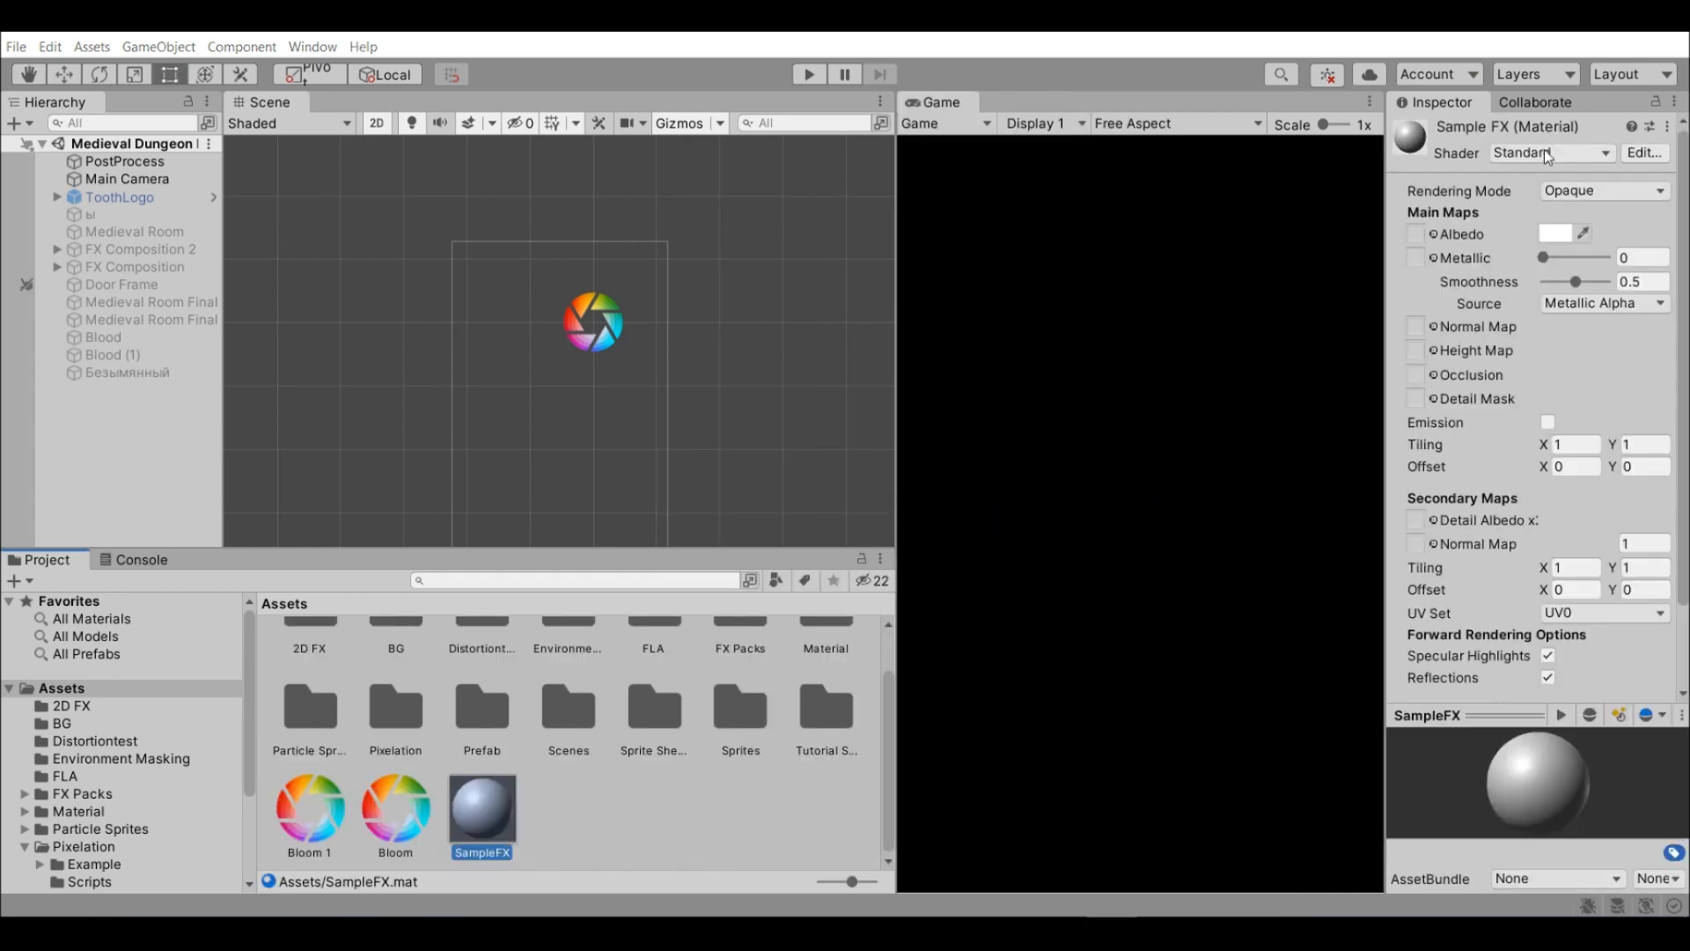
left_click(1549, 153)
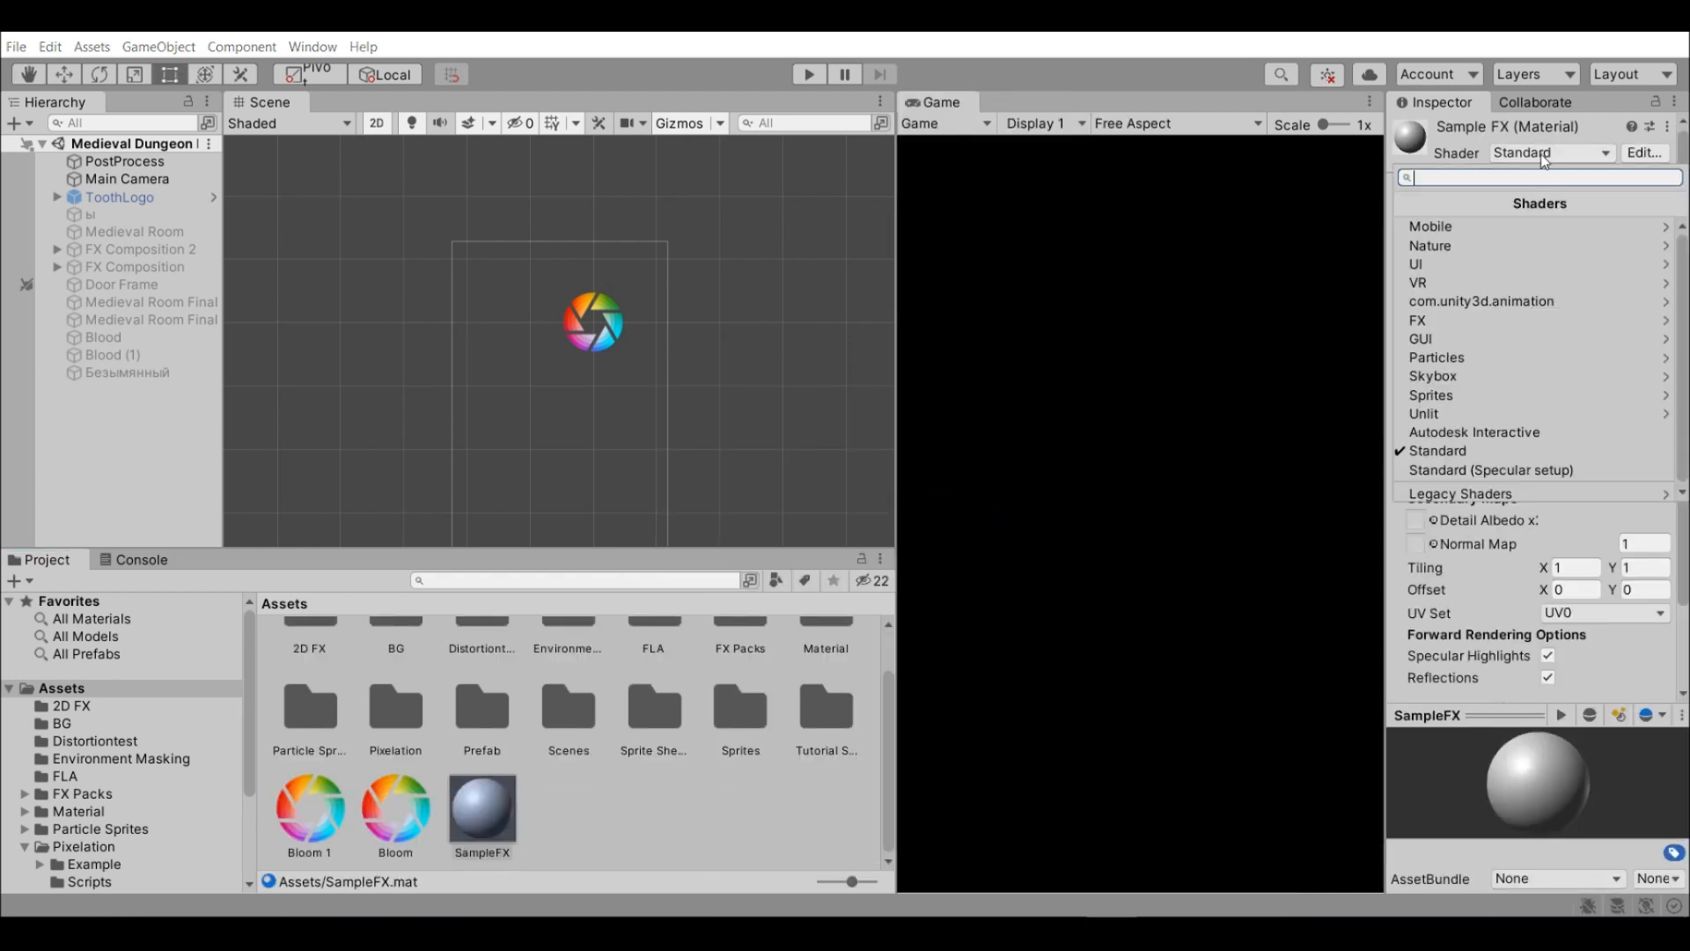
left_click(1429, 225)
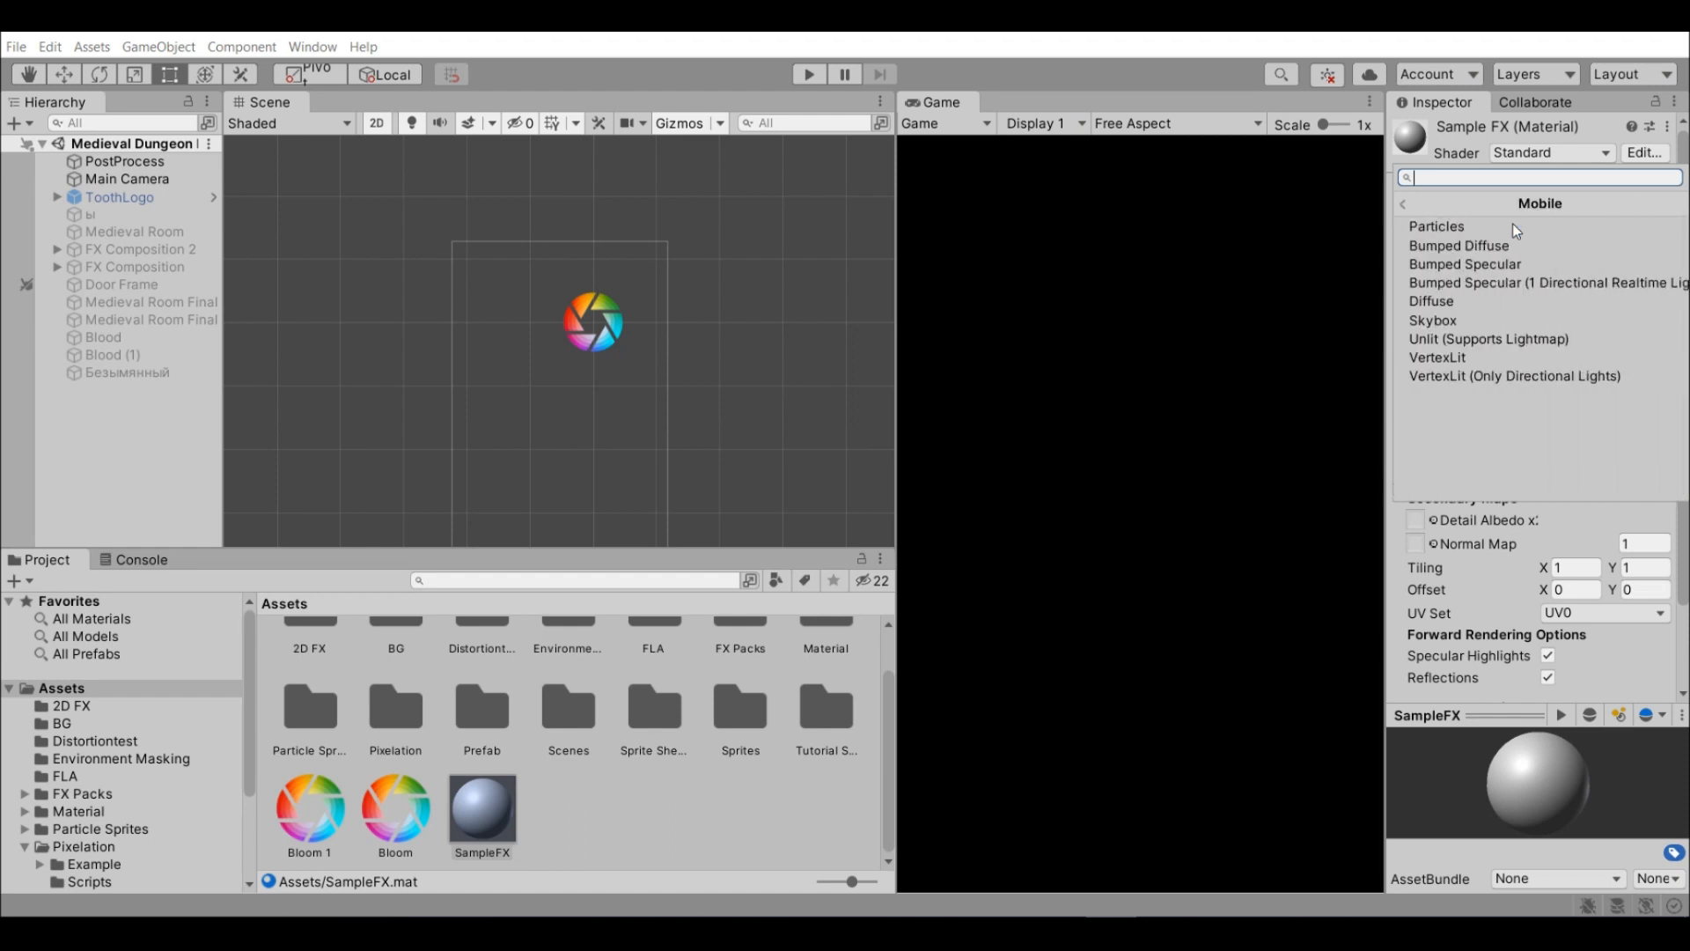
left_click(1436, 225)
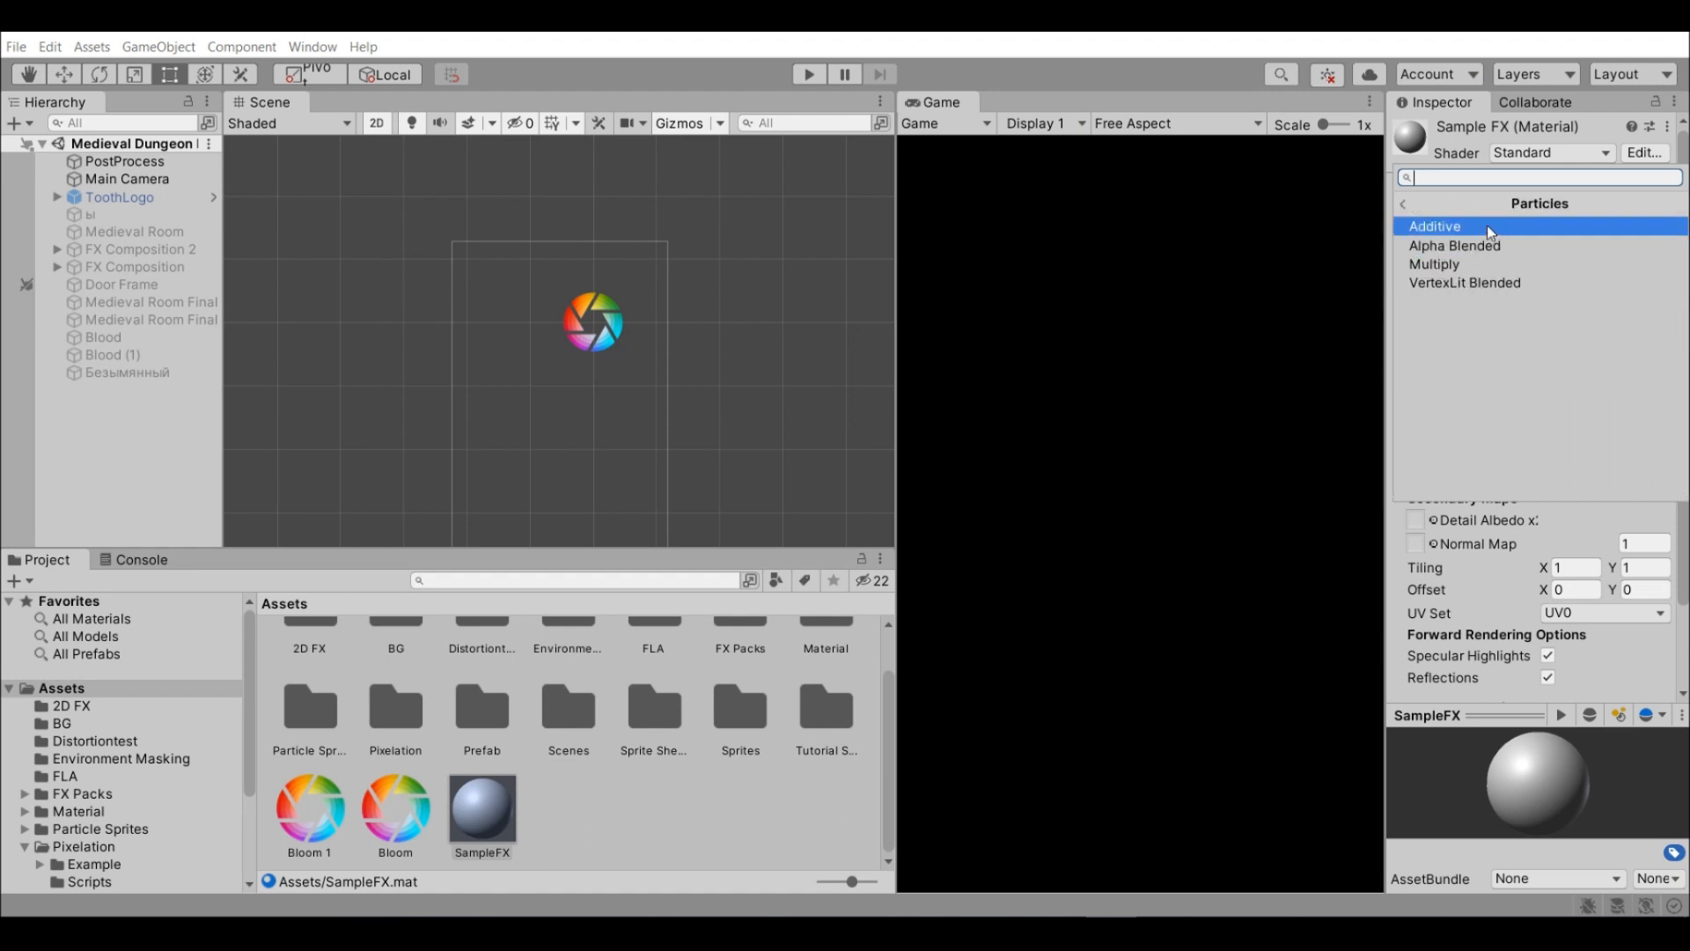
mouse_move(1447, 230)
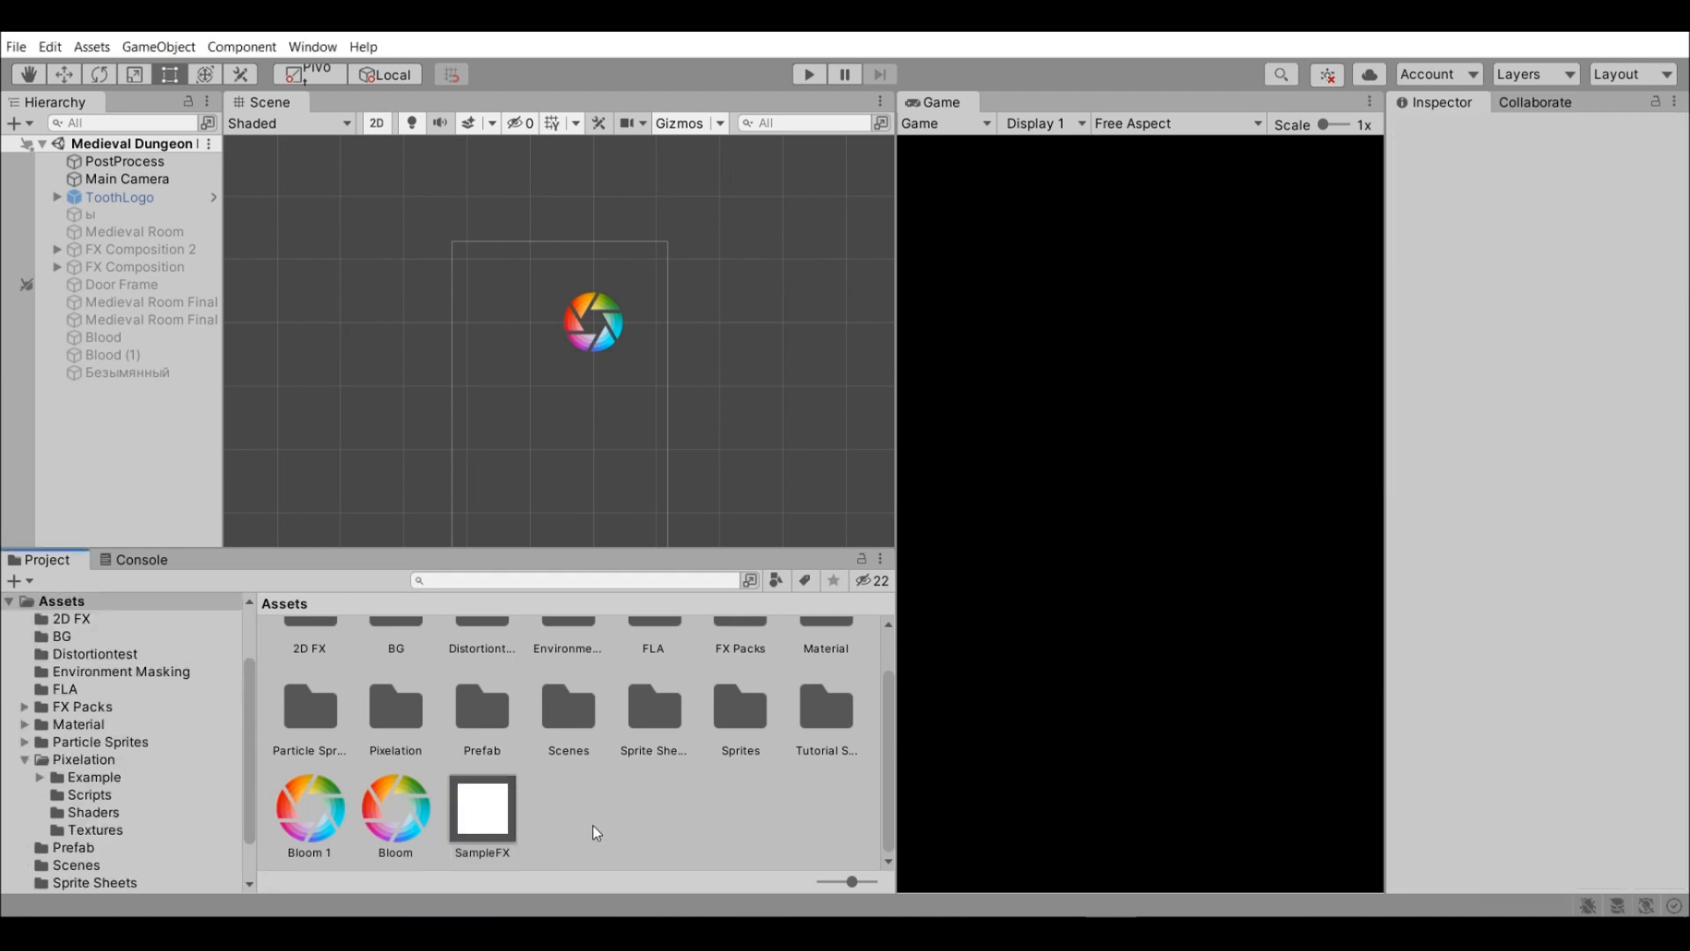
Assign the Sample sprite sheet as the SampleFX material's particle texture.
left_click(481, 810)
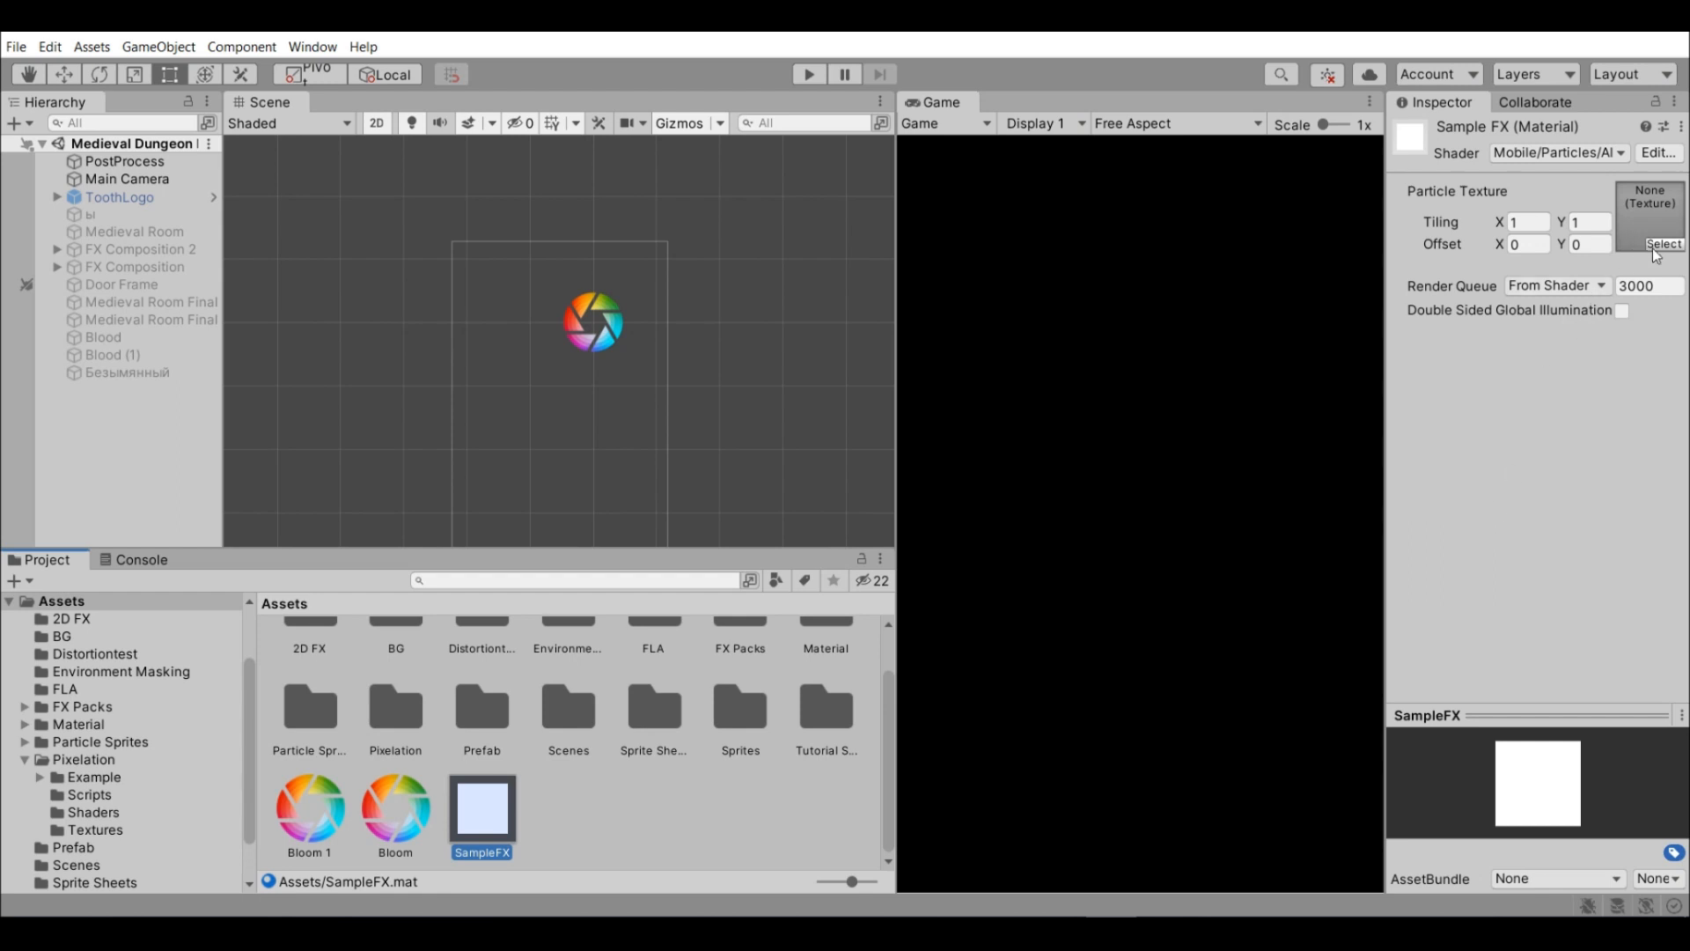
left_click(1664, 243)
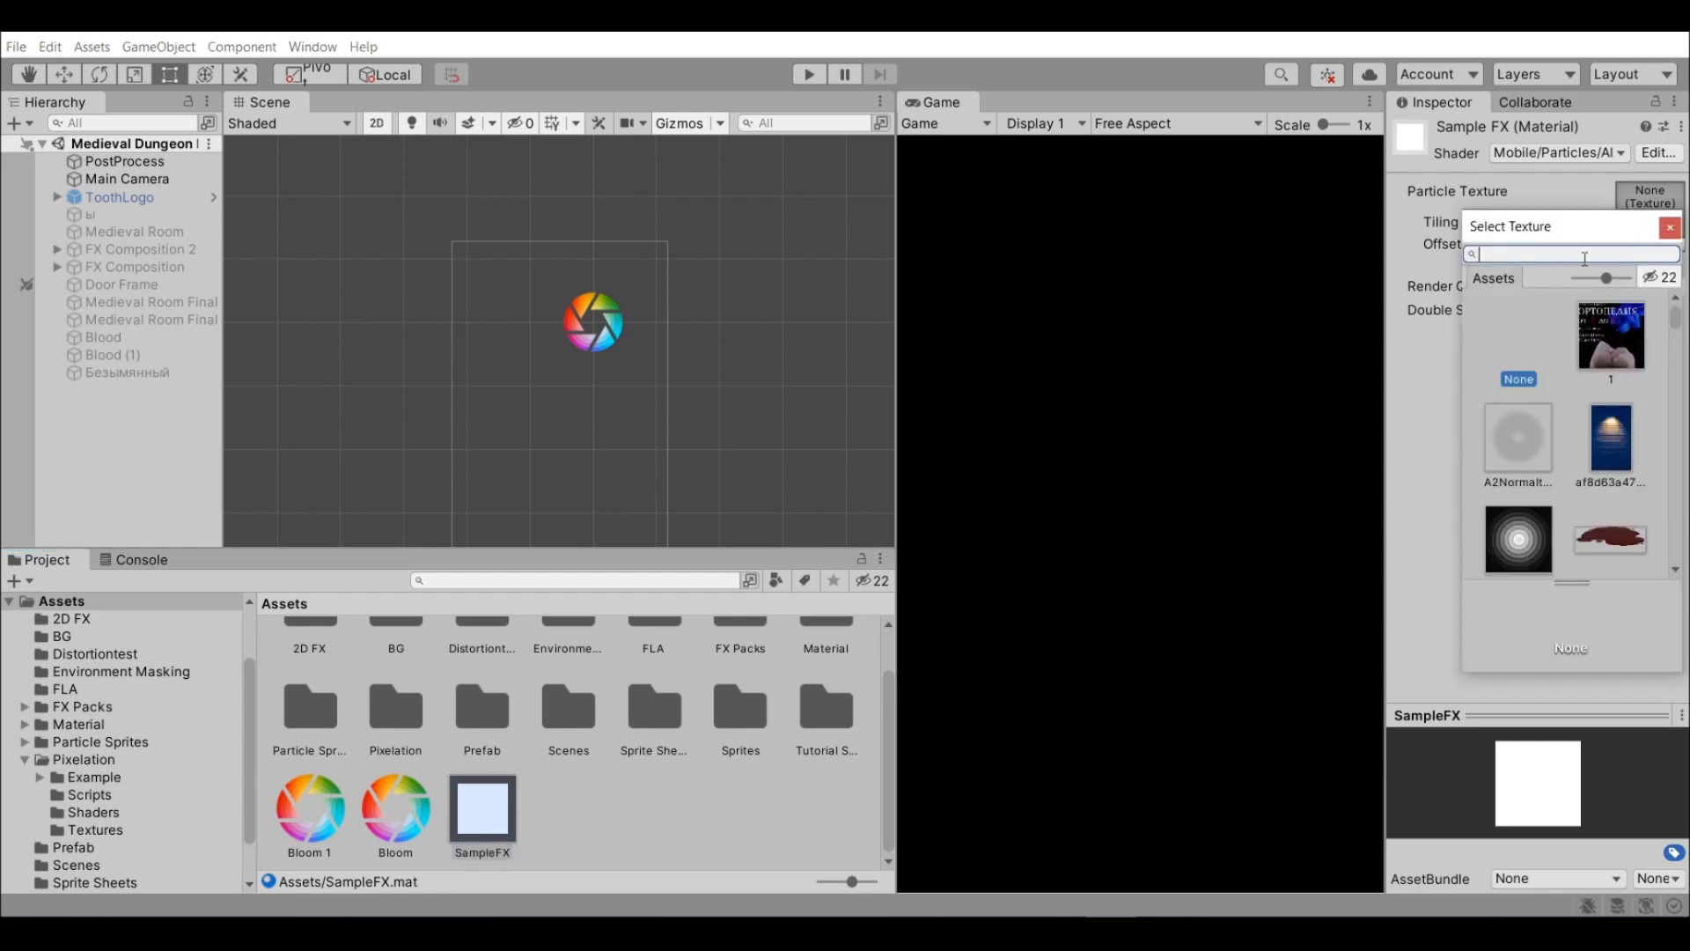
type("Sample")
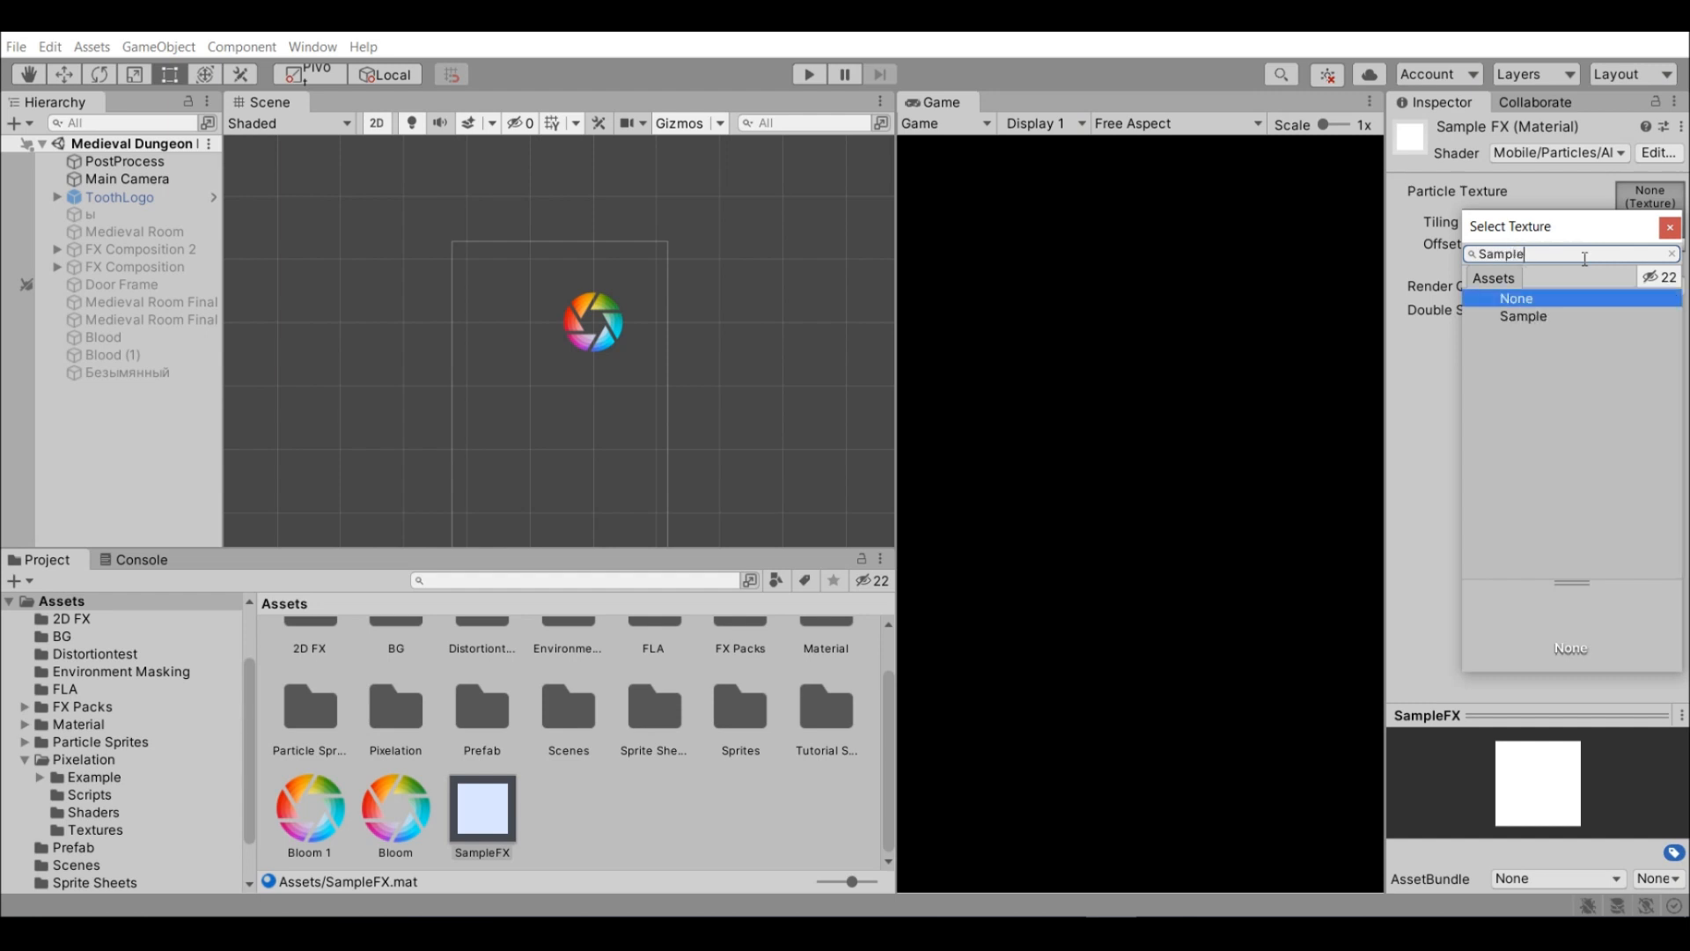
left_click(1523, 315)
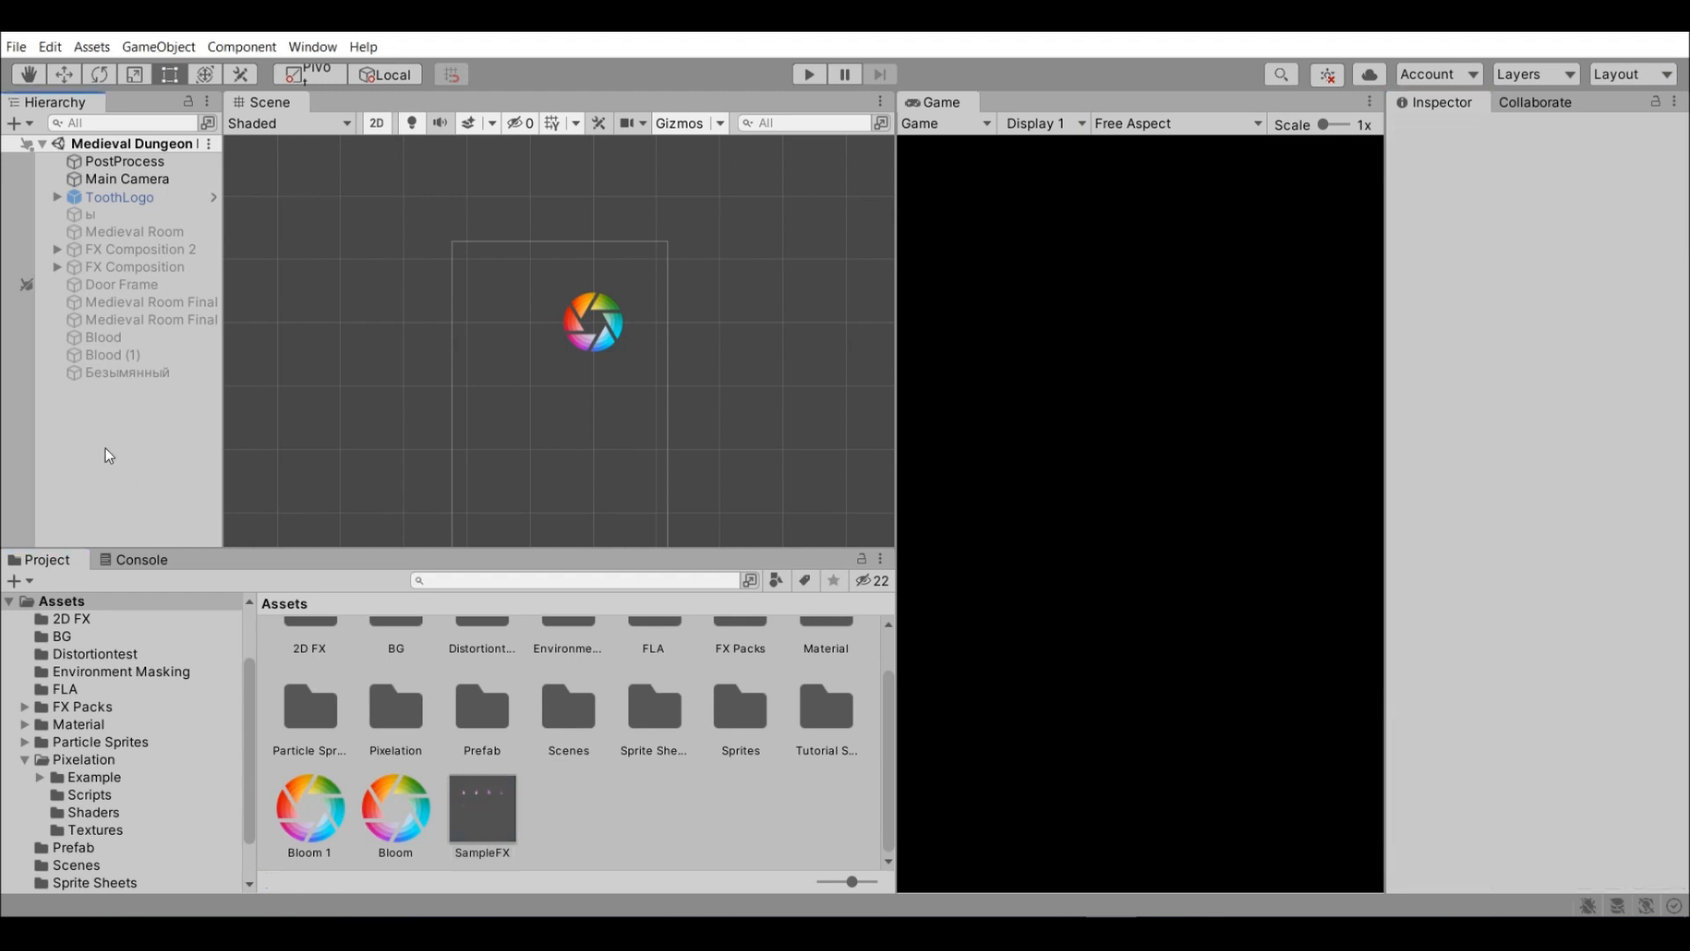
mouse_move(84, 405)
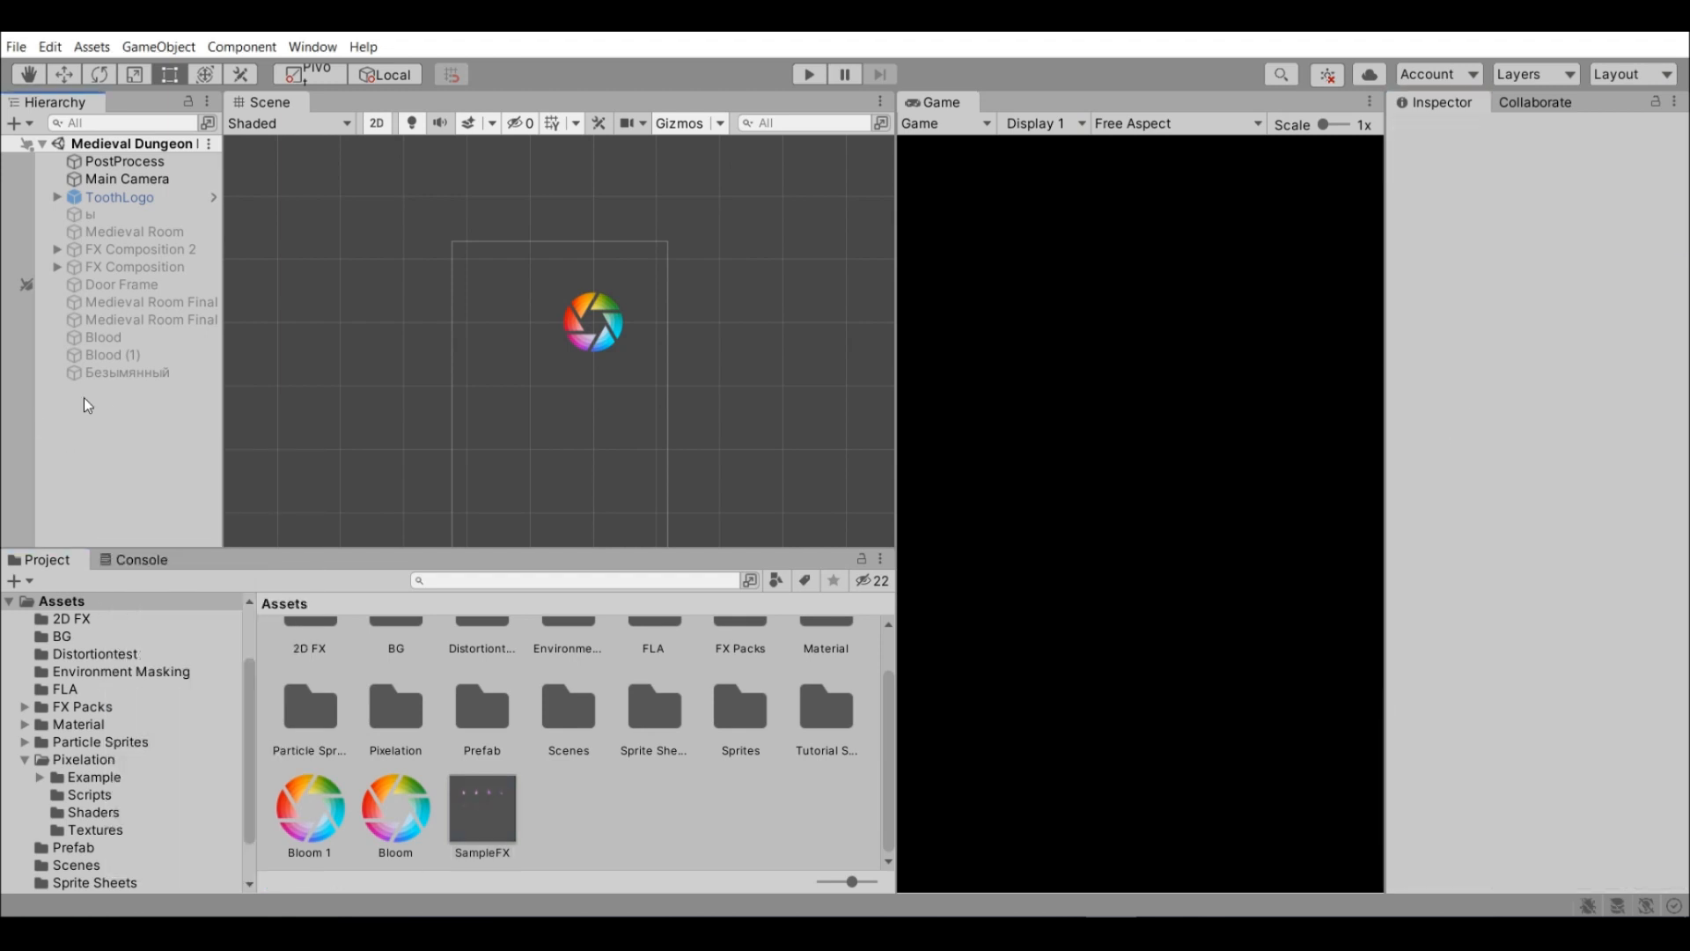
Add a Particle System via Effects and set its Renderer material to SampleFX.
right_click(85, 405)
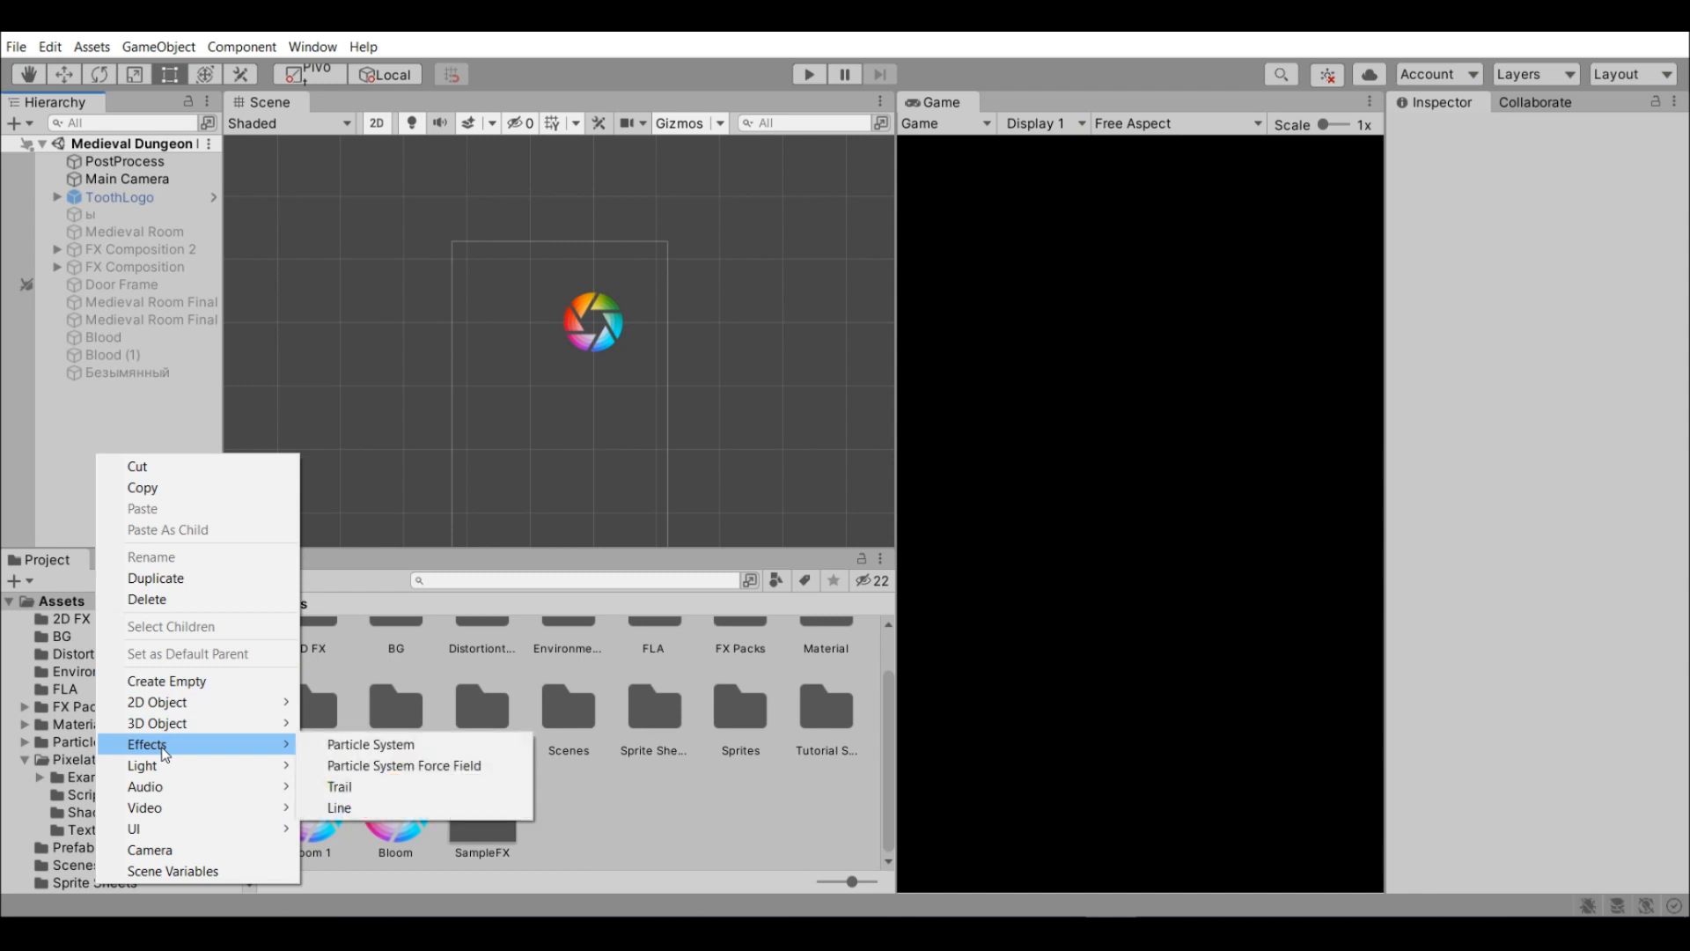
left_click(370, 743)
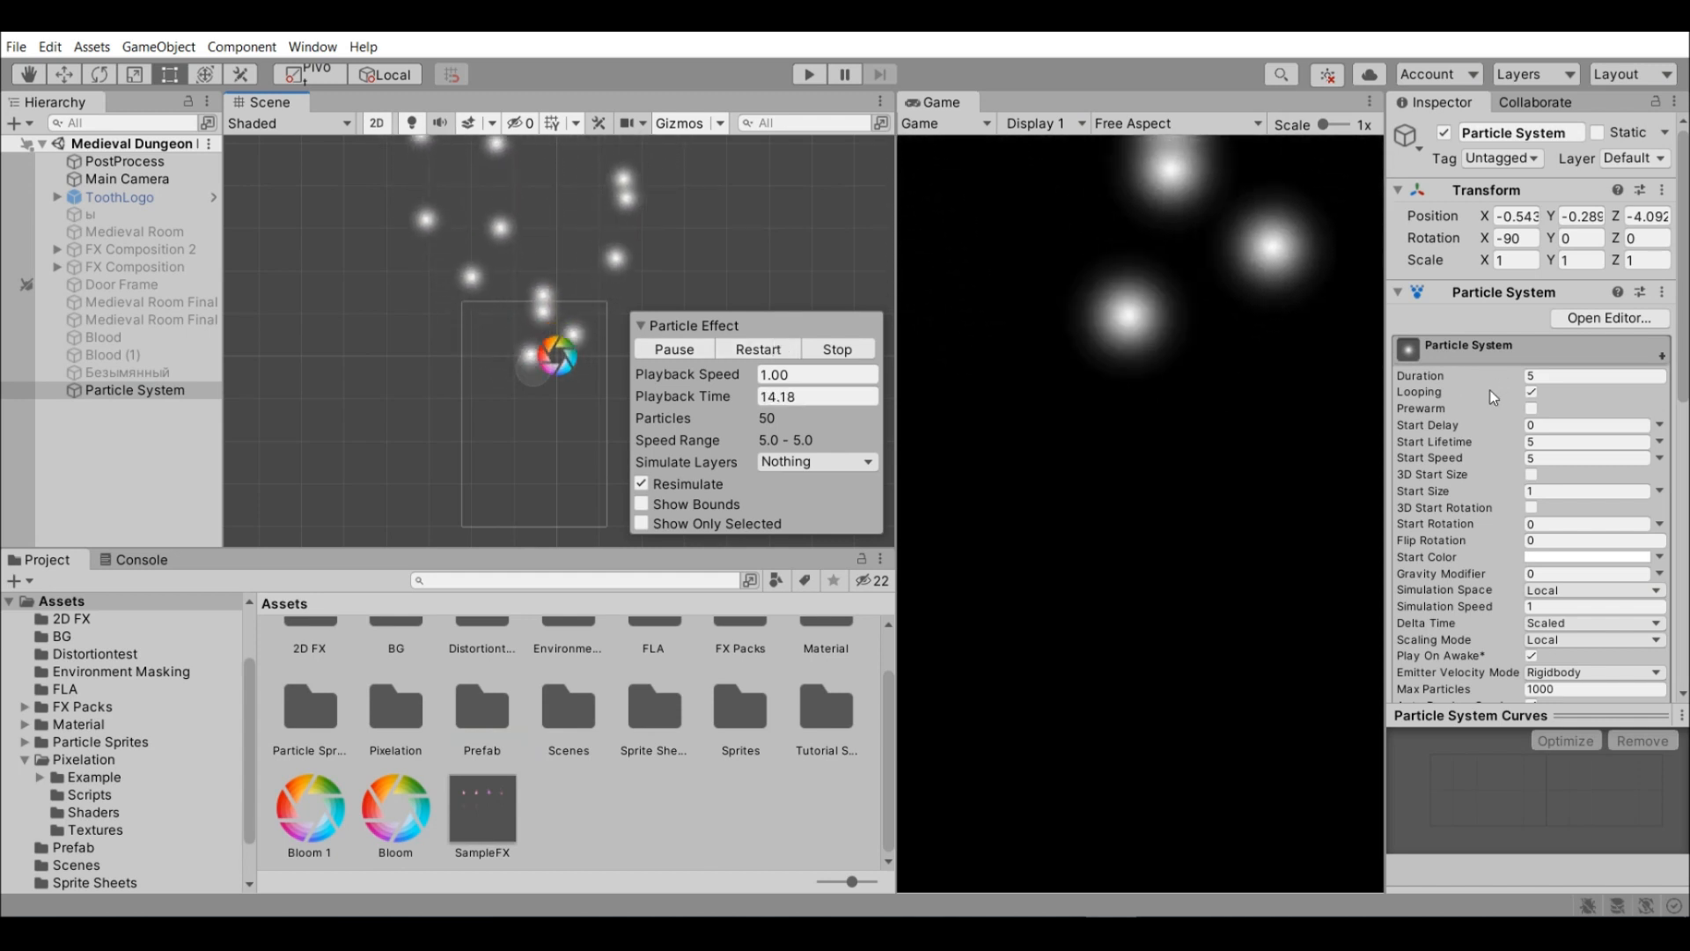
scroll("down", 3)
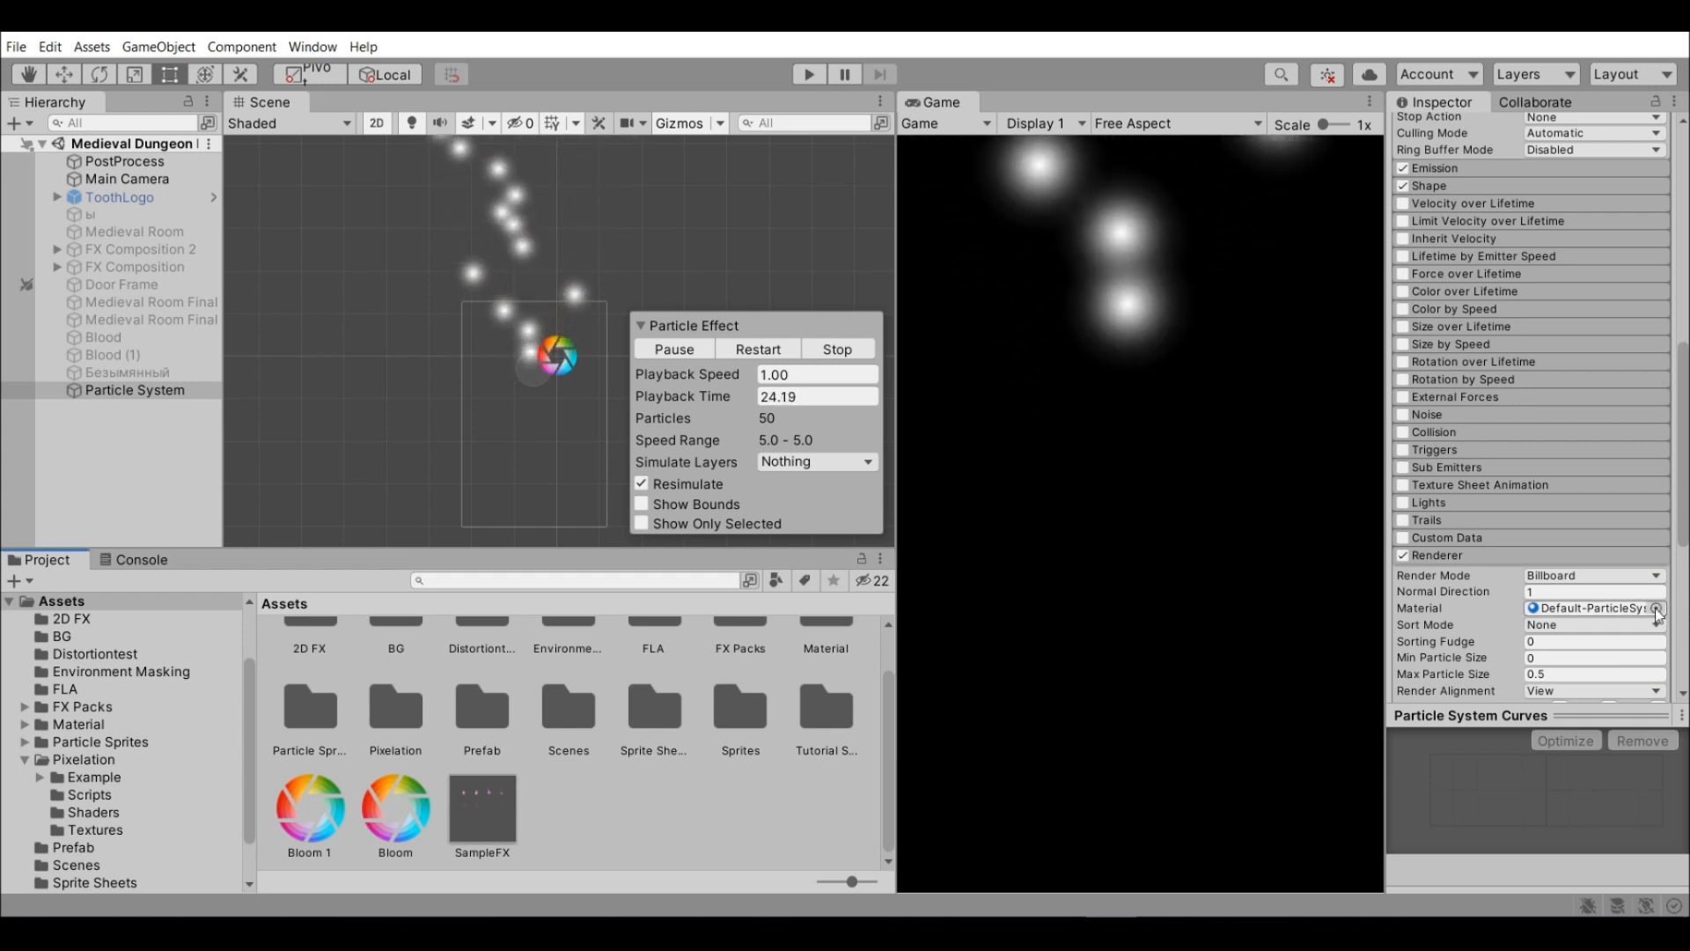
left_click(1662, 607)
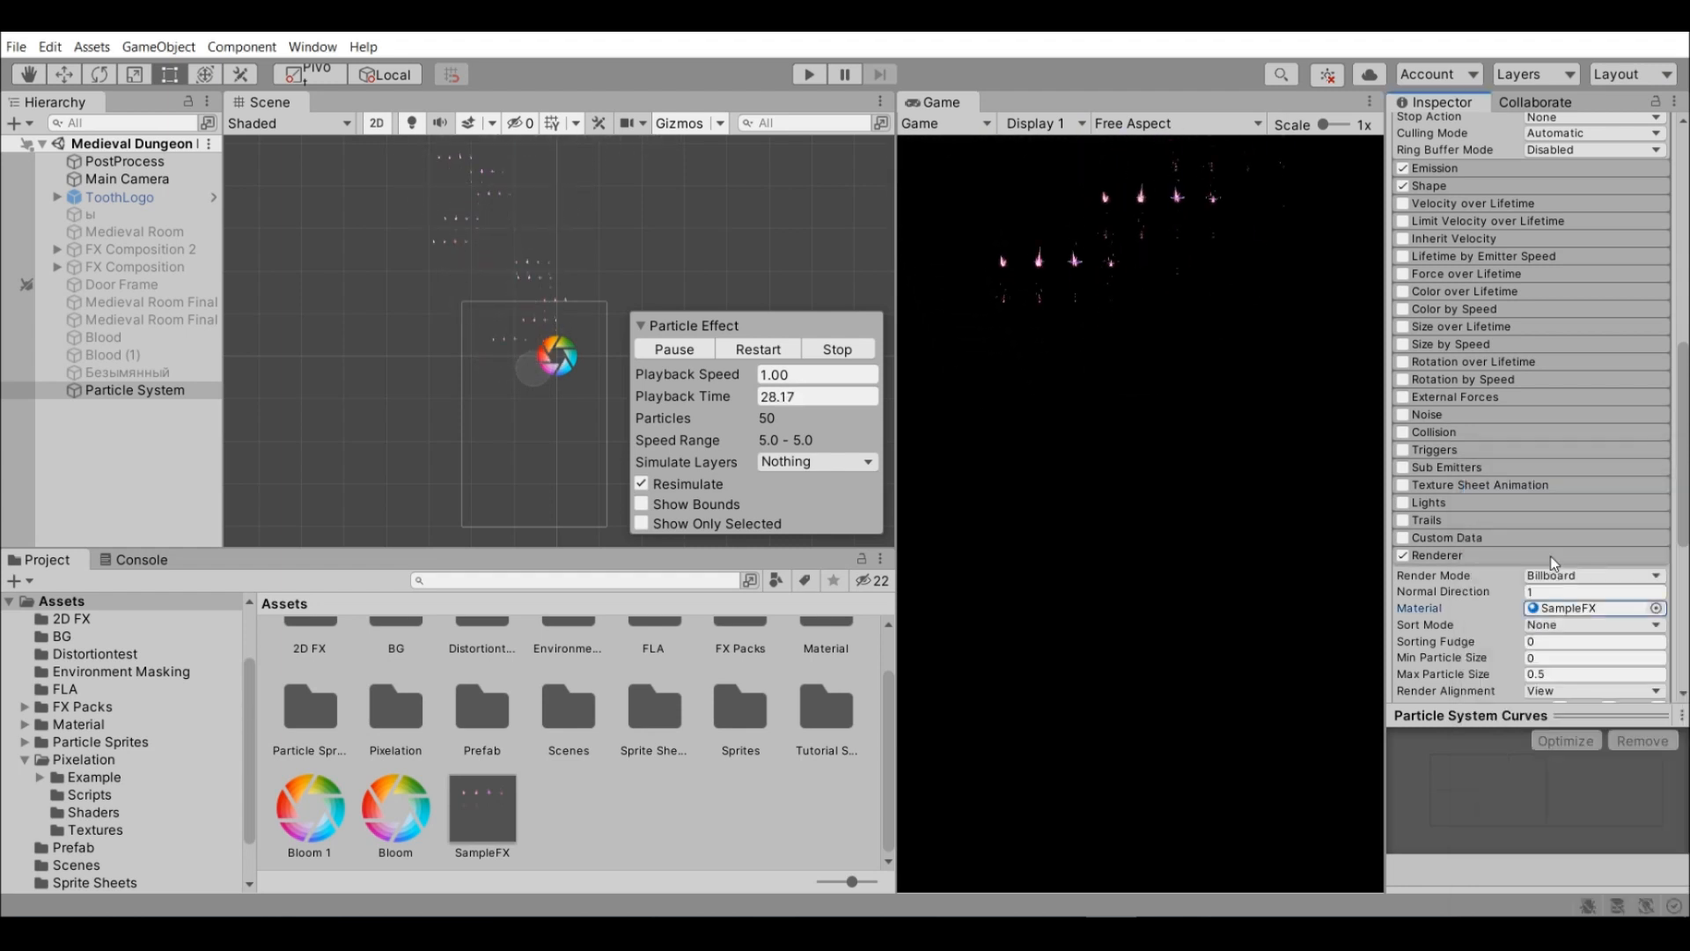
left_click(757, 348)
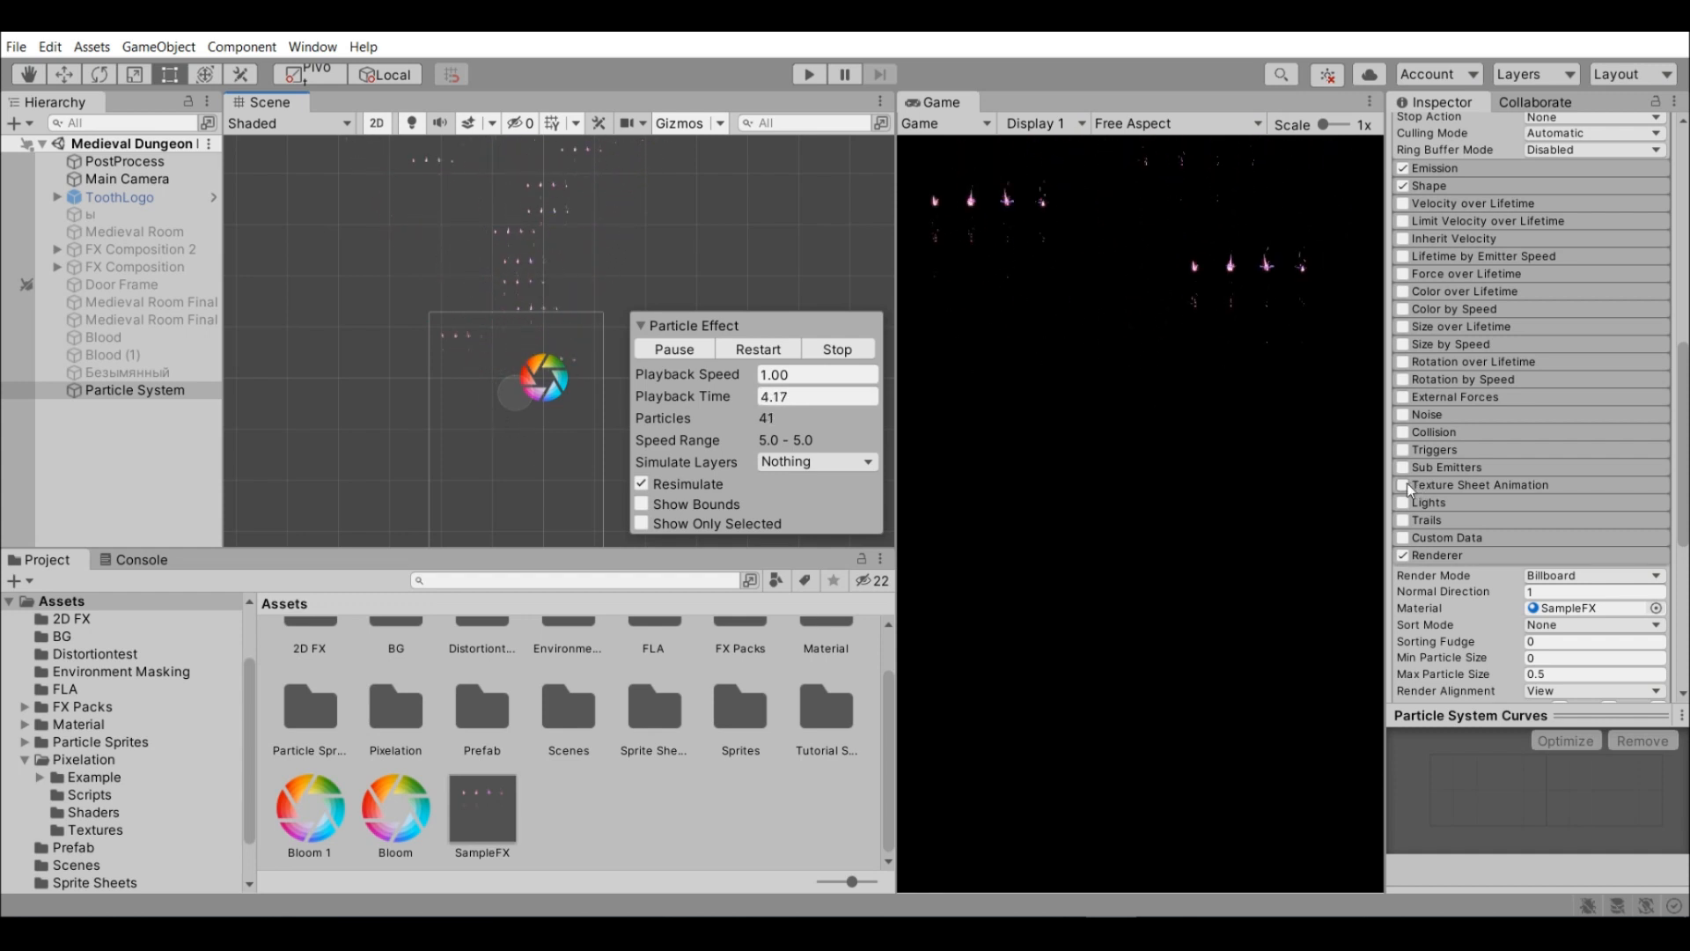
mouse_move(1418, 486)
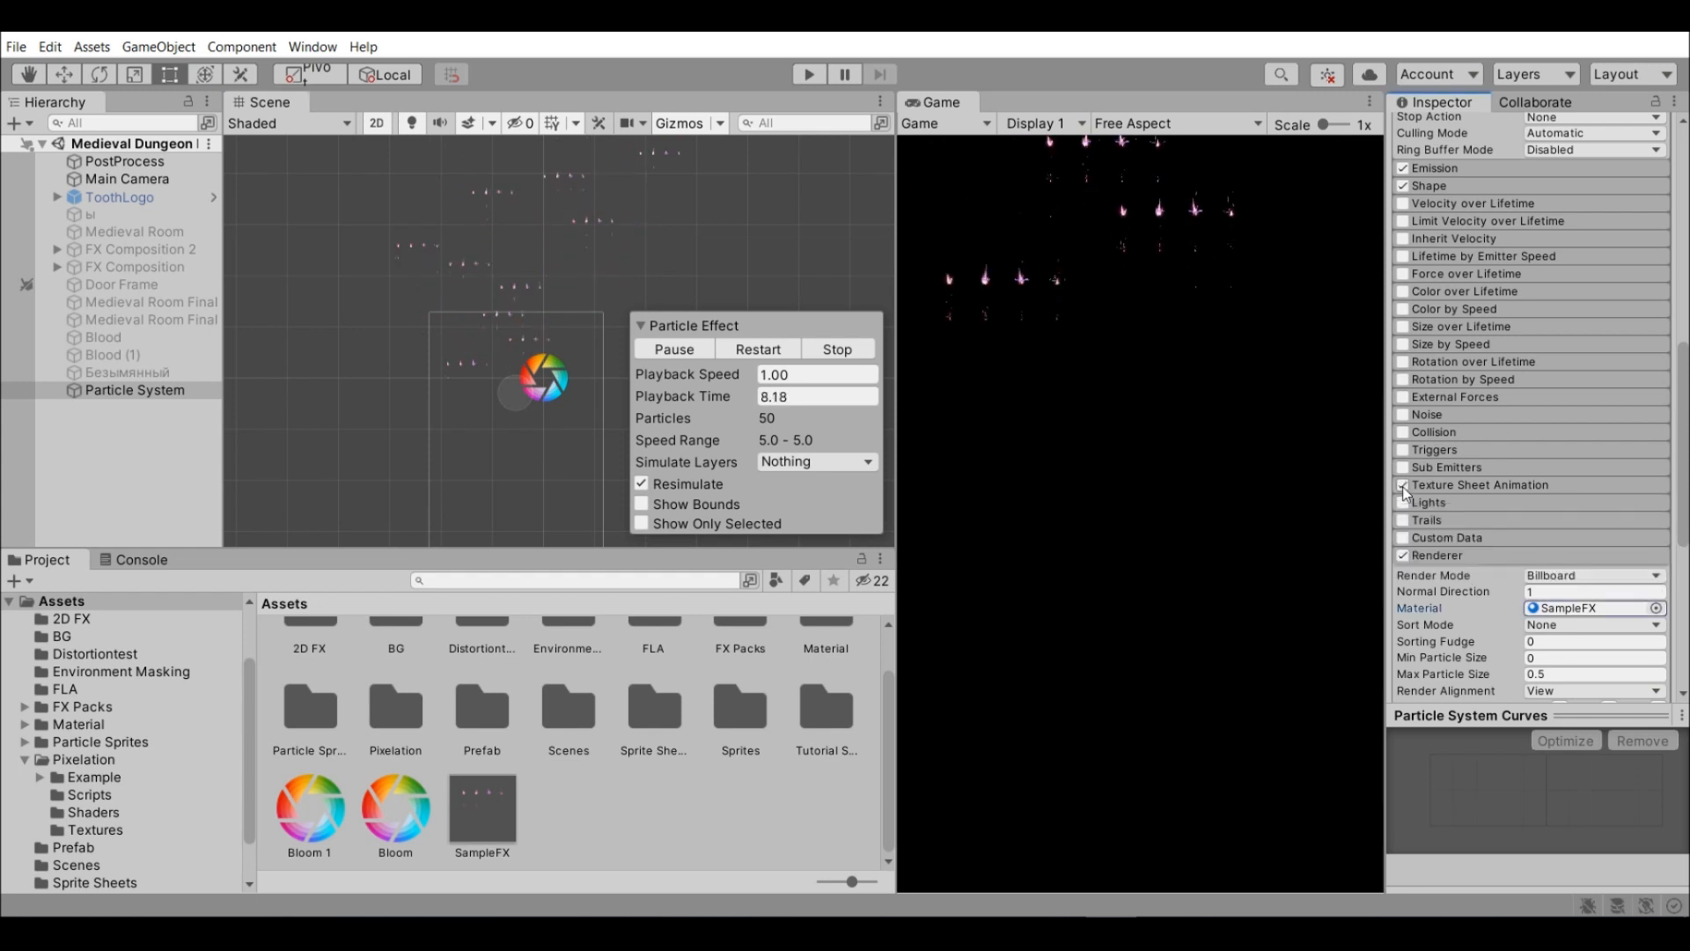
Enable Texture Sheet Animation and check the SampleFX sheet's frame layout.
left_click(1401, 485)
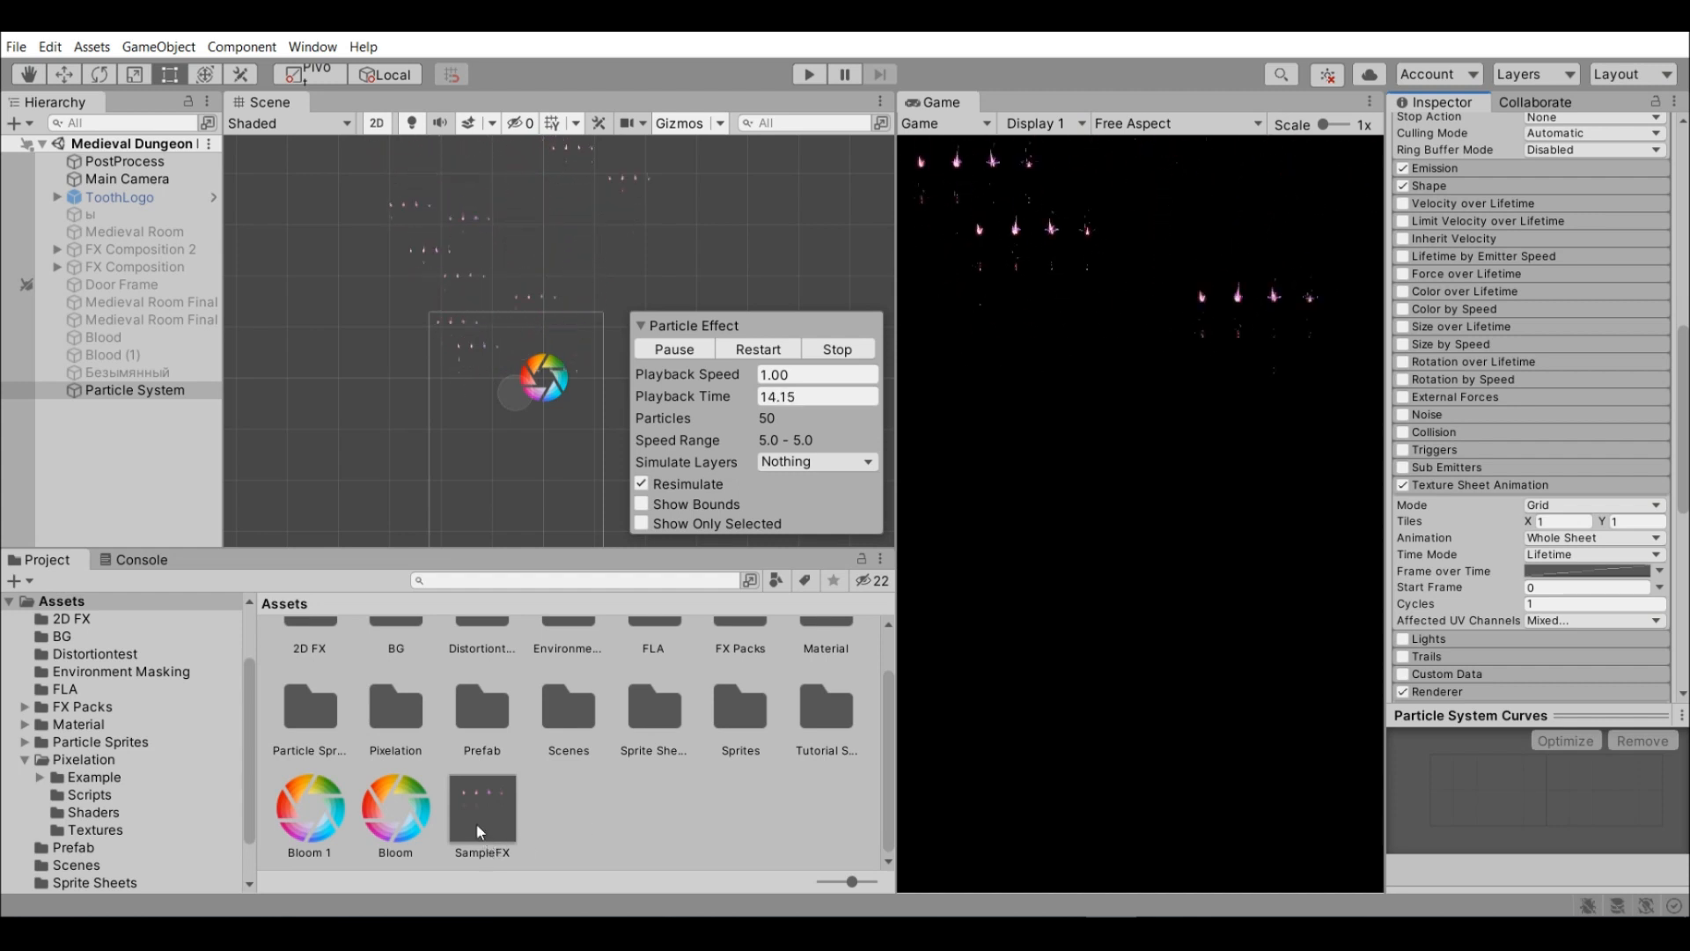
left_click(480, 808)
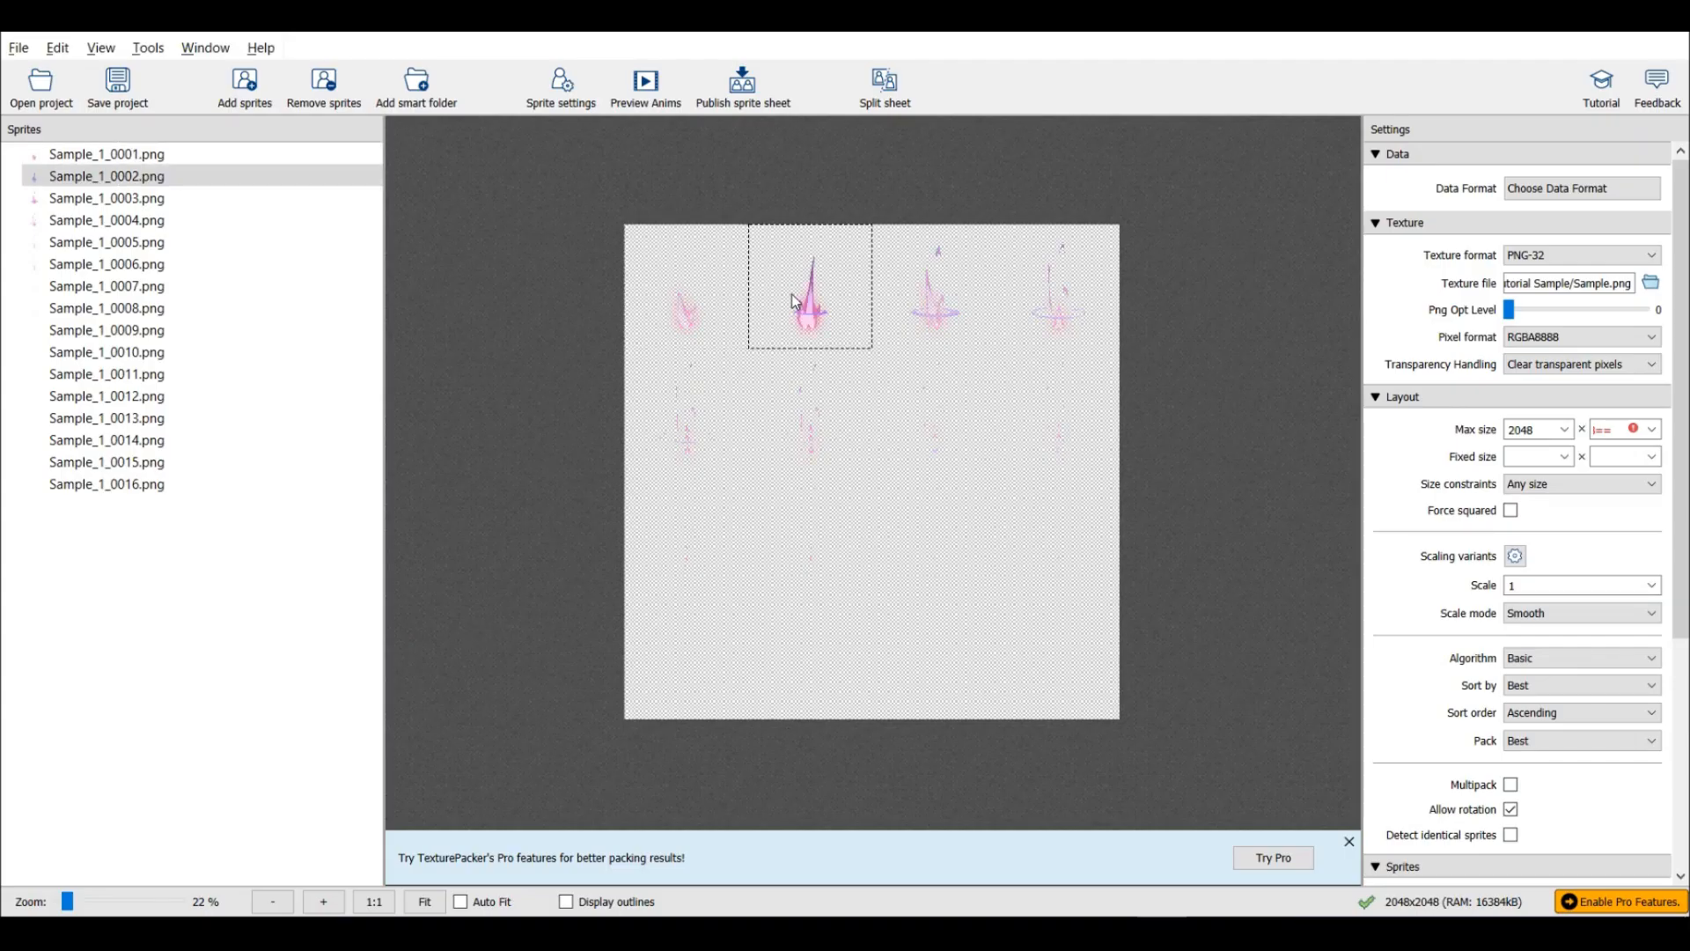
left_click(105, 220)
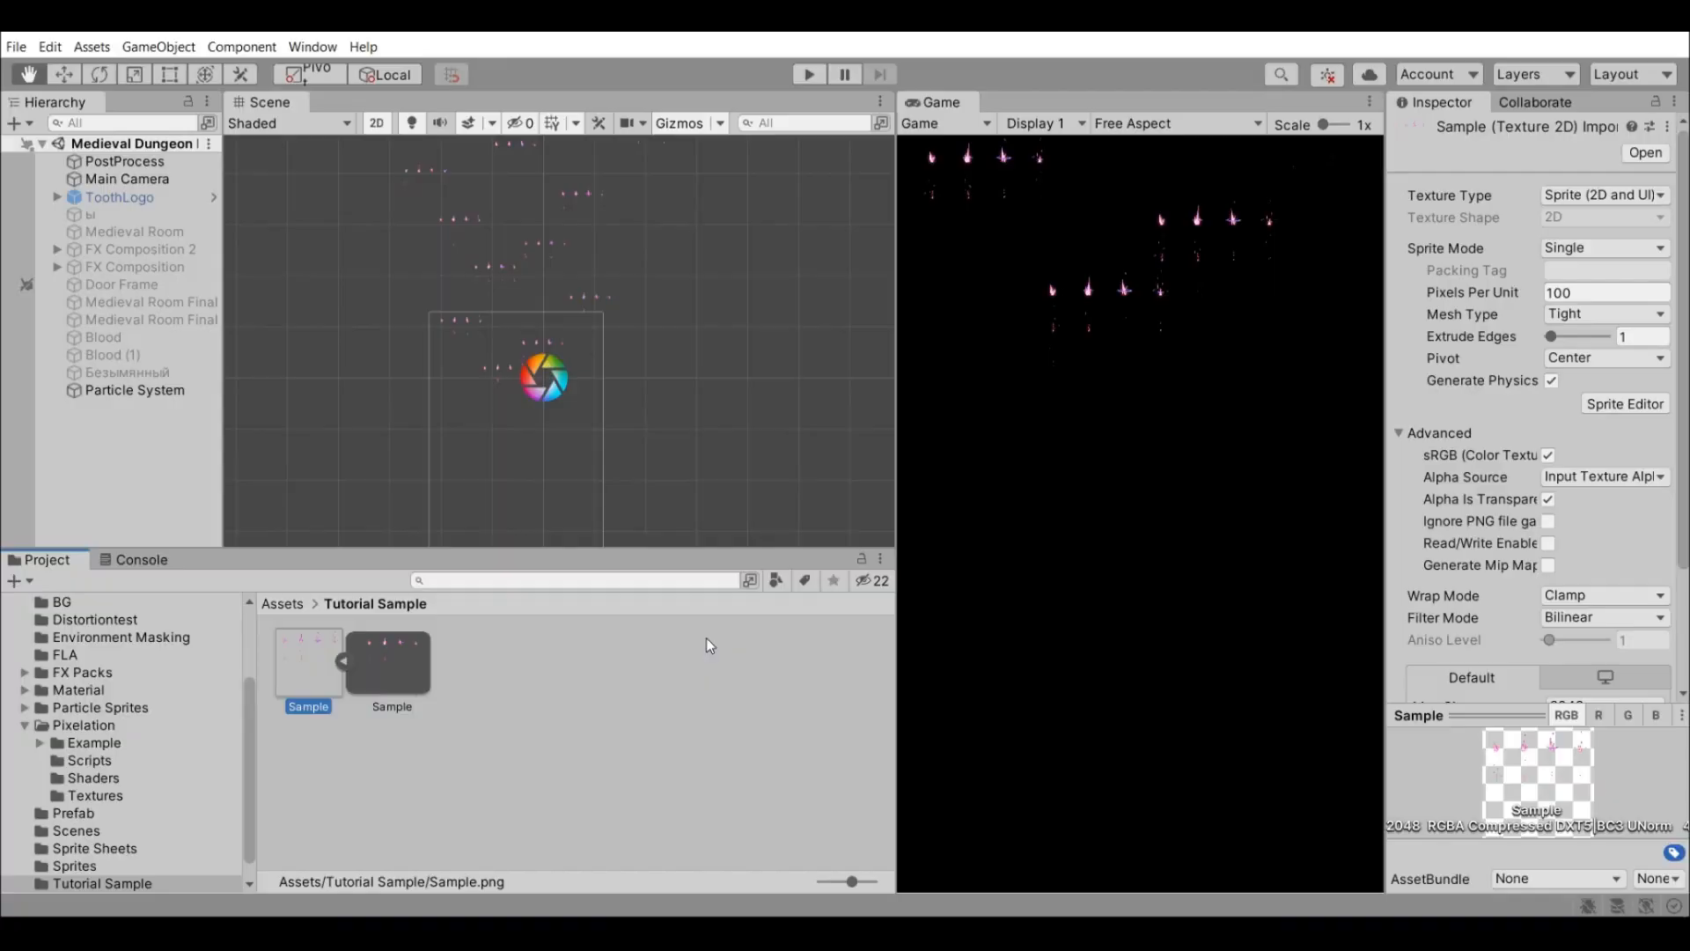
left_click(135, 389)
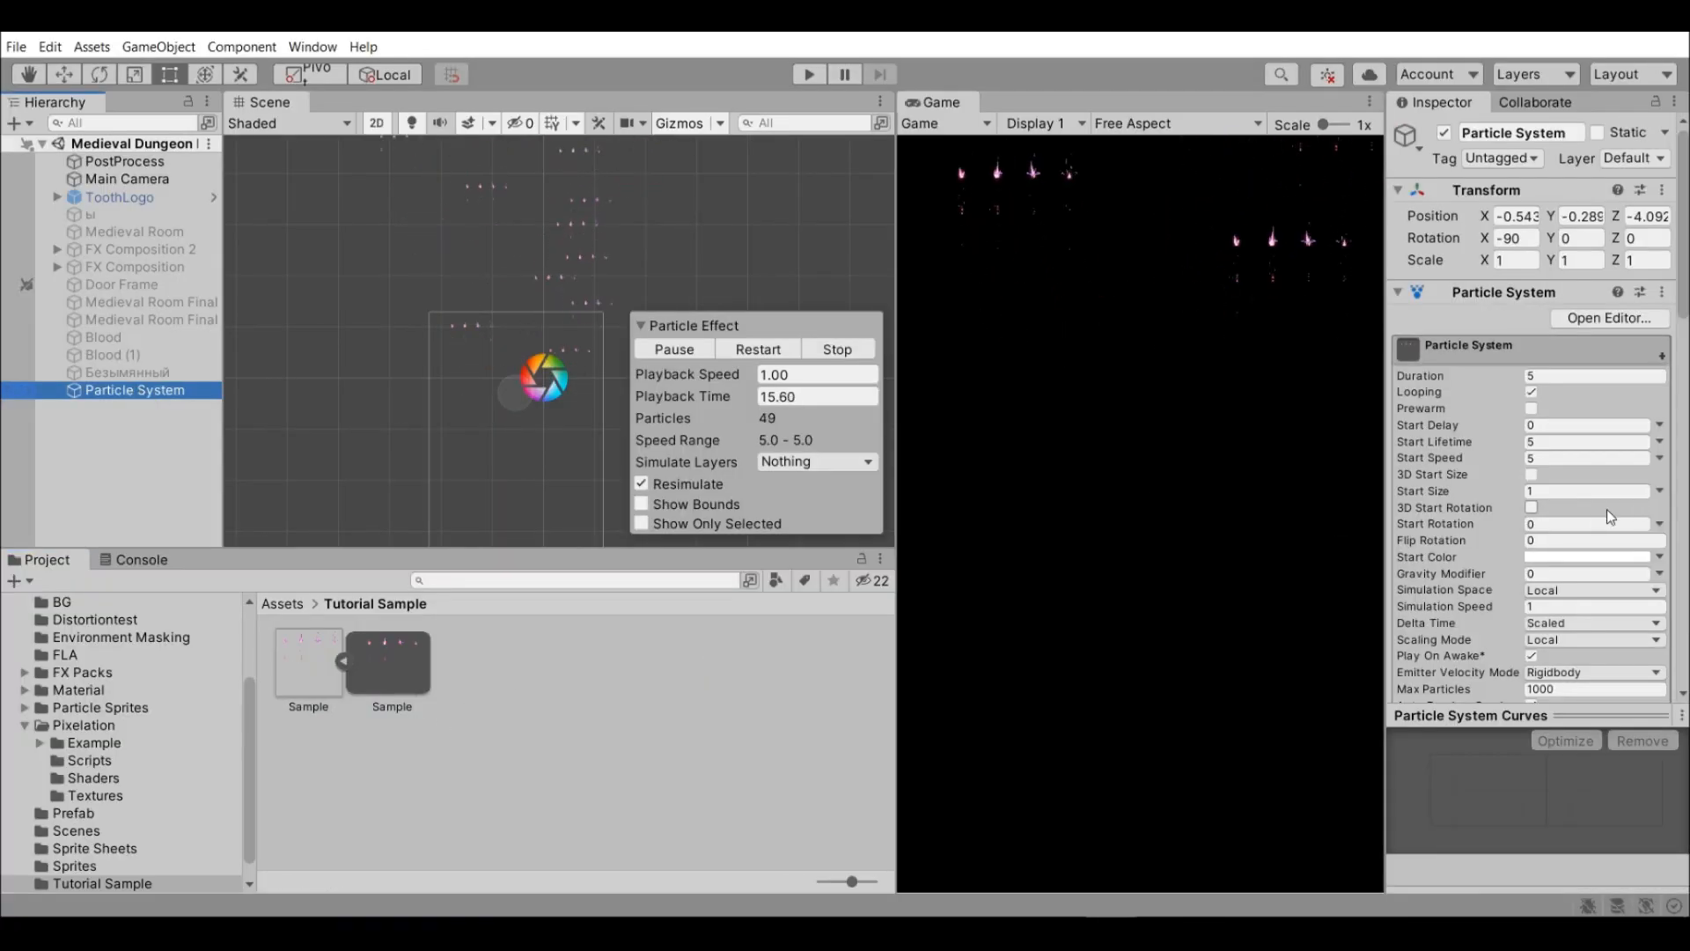
Set the texture sheet's Tiles X count to 4.
scroll("down", 3)
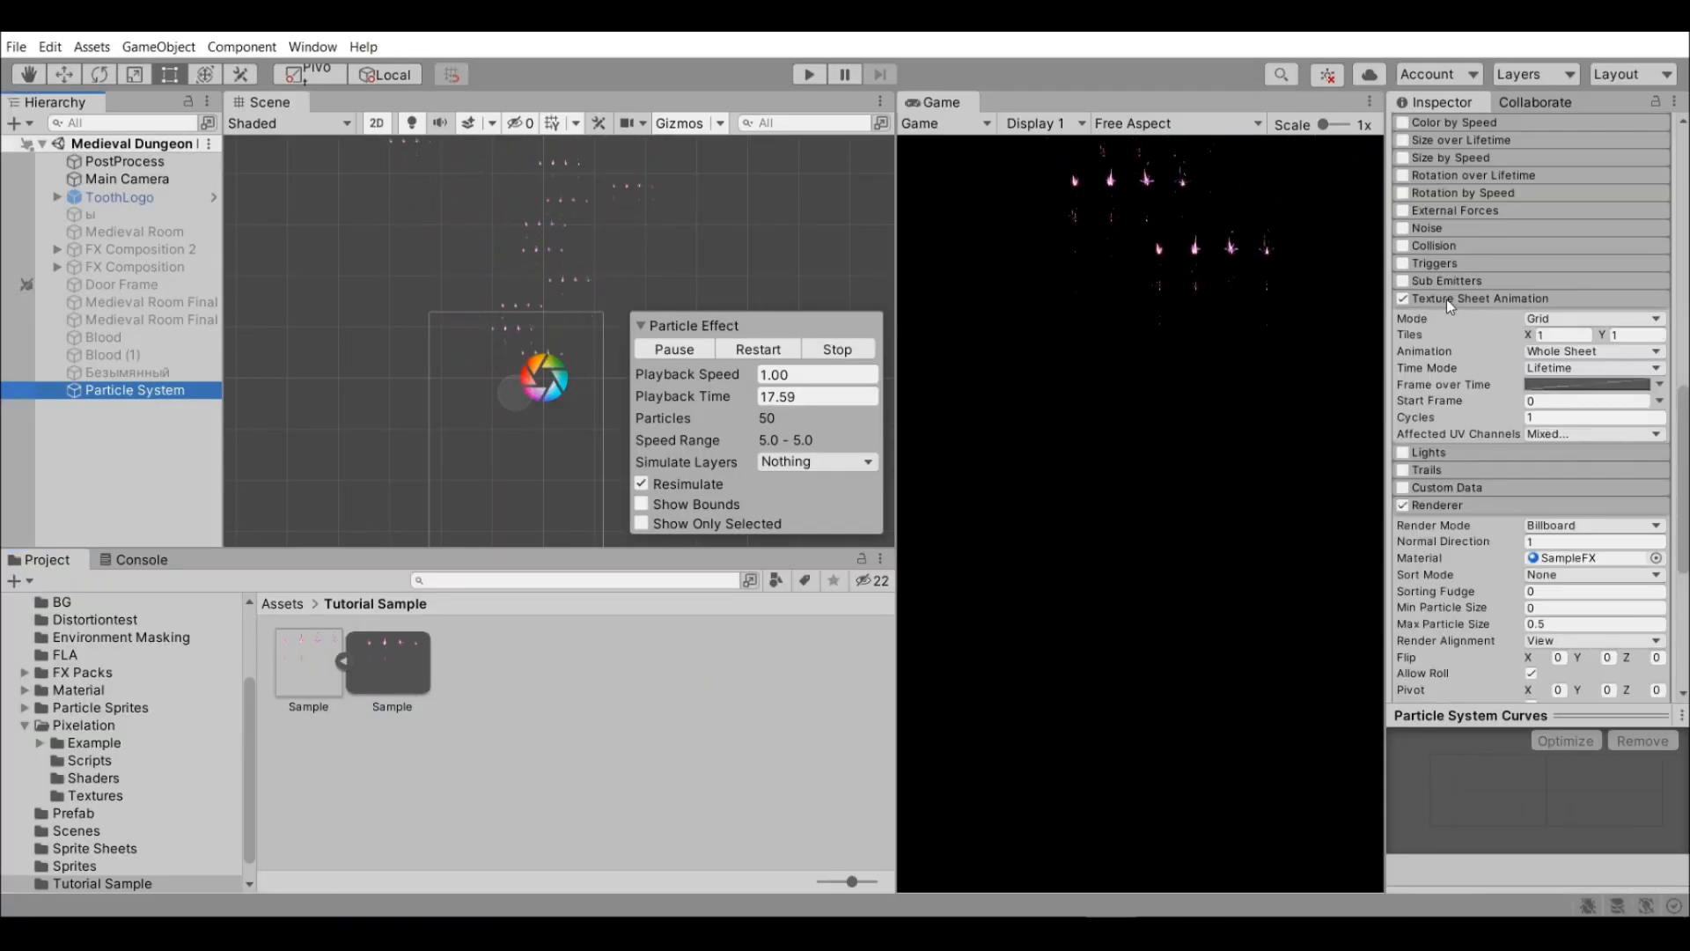
left_click(1559, 334)
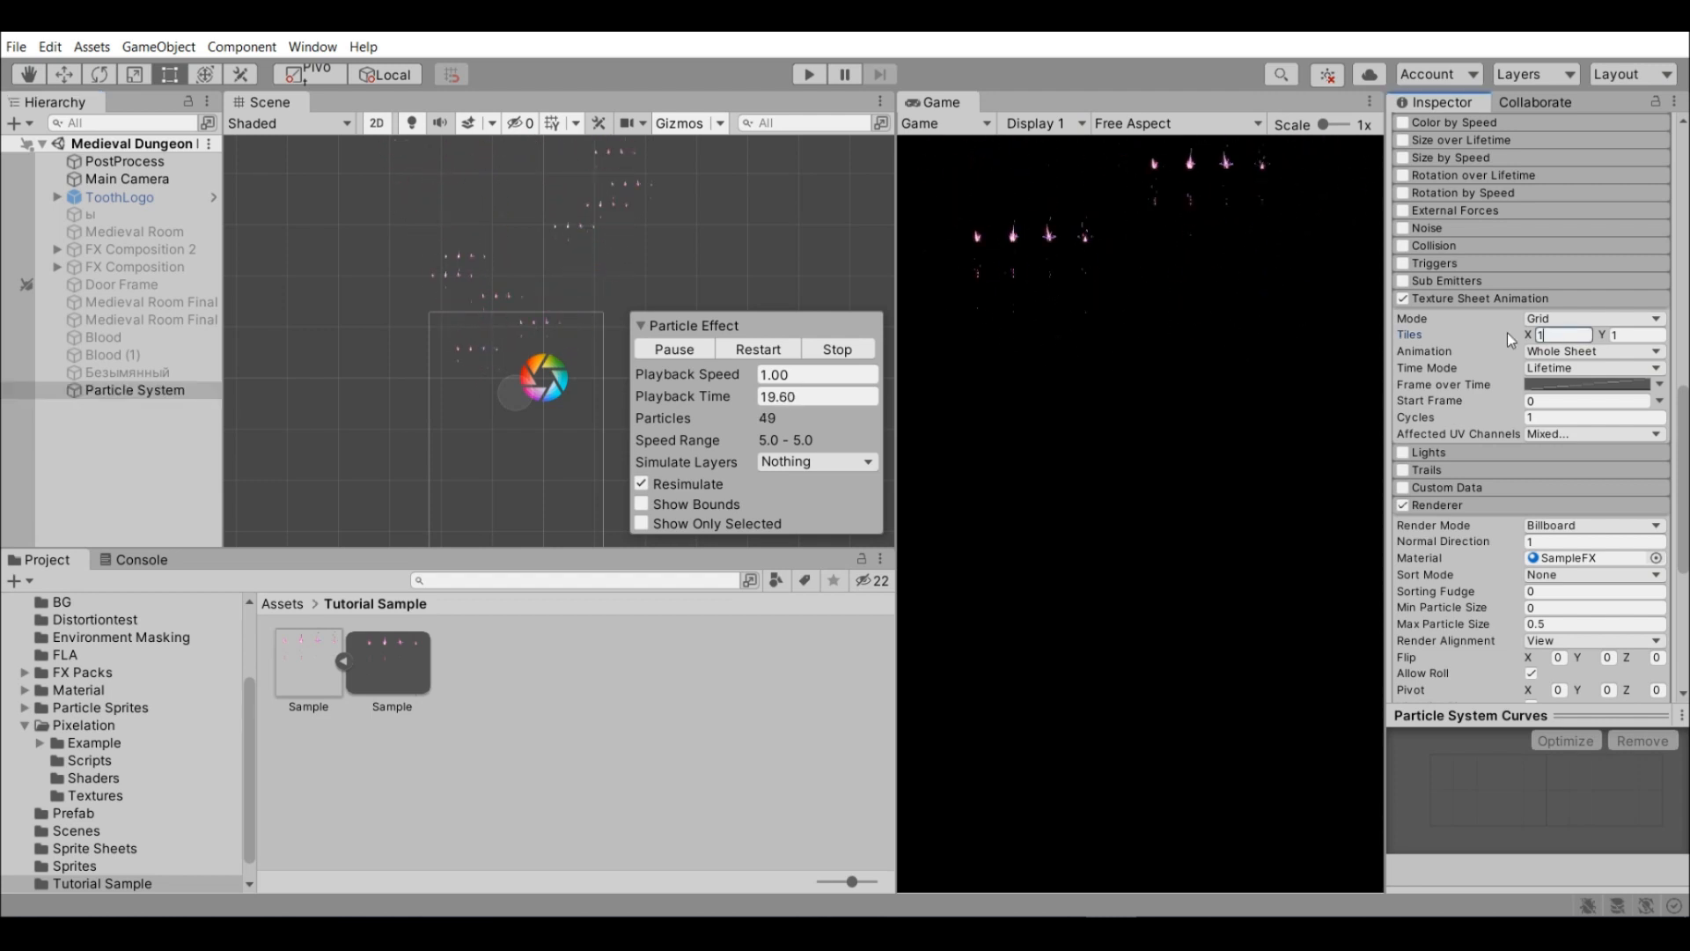
type("4")
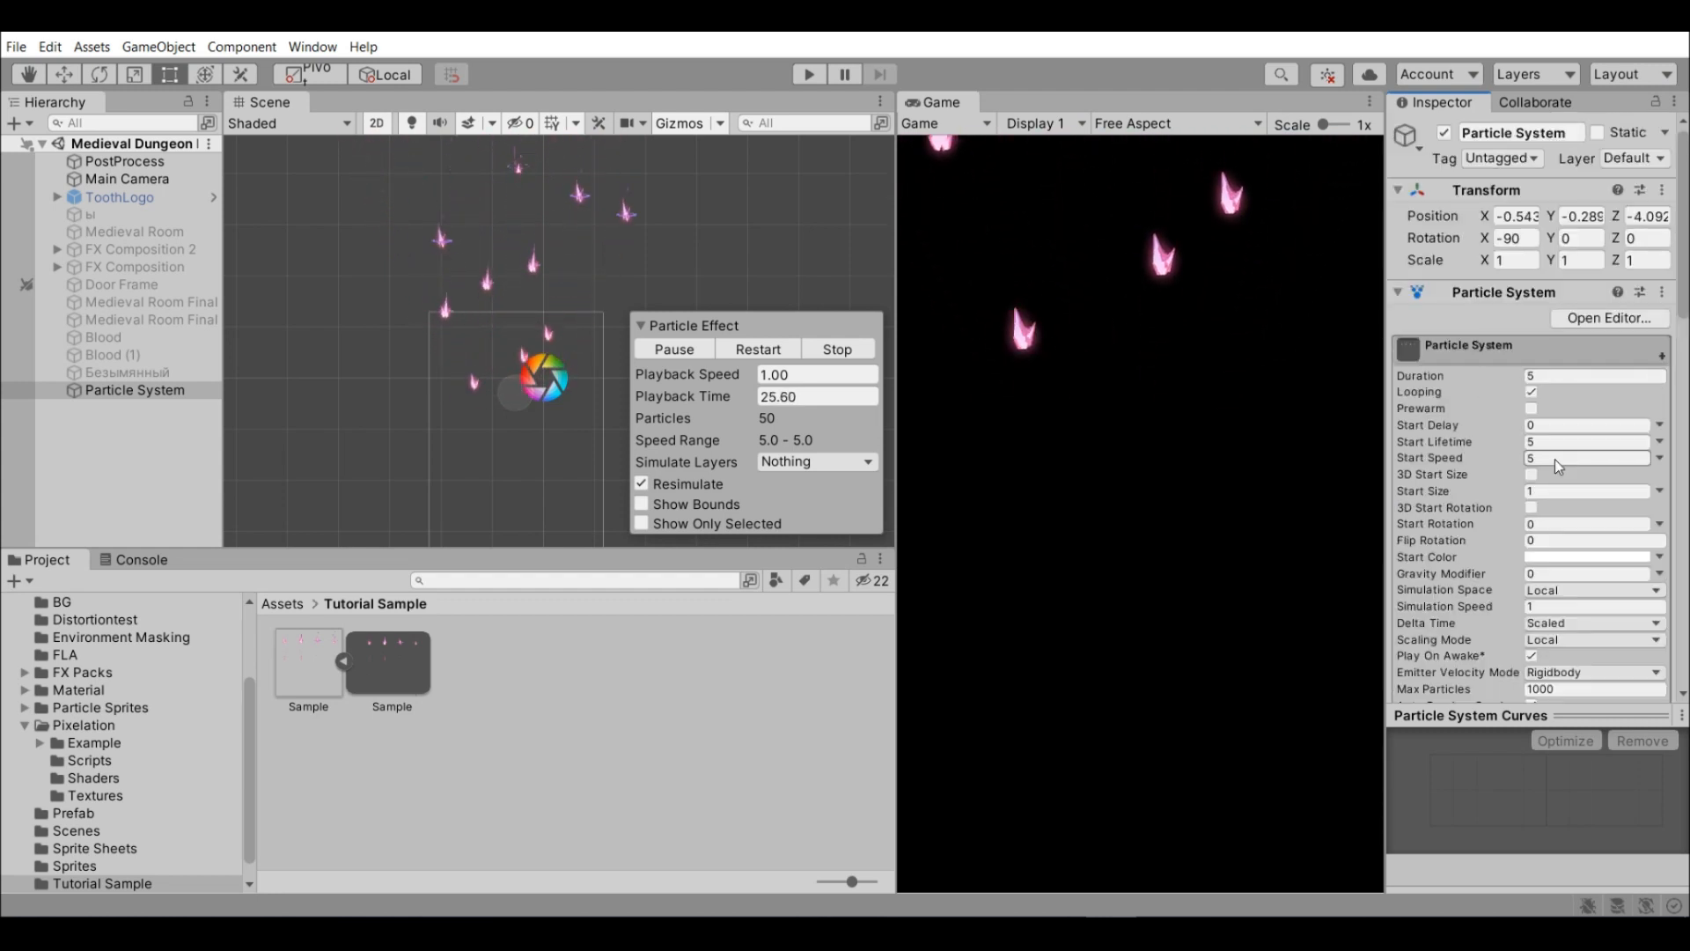
Set Start Speed to 0 and Start Lifetime to 1 so particles stay in place for one second.
left_click(1584, 458)
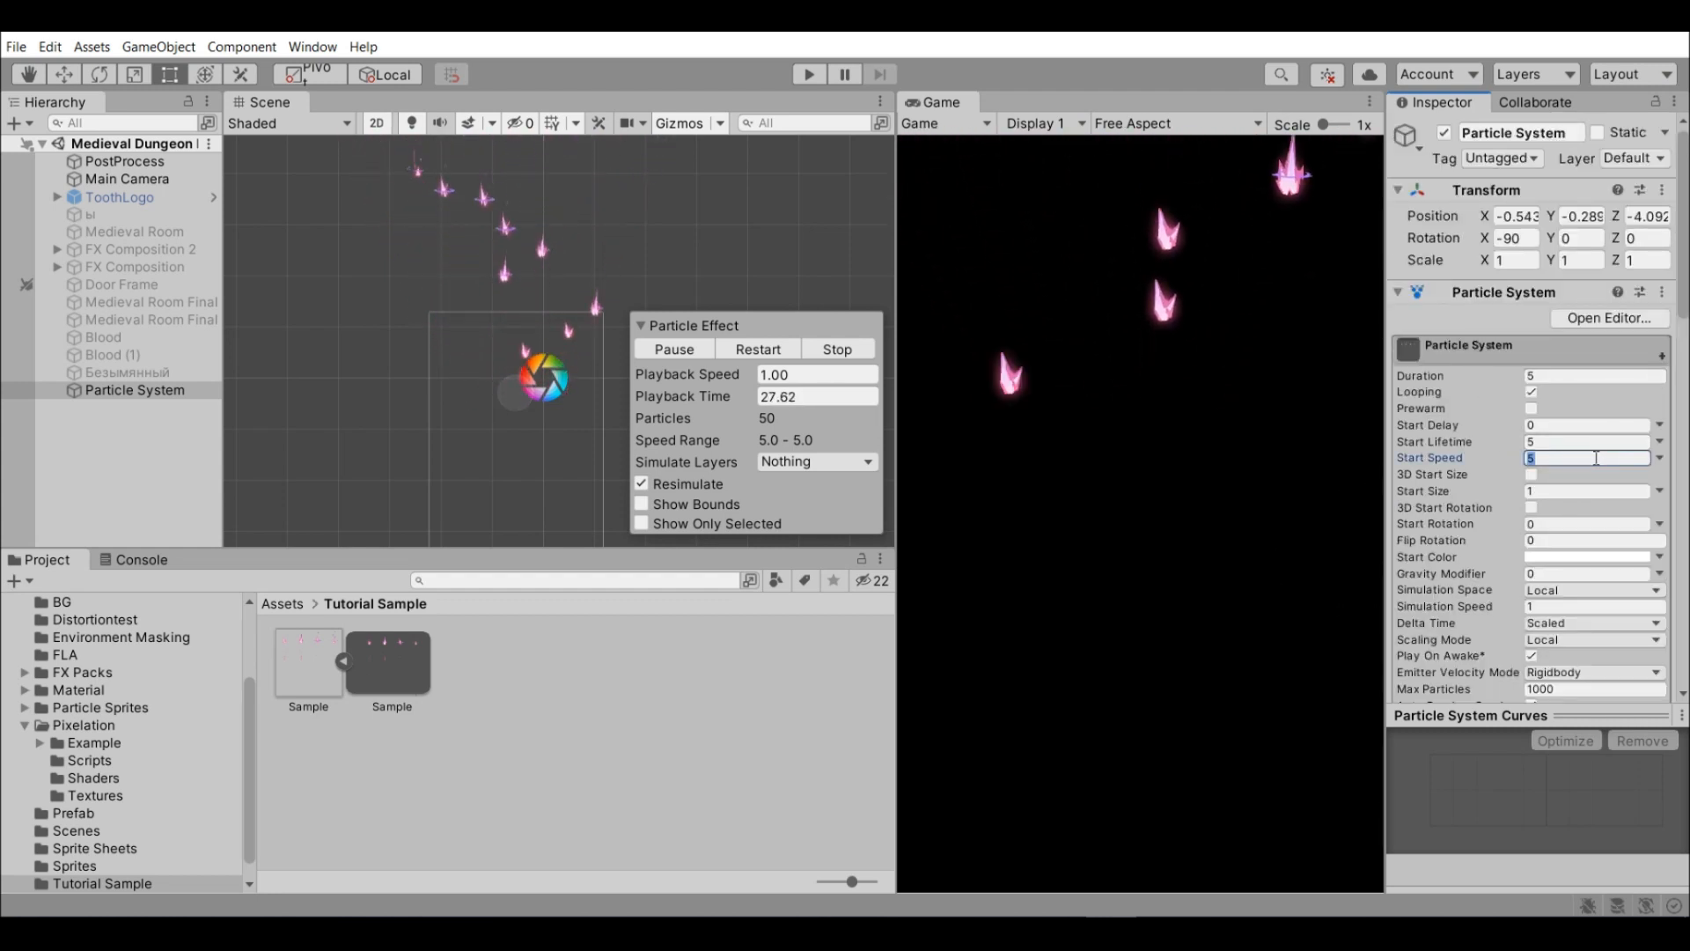
type("0")
type("1")
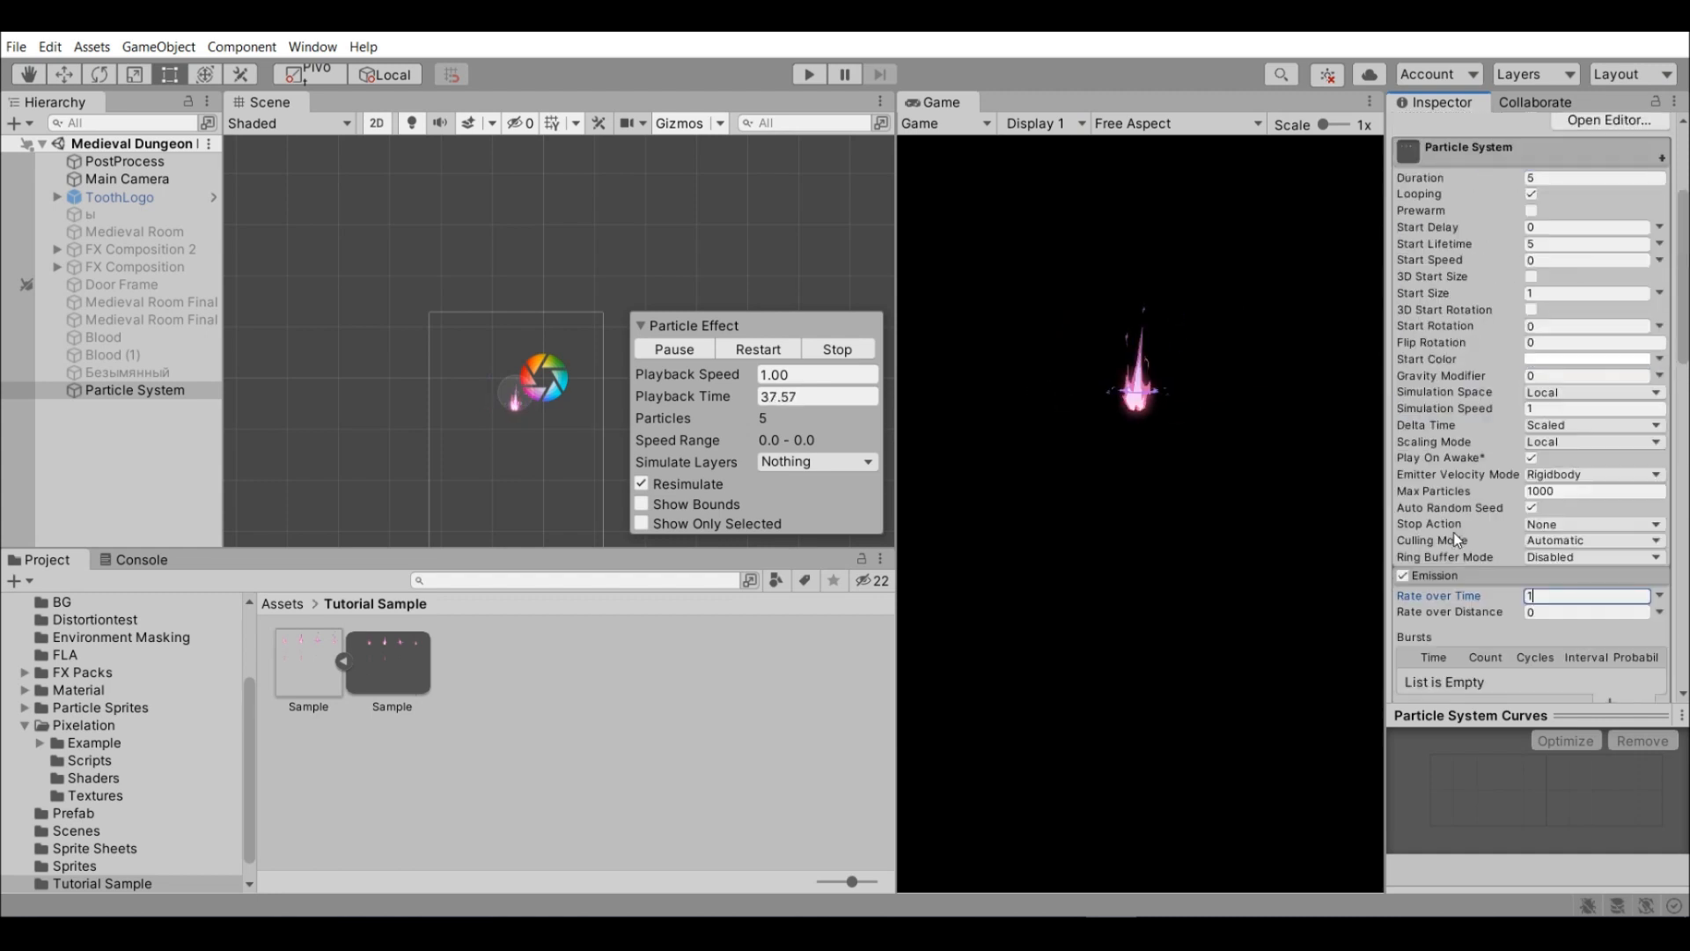
left_click(1588, 243)
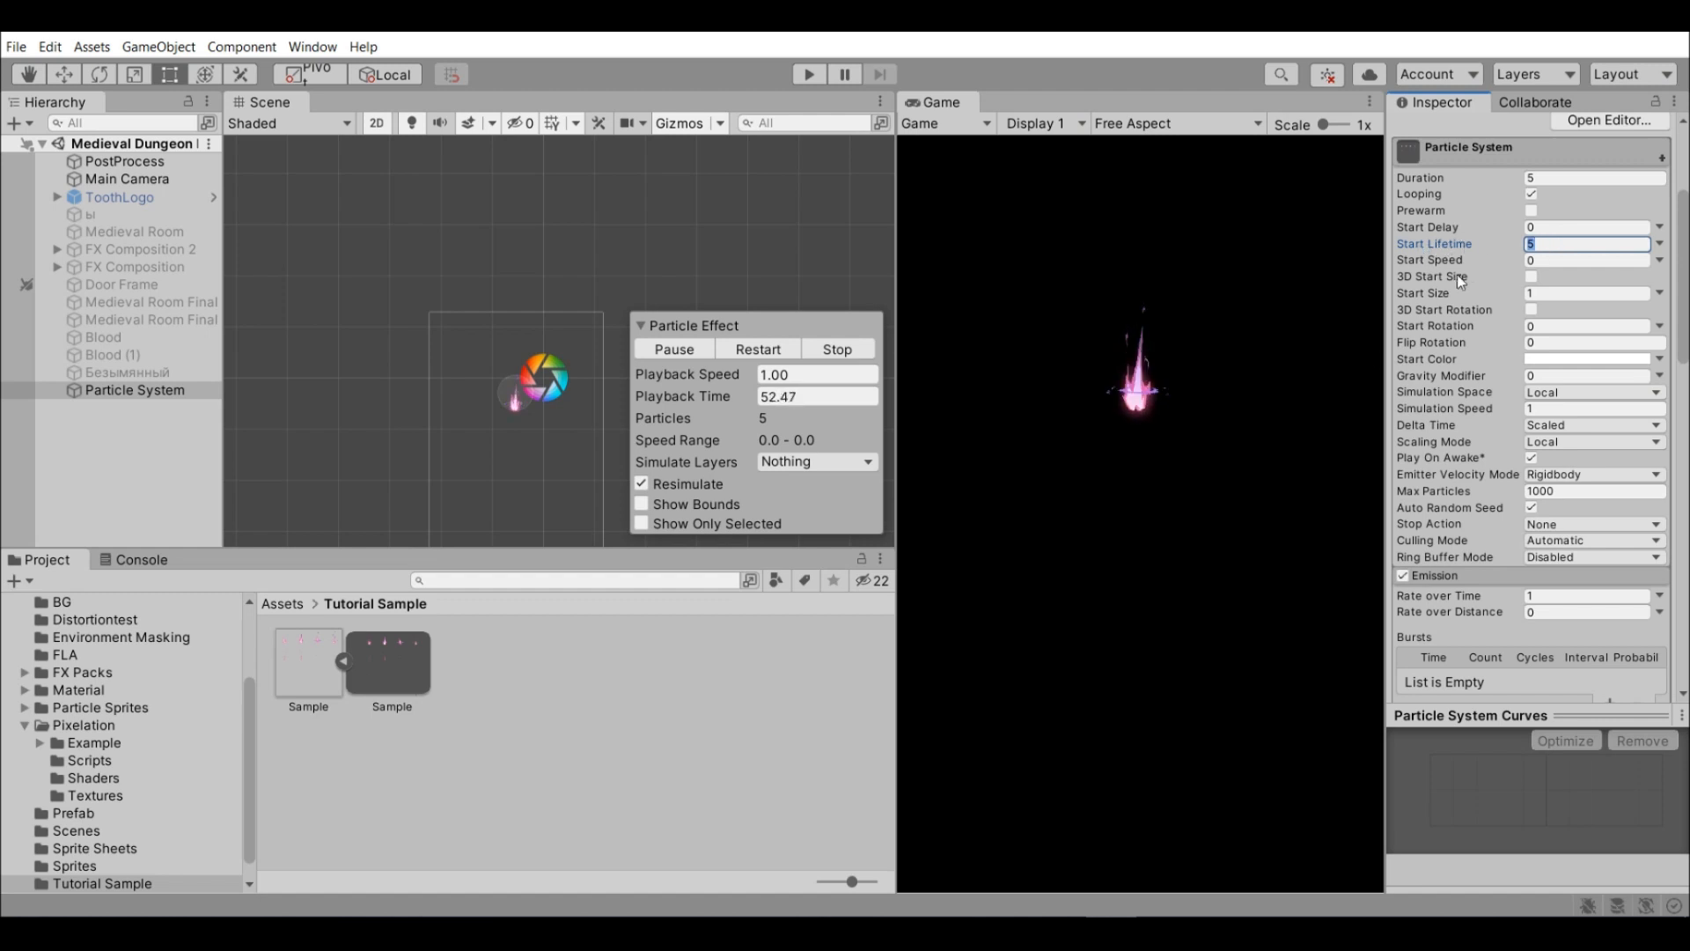
type("1")
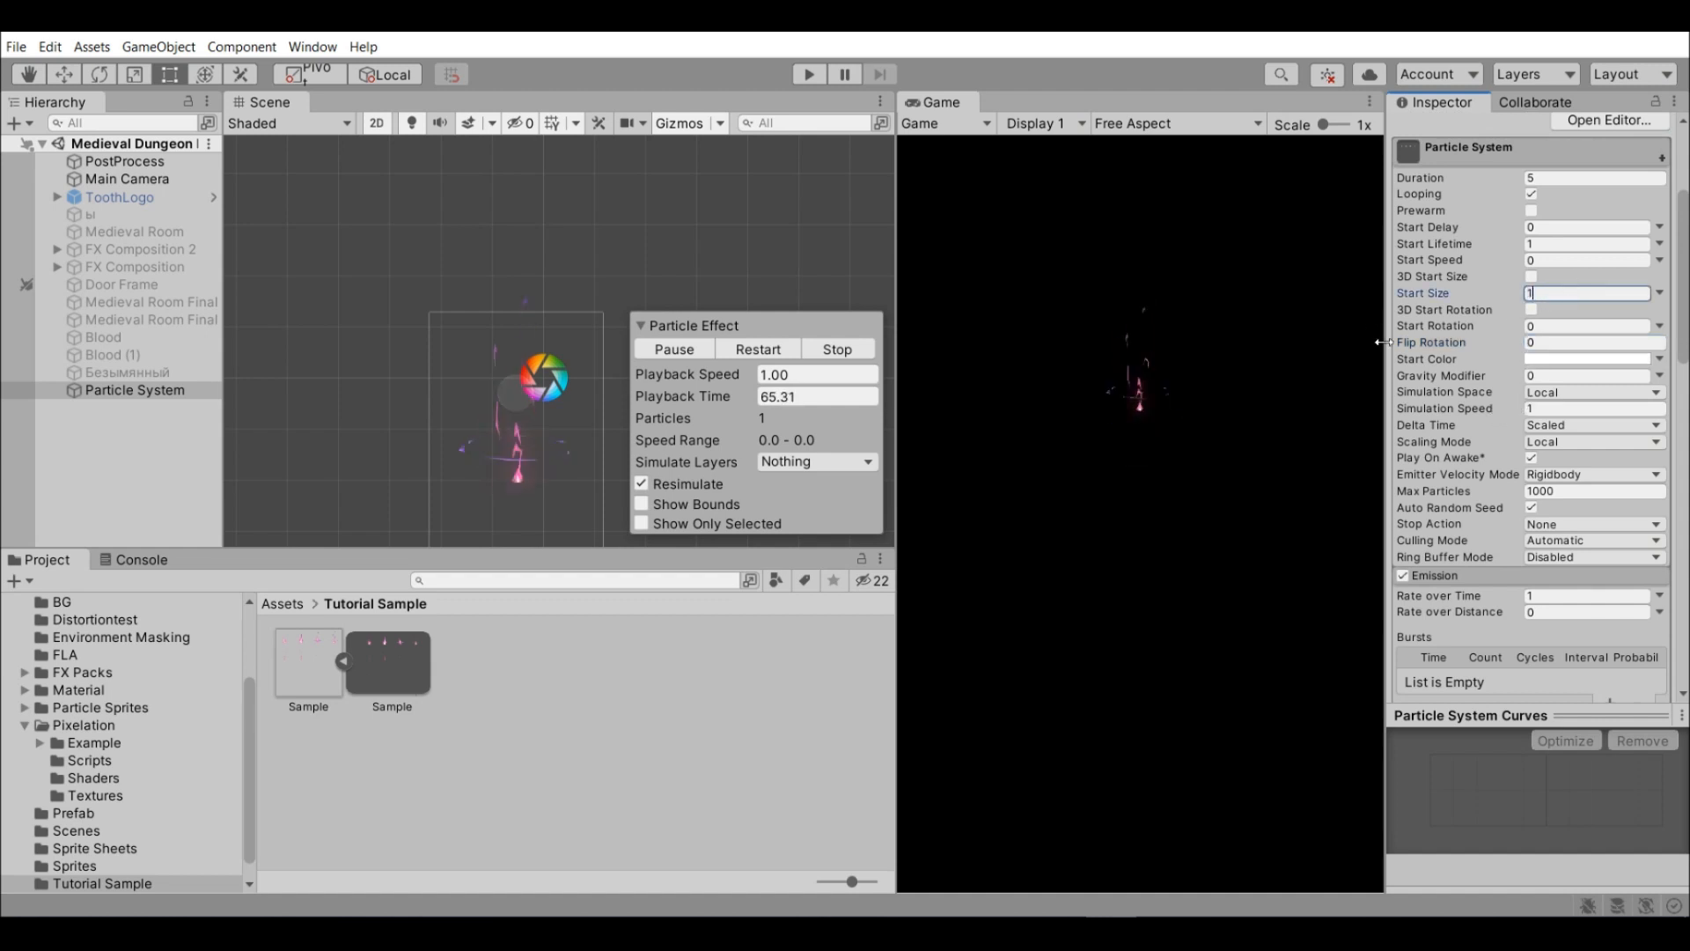
Set Start Size to 15, correcting a mistyped 5 along the way.
type("15")
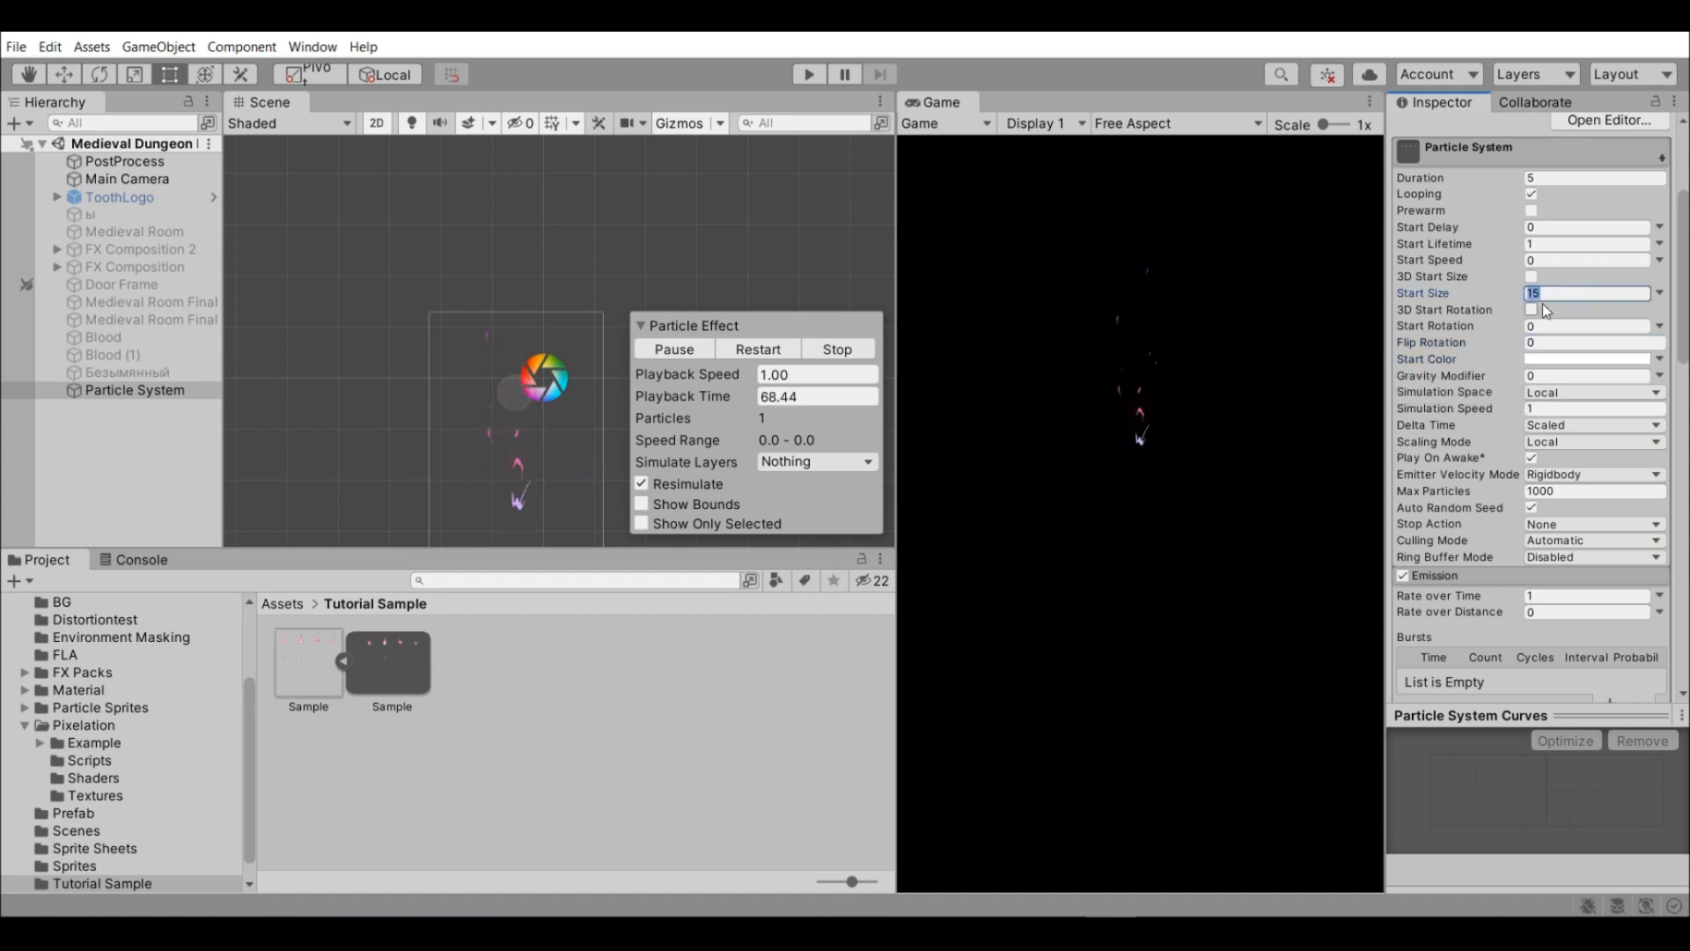
type("5")
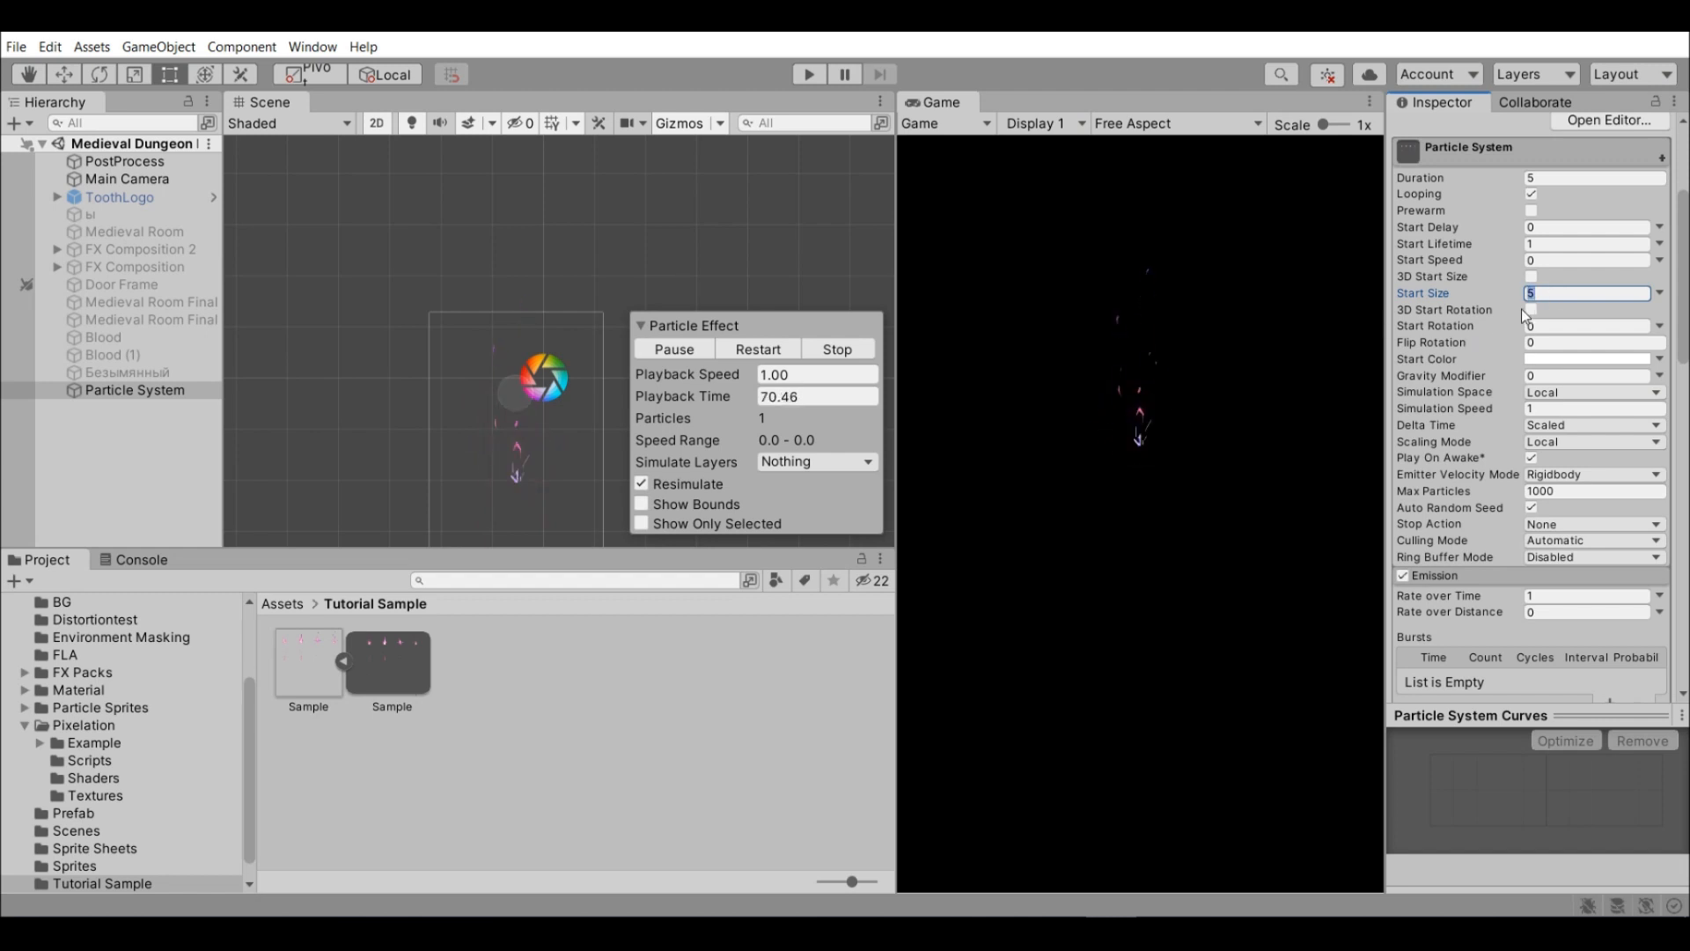
type("15")
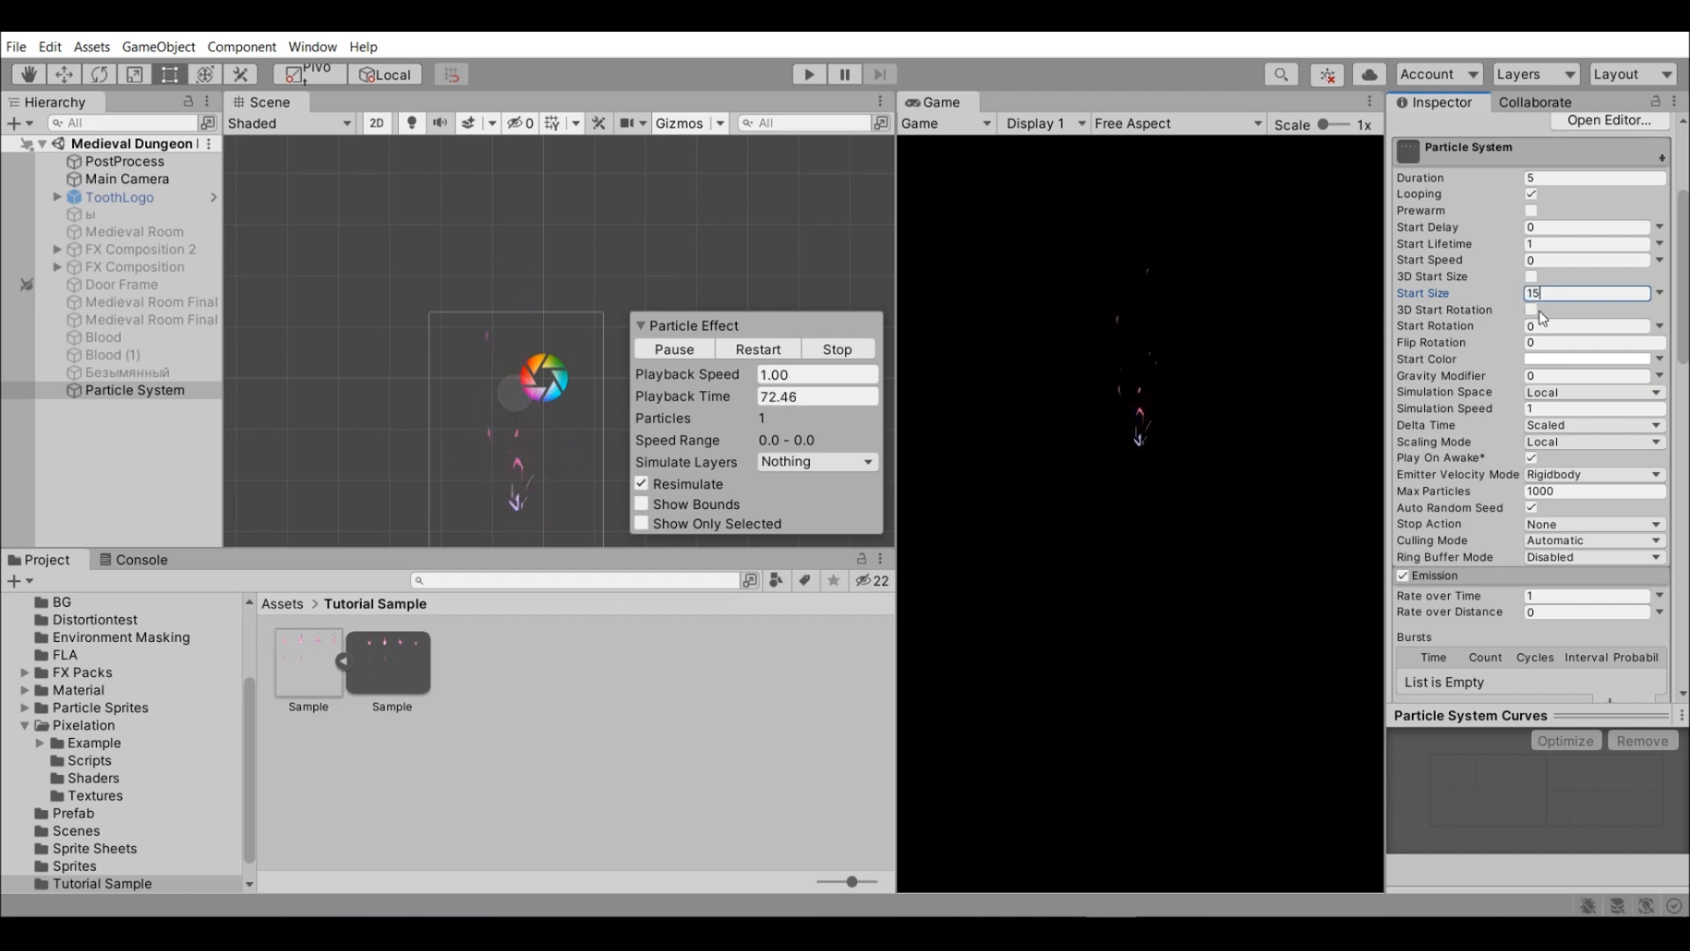
scroll("down", 3)
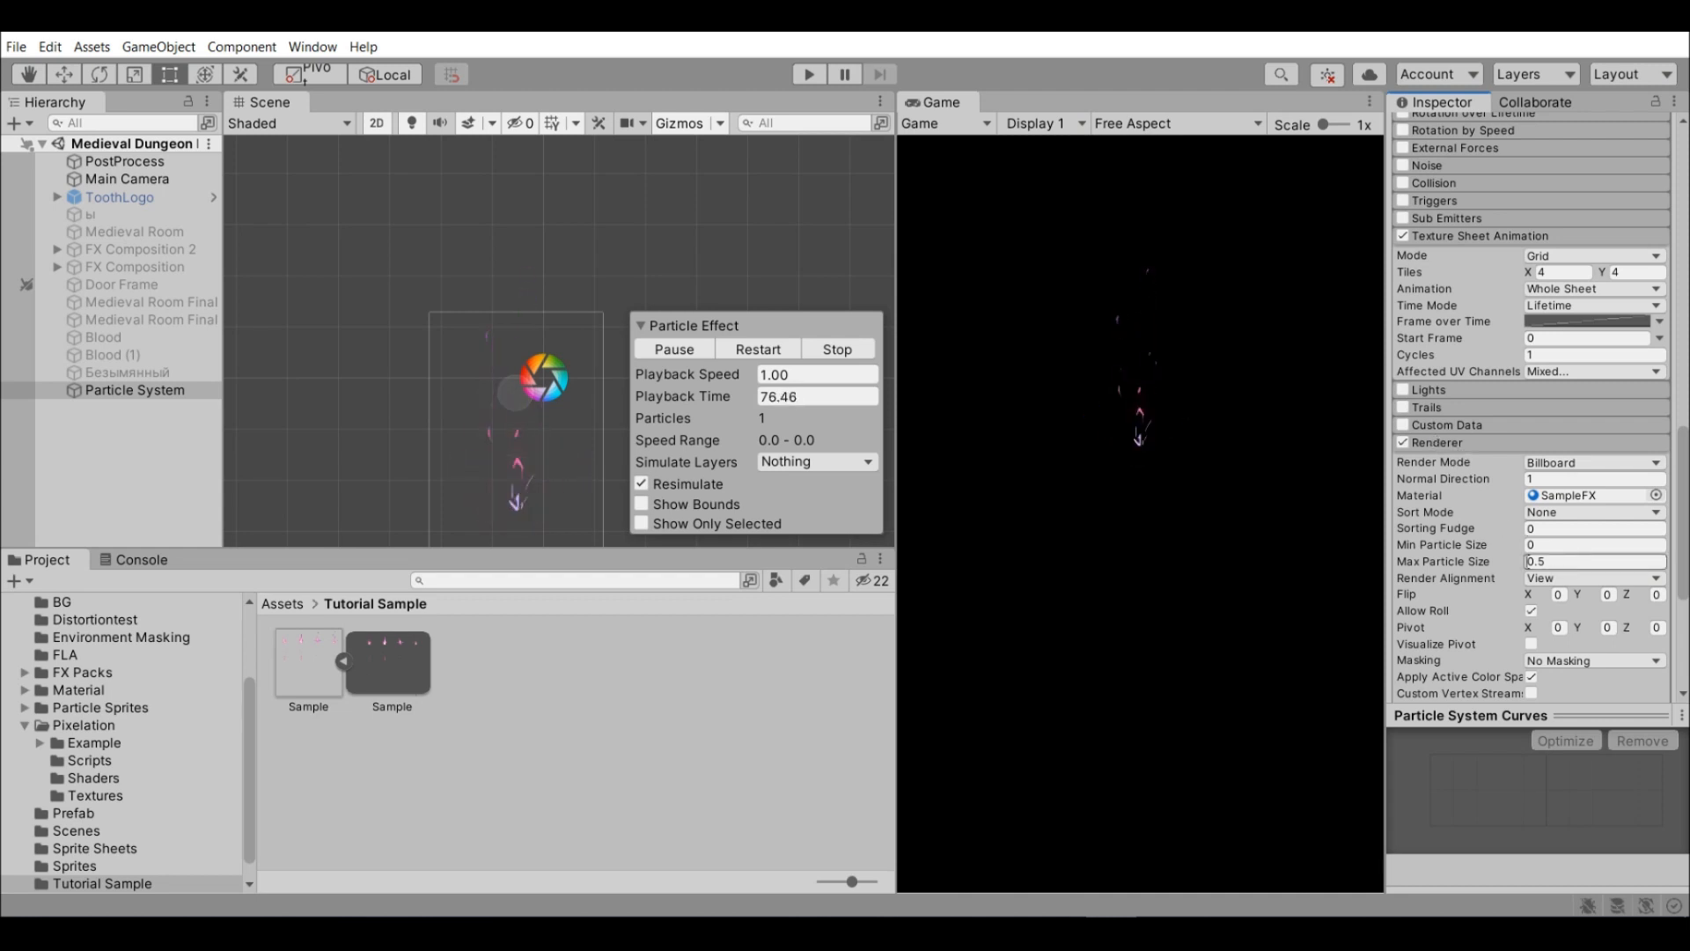
Bring Start Size down to 3 and set Start Lifetime to 0.5.
left_click(1573, 562)
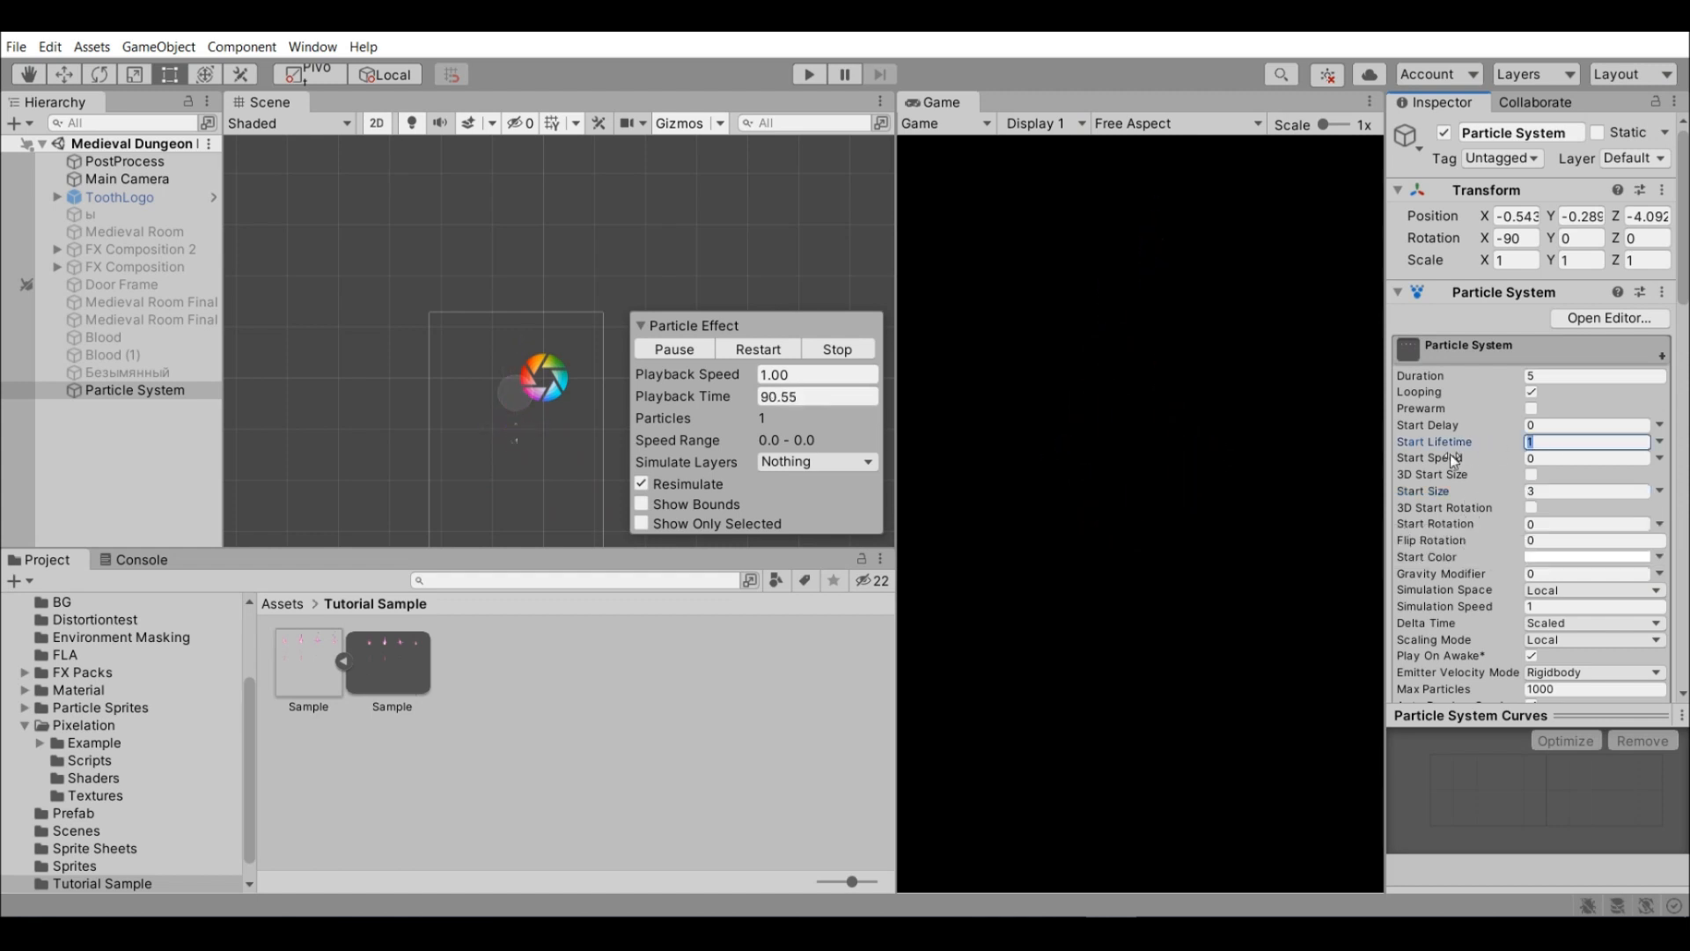
type("0.5")
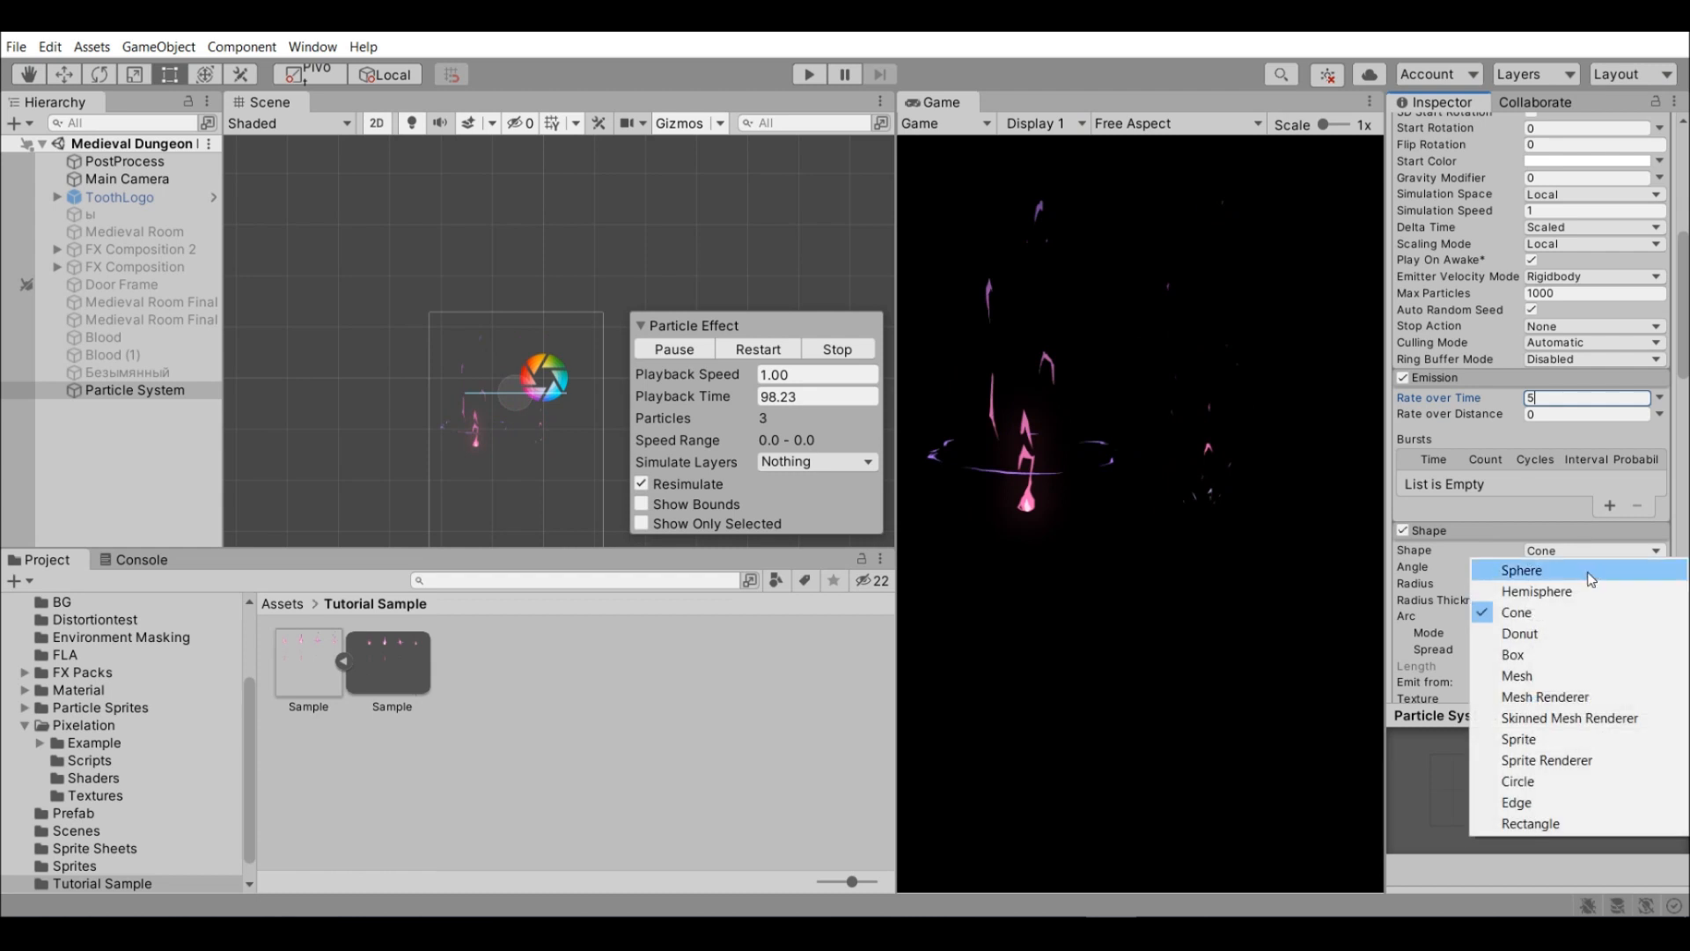
Try a Sphere emitter shape, then switch the Shape module back to Cone.
left_click(1521, 570)
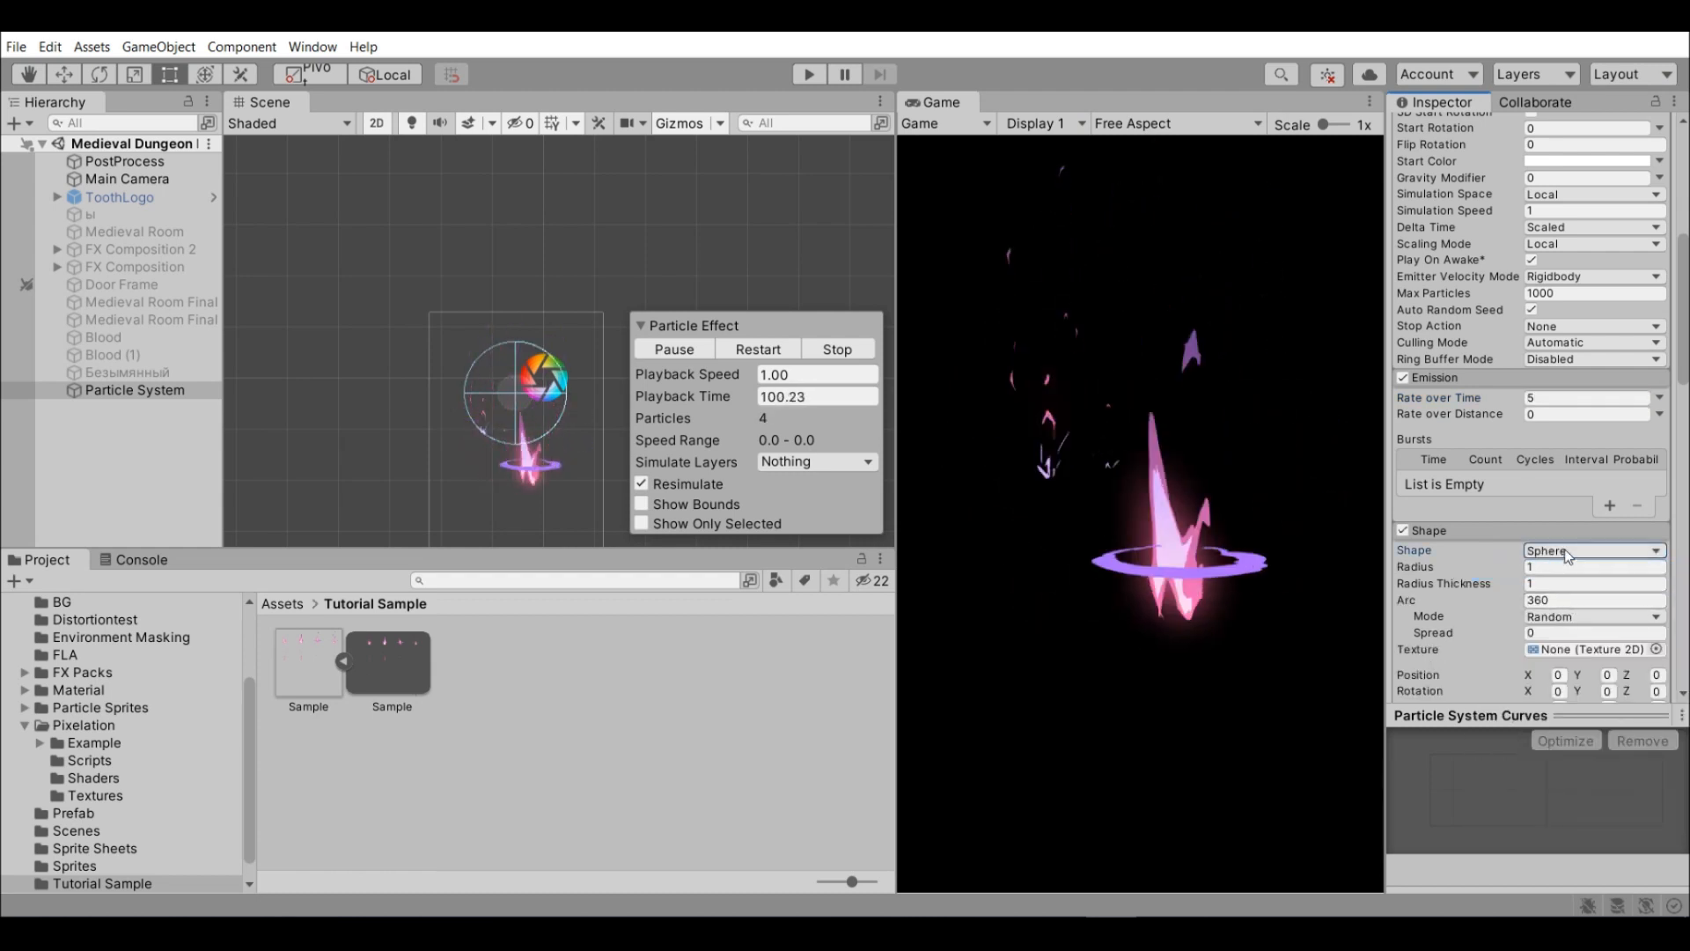
left_click(1591, 550)
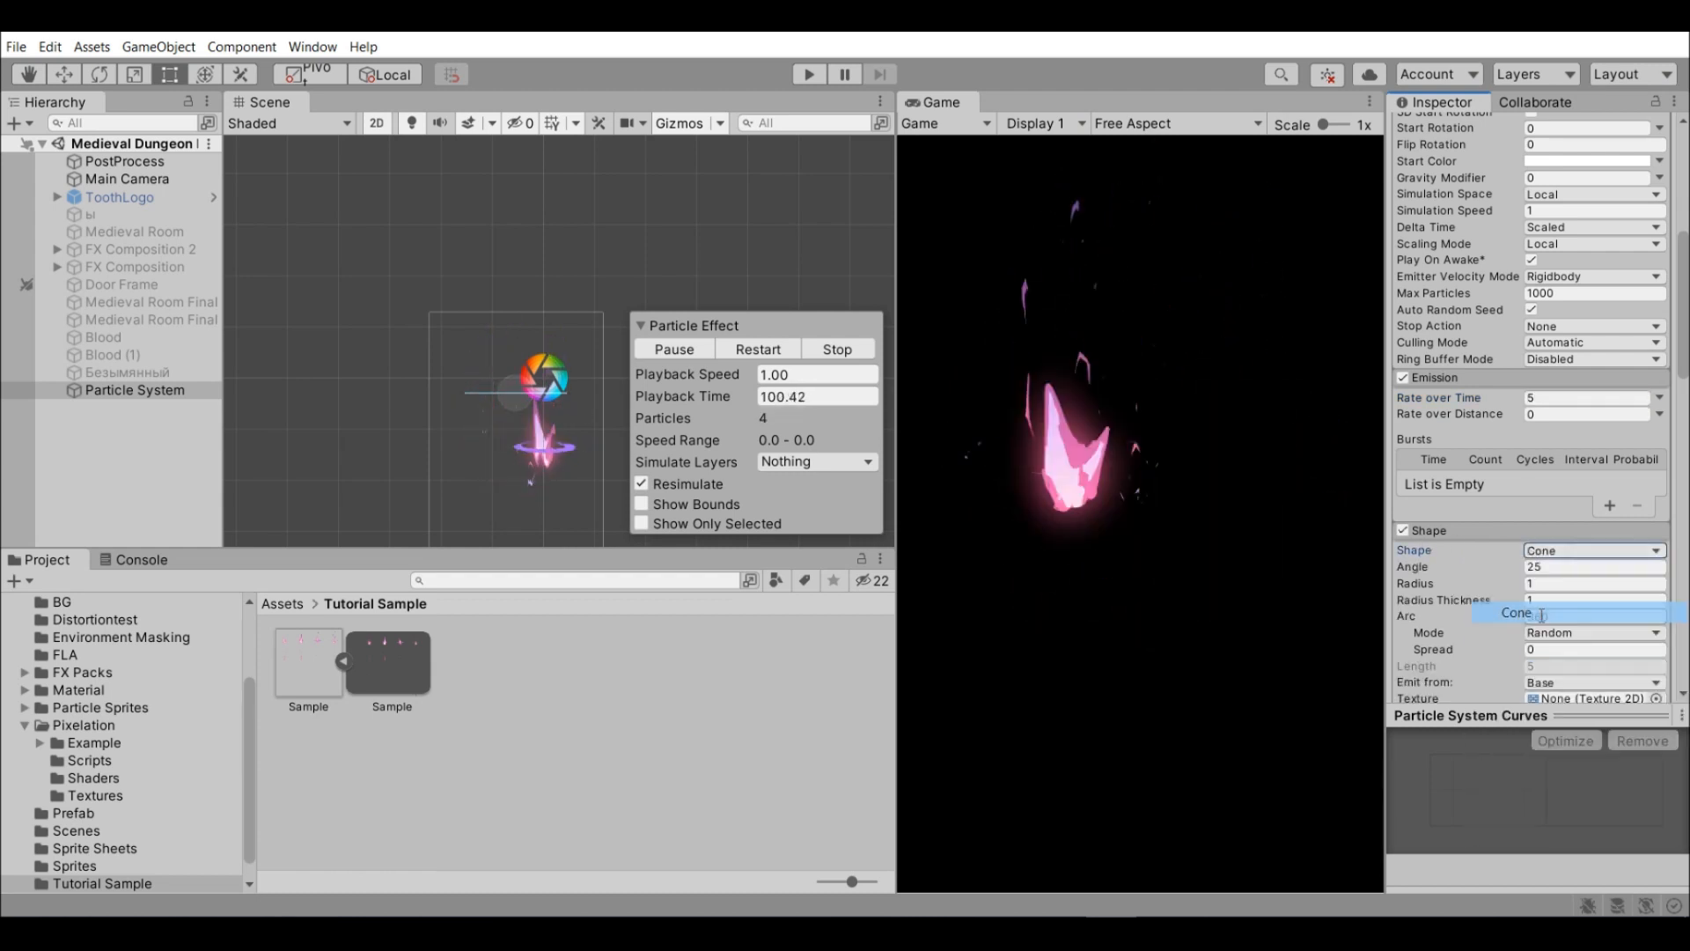
left_click(1595, 549)
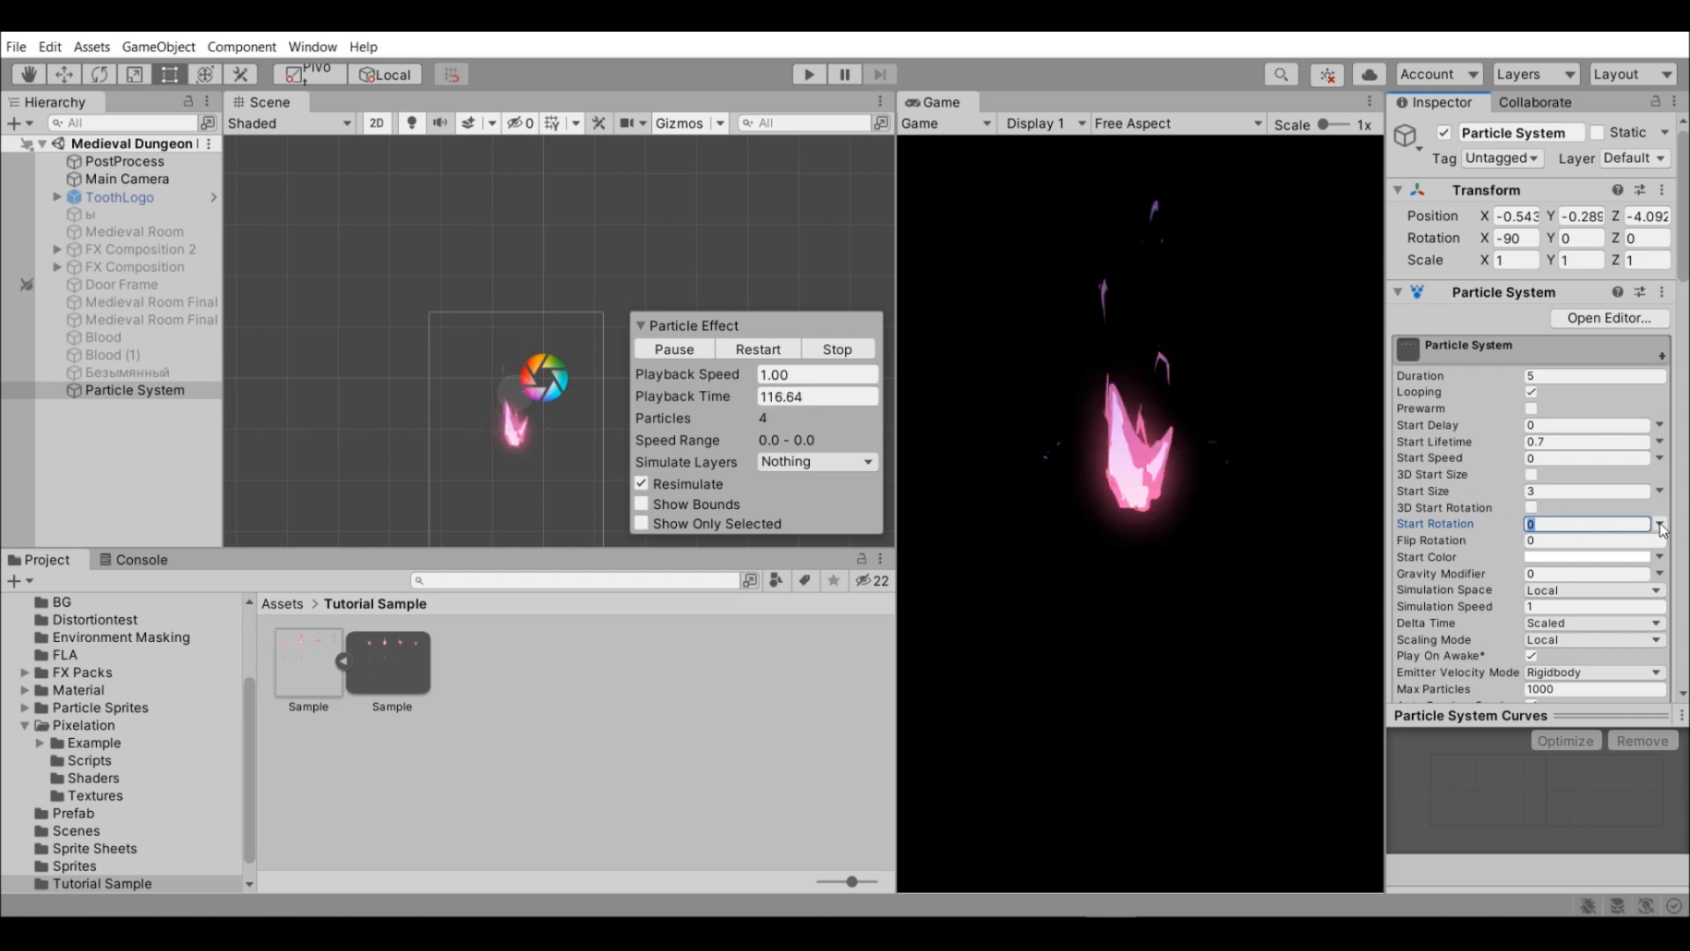
Set Start Rotation to Random Between Two Constants.
left_click(1659, 525)
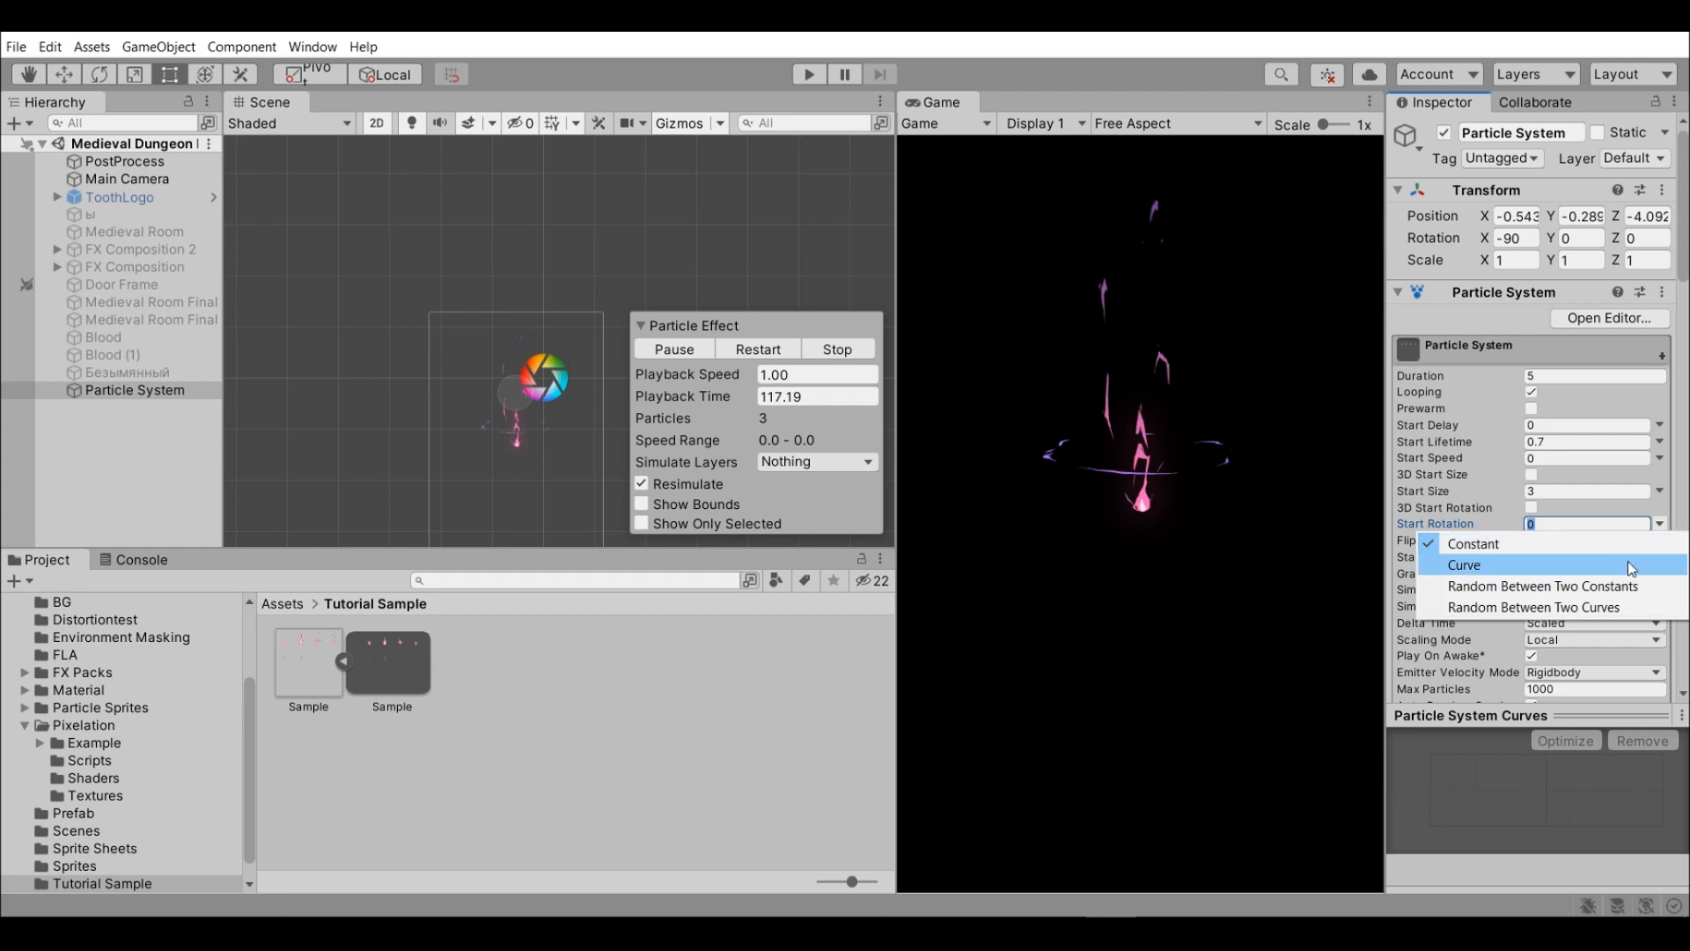
mouse_move(1563, 587)
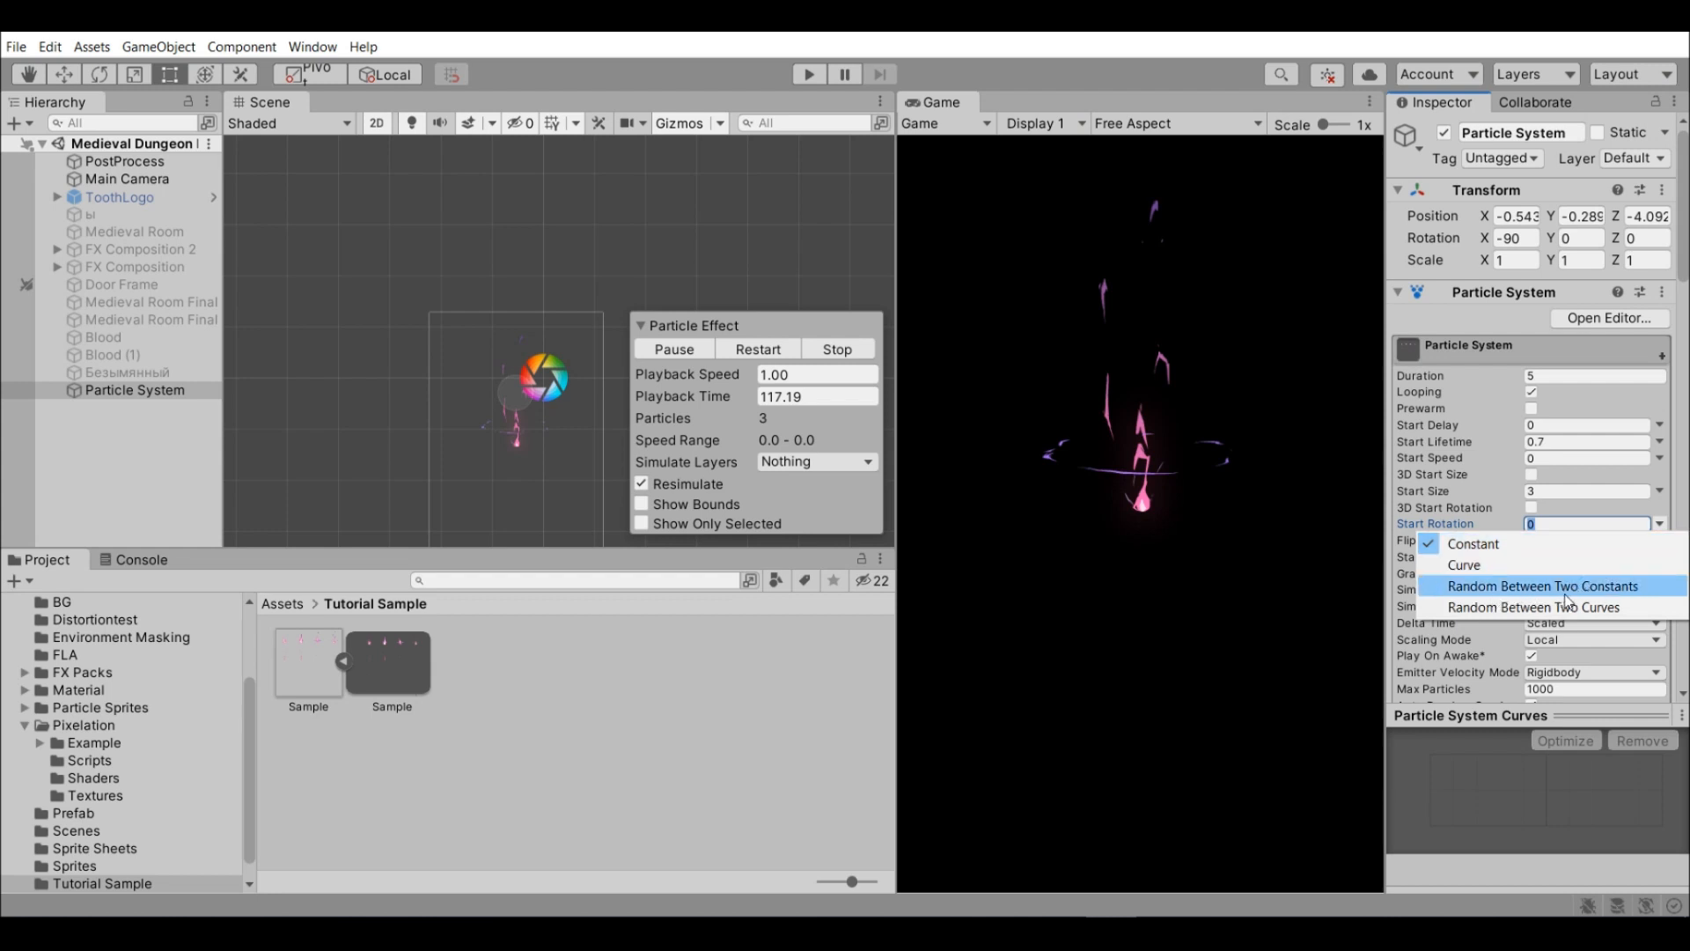
left_click(1547, 586)
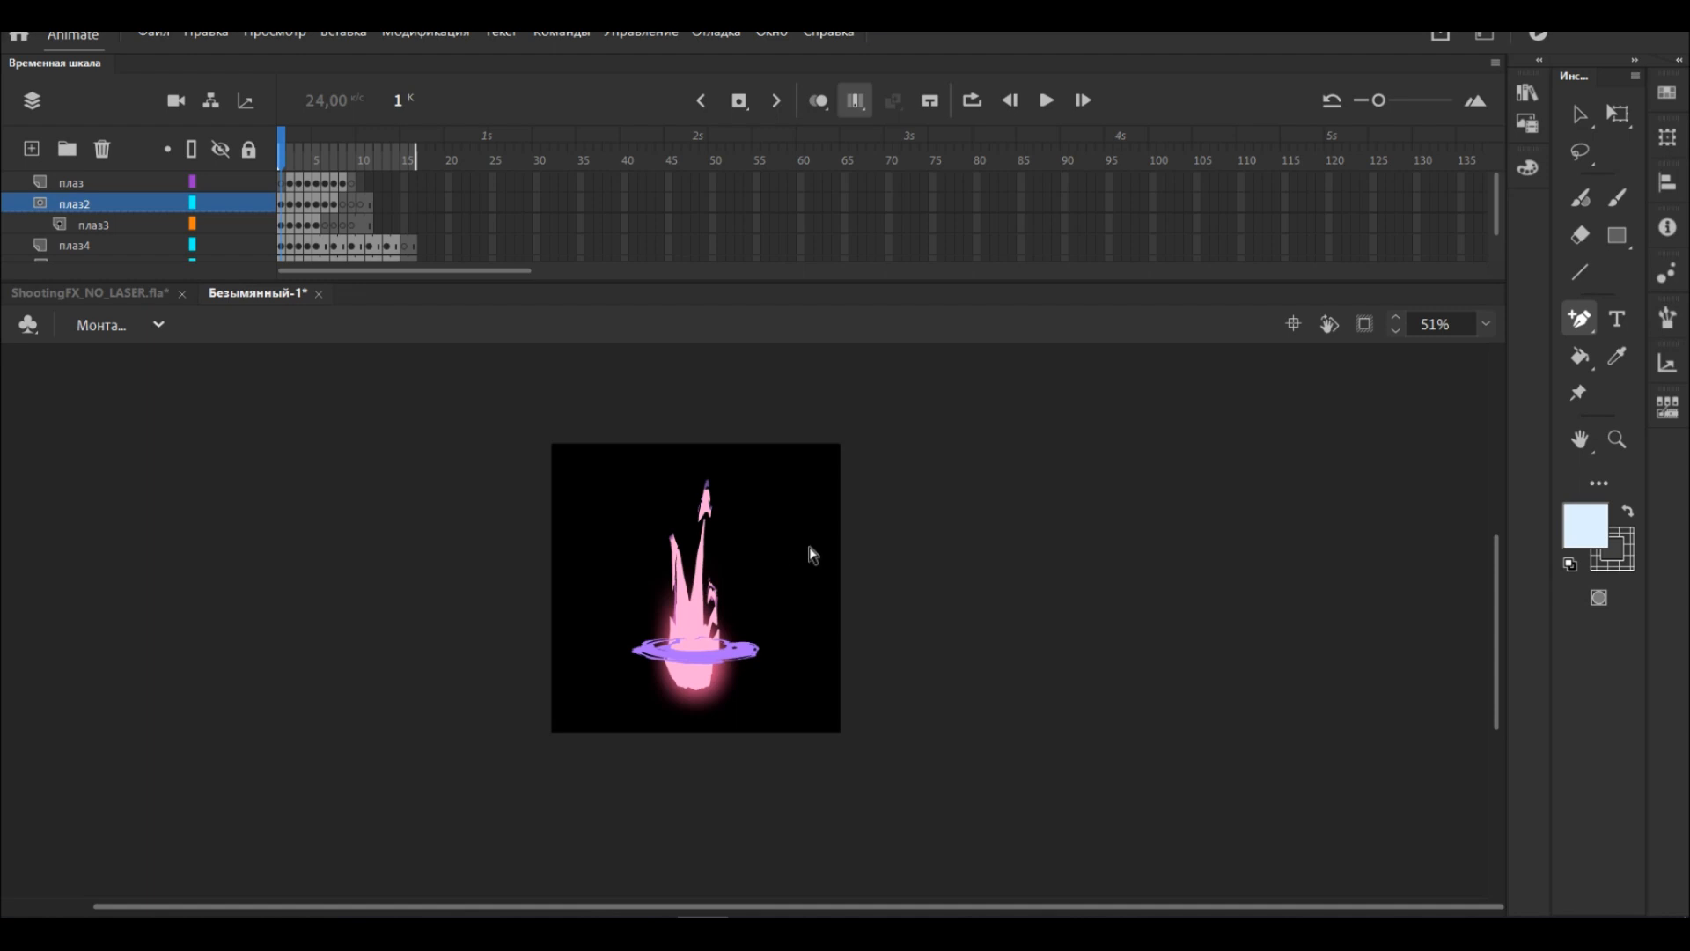
Select the flame layers' frames and scale the flame artwork down on the stage.
left_click(67, 184)
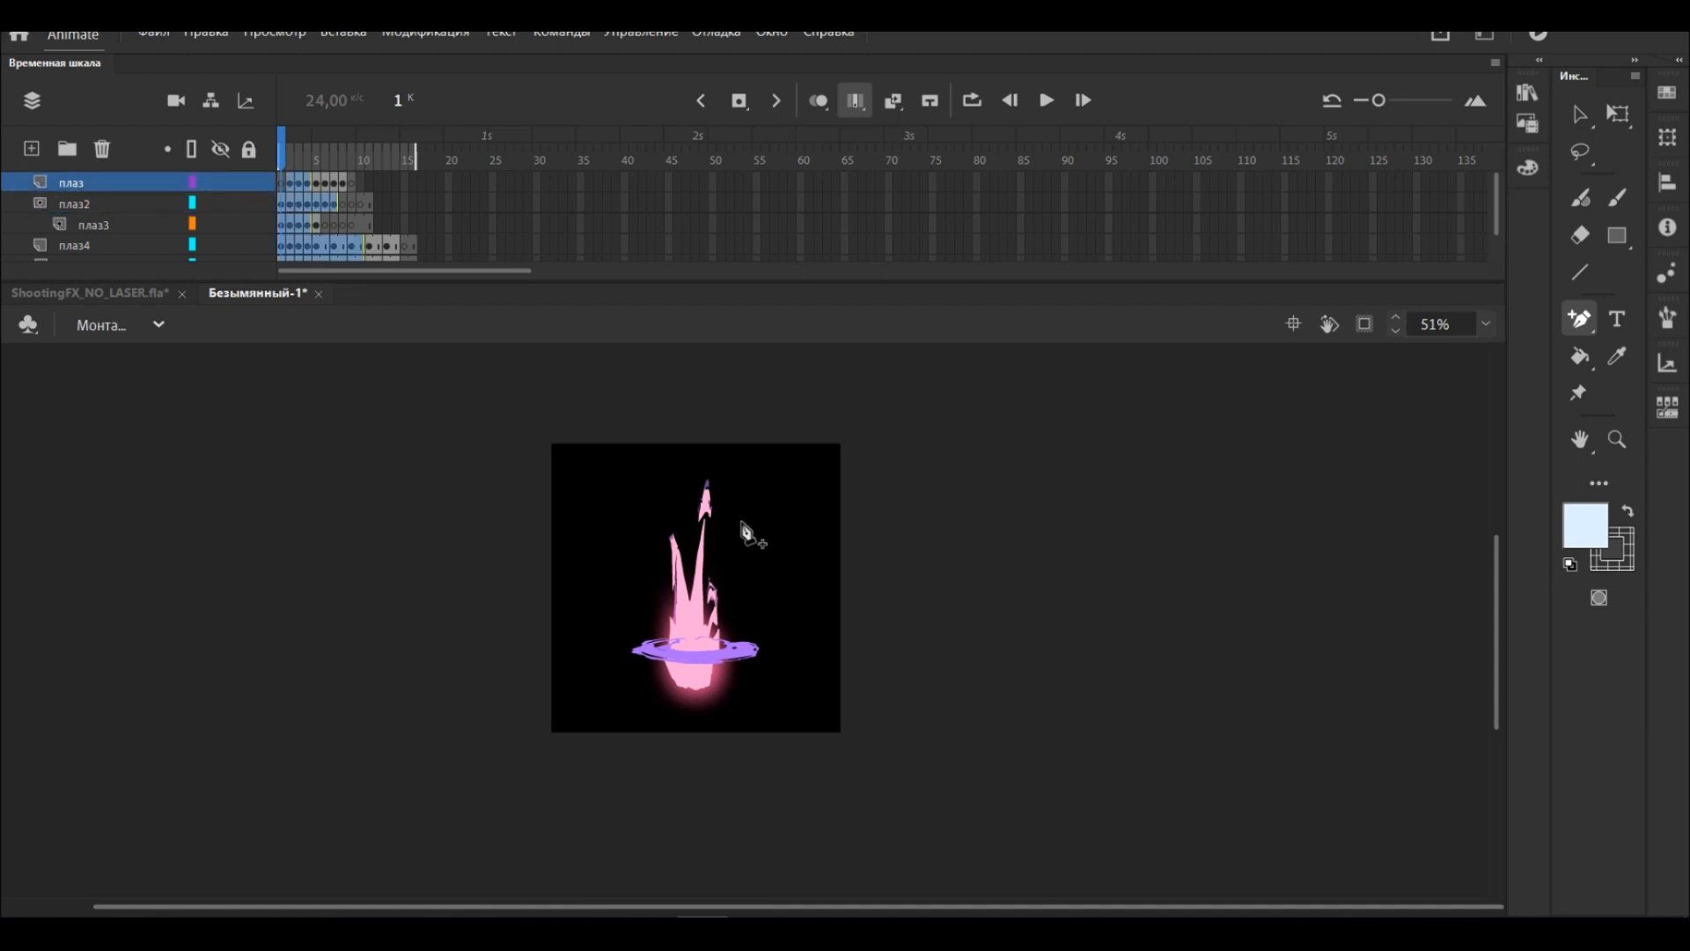
left_click(1616, 109)
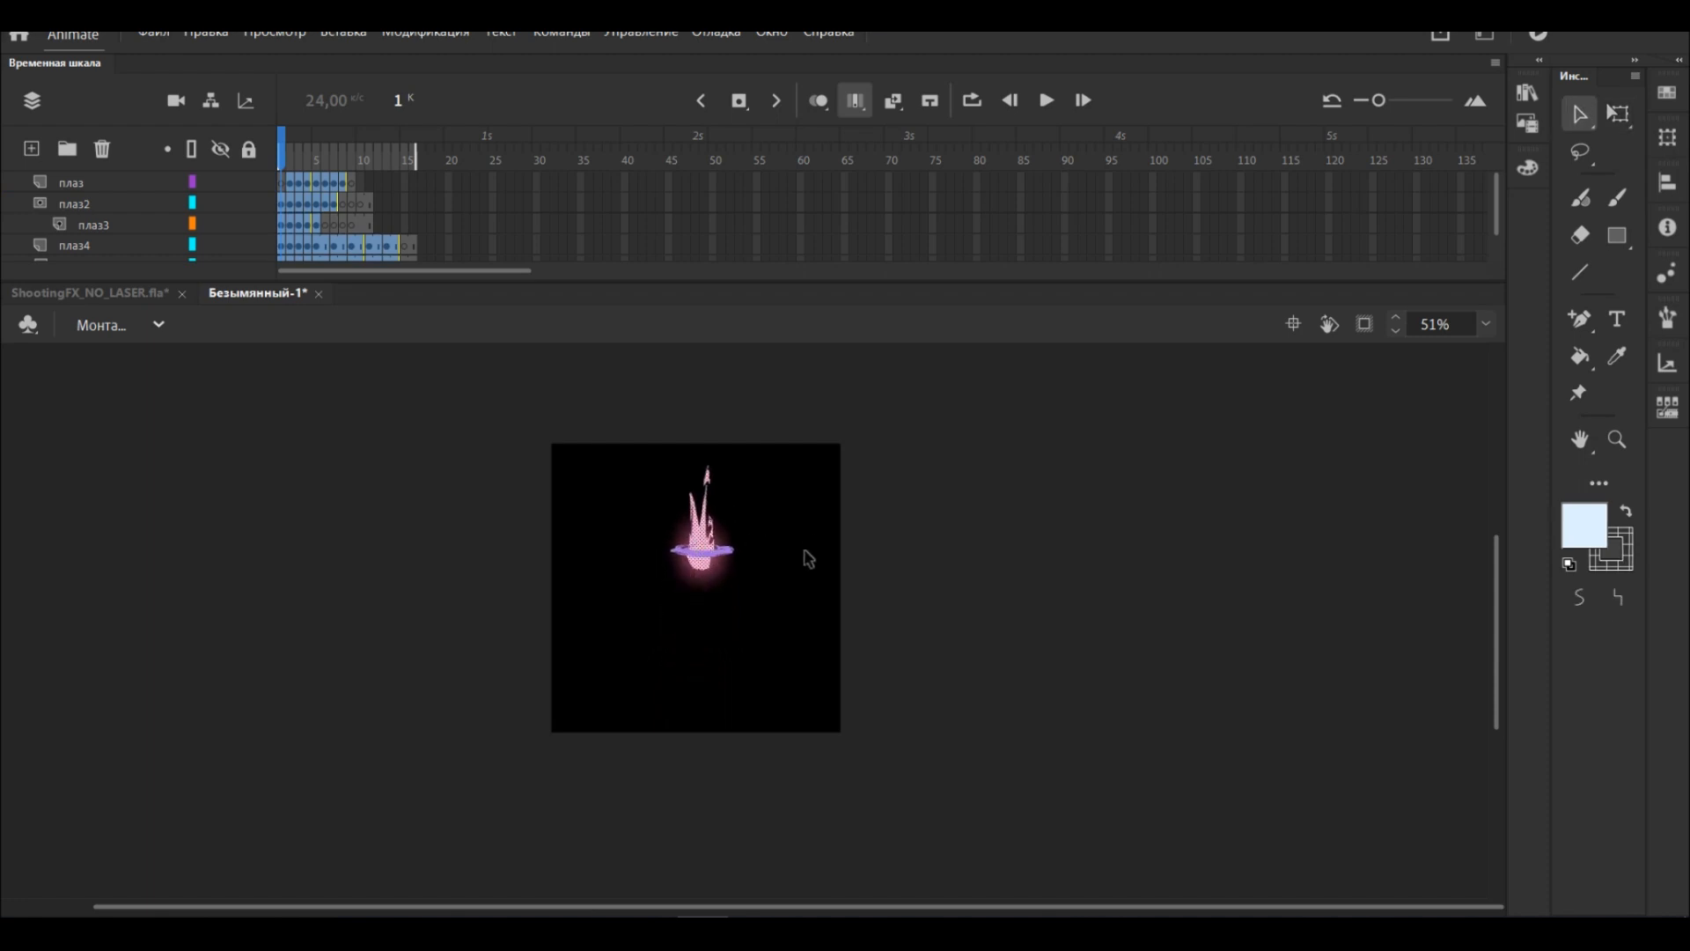
left_click(1582, 525)
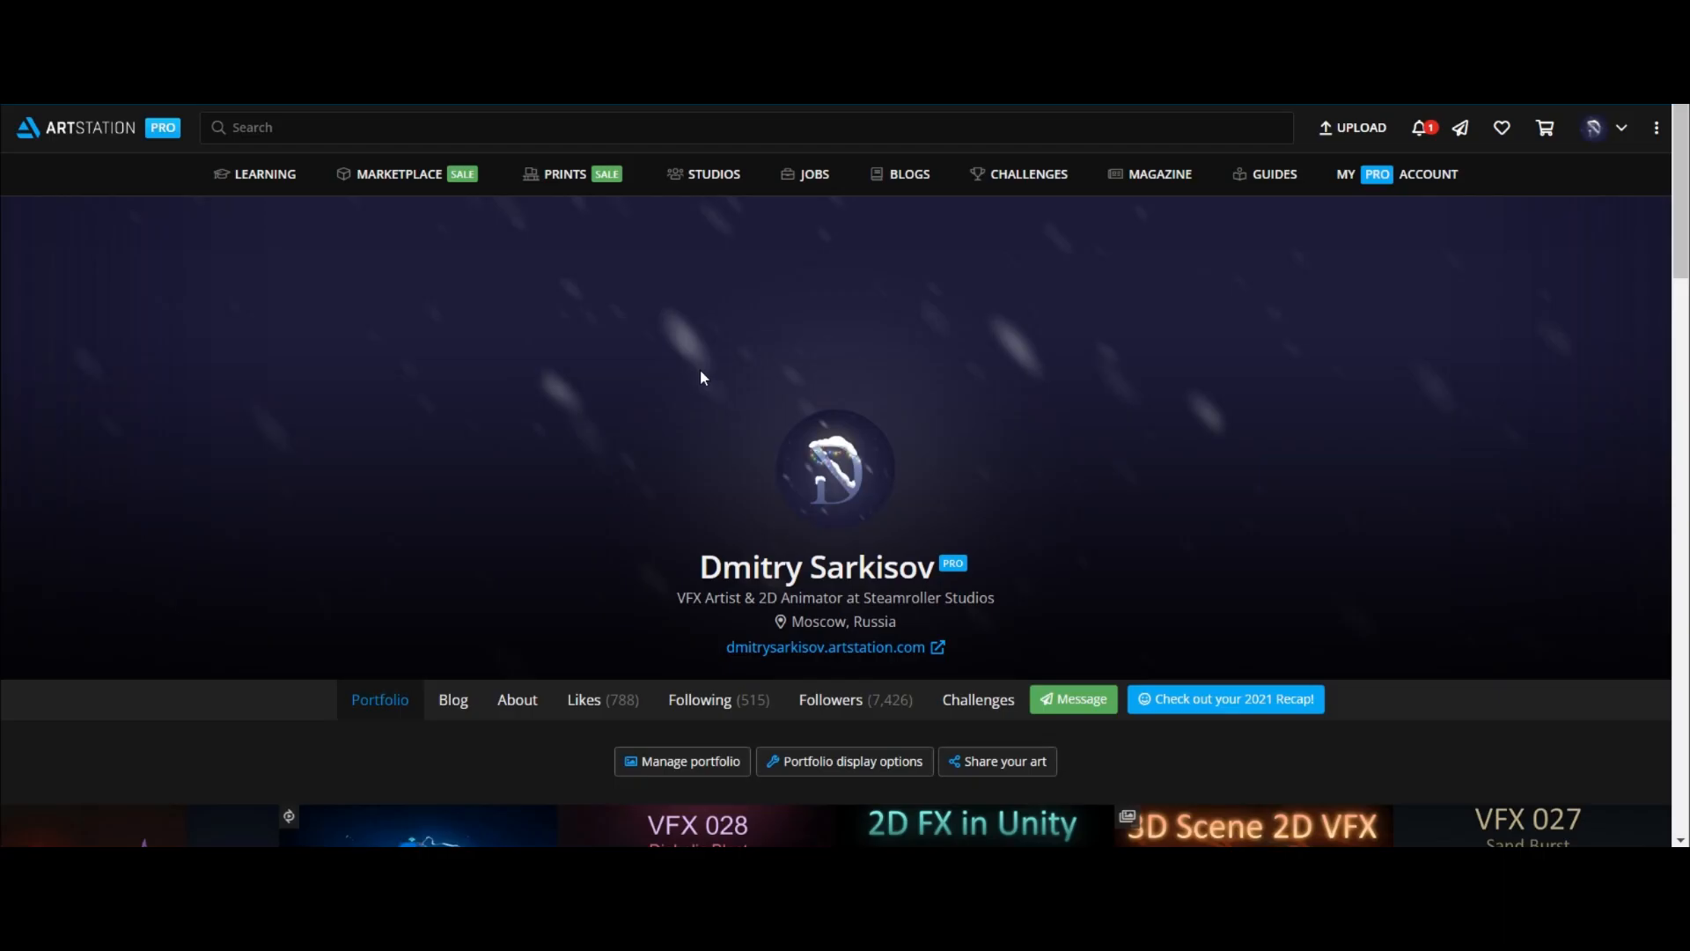
Open the Lightning Explosion 2D VFX artwork and page forward to the Diabolic Blast animation.
scroll("down", 3)
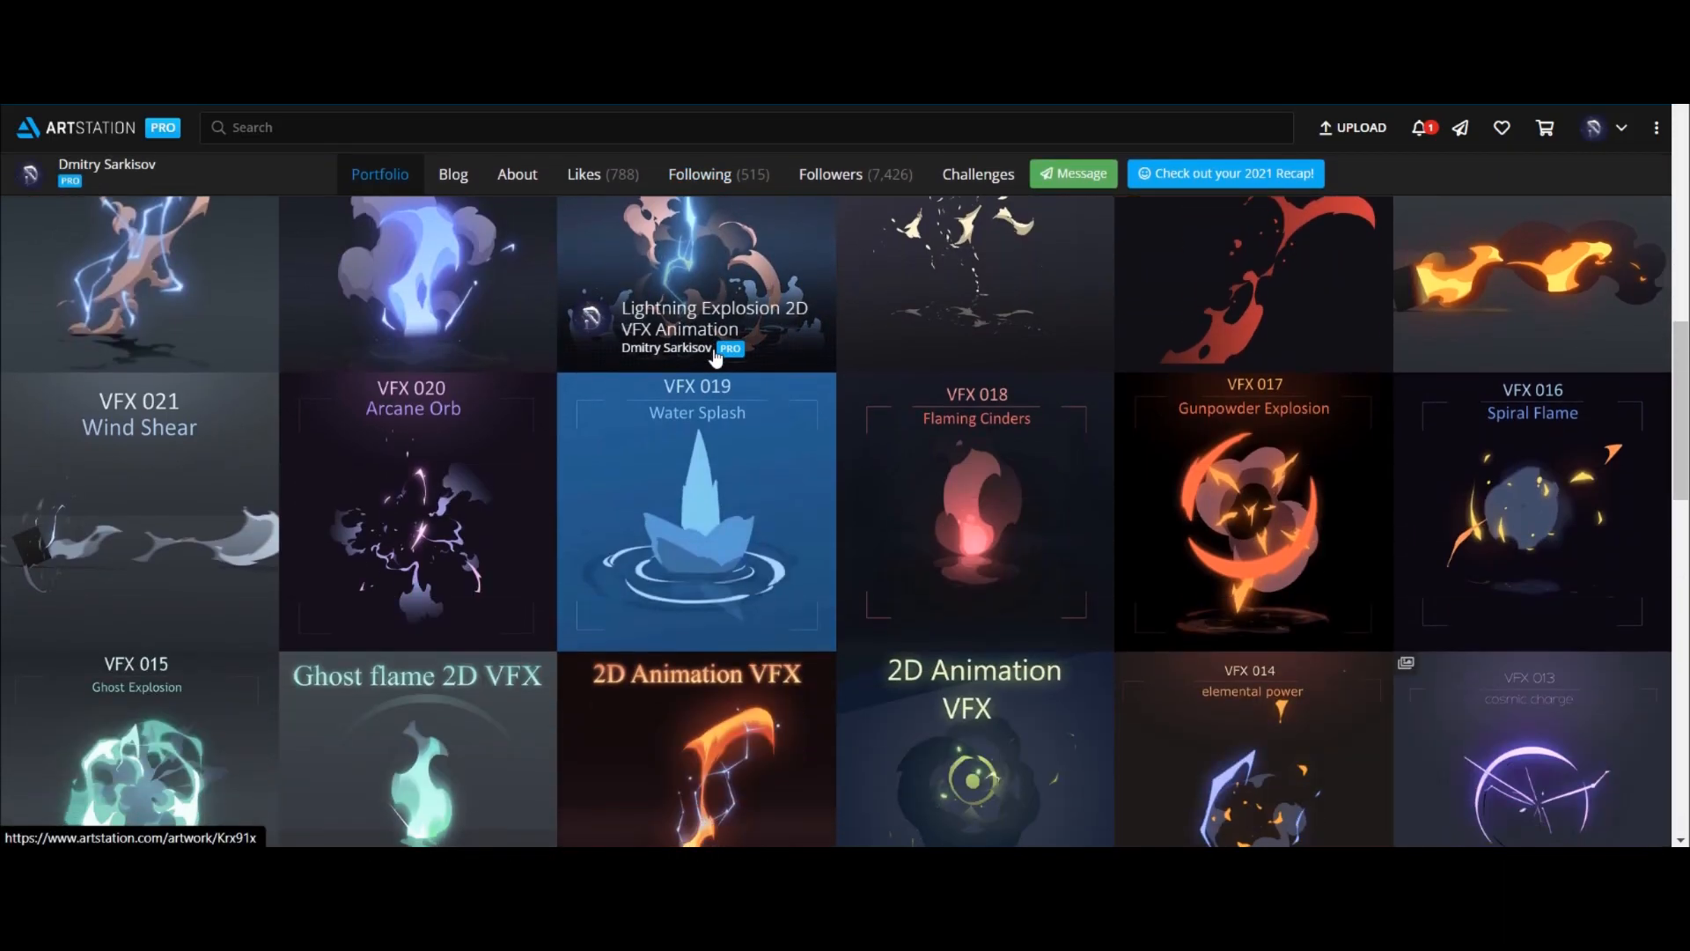
left_click(710, 282)
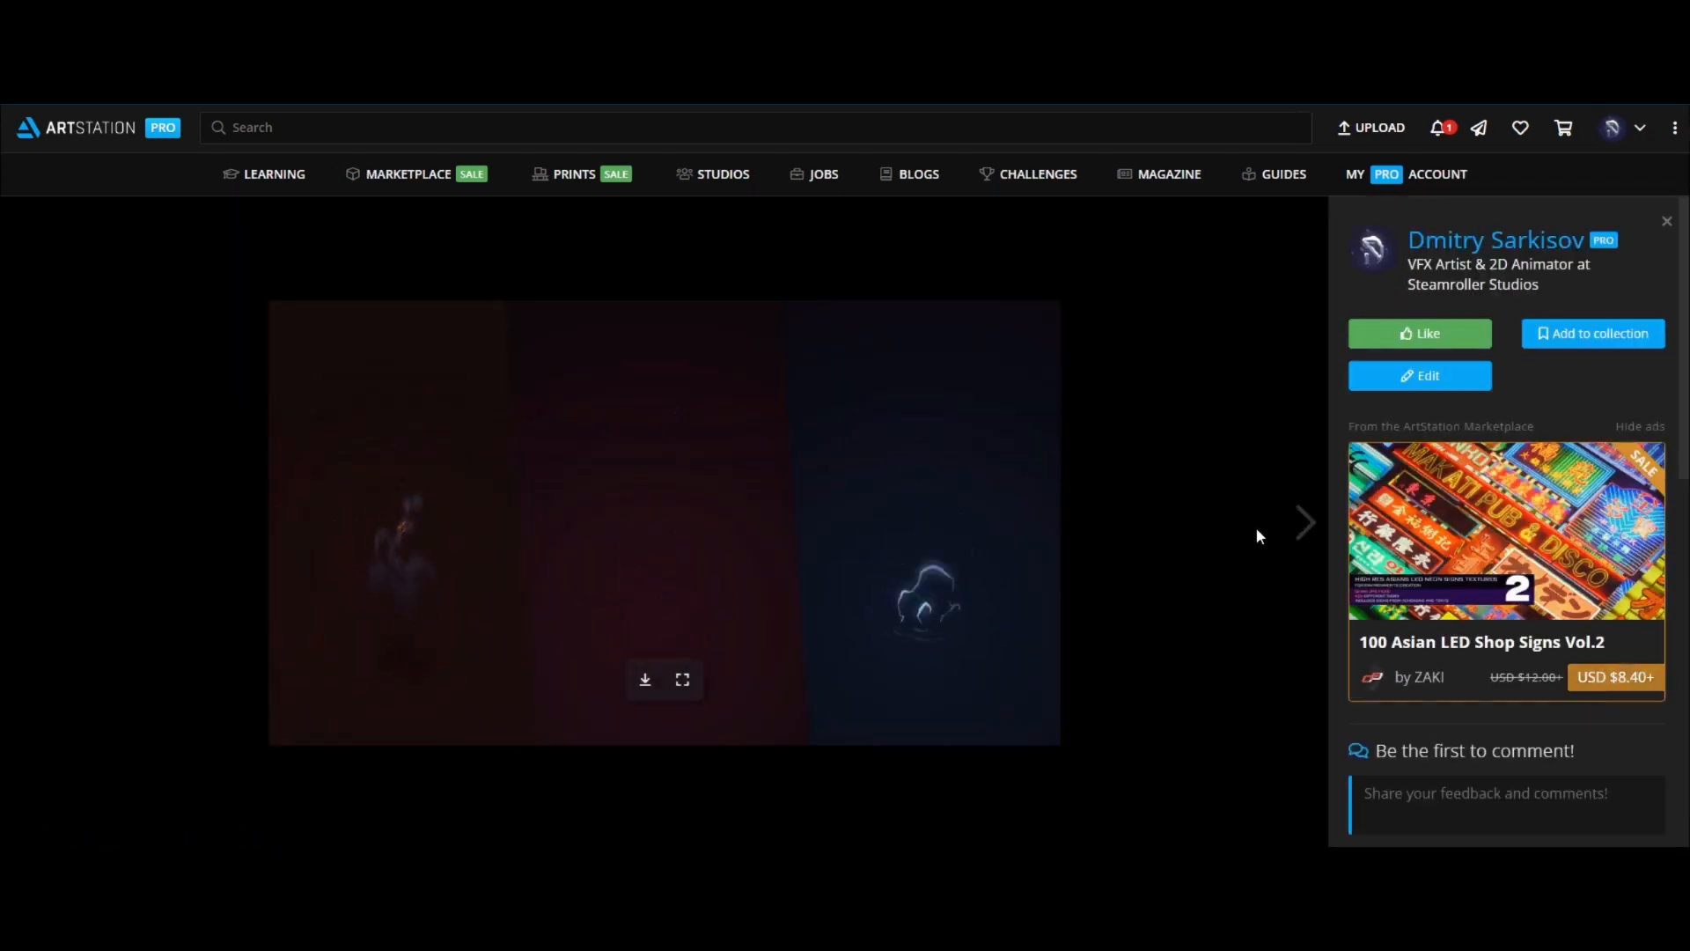
left_click(1302, 525)
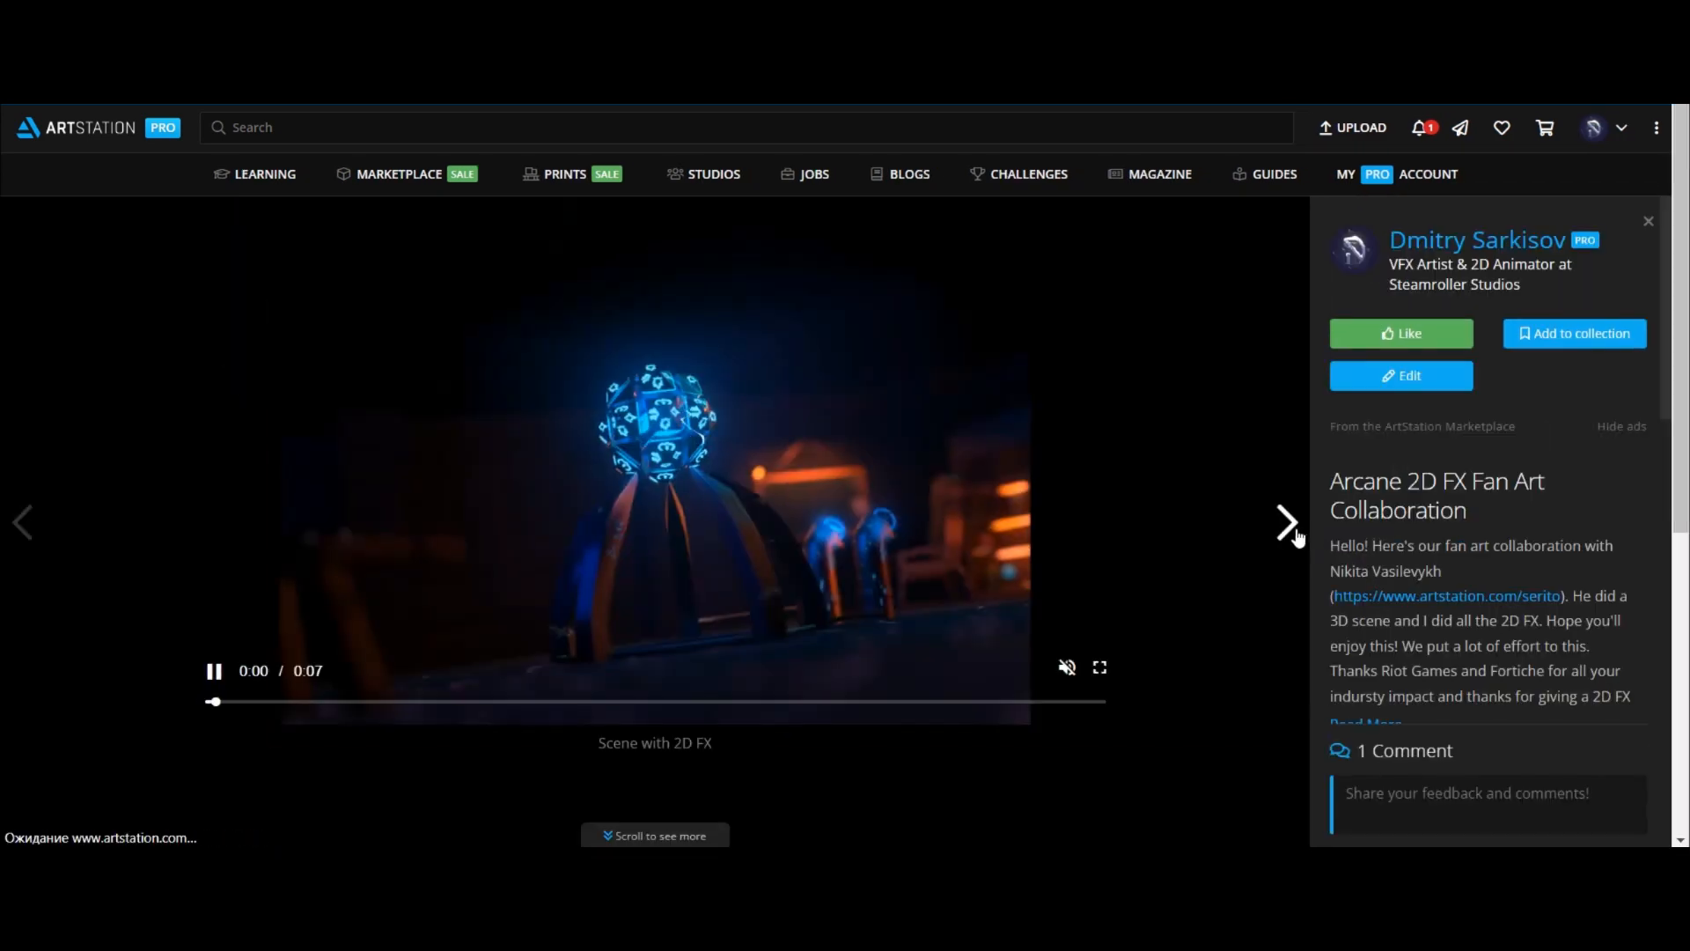
left_click(1285, 524)
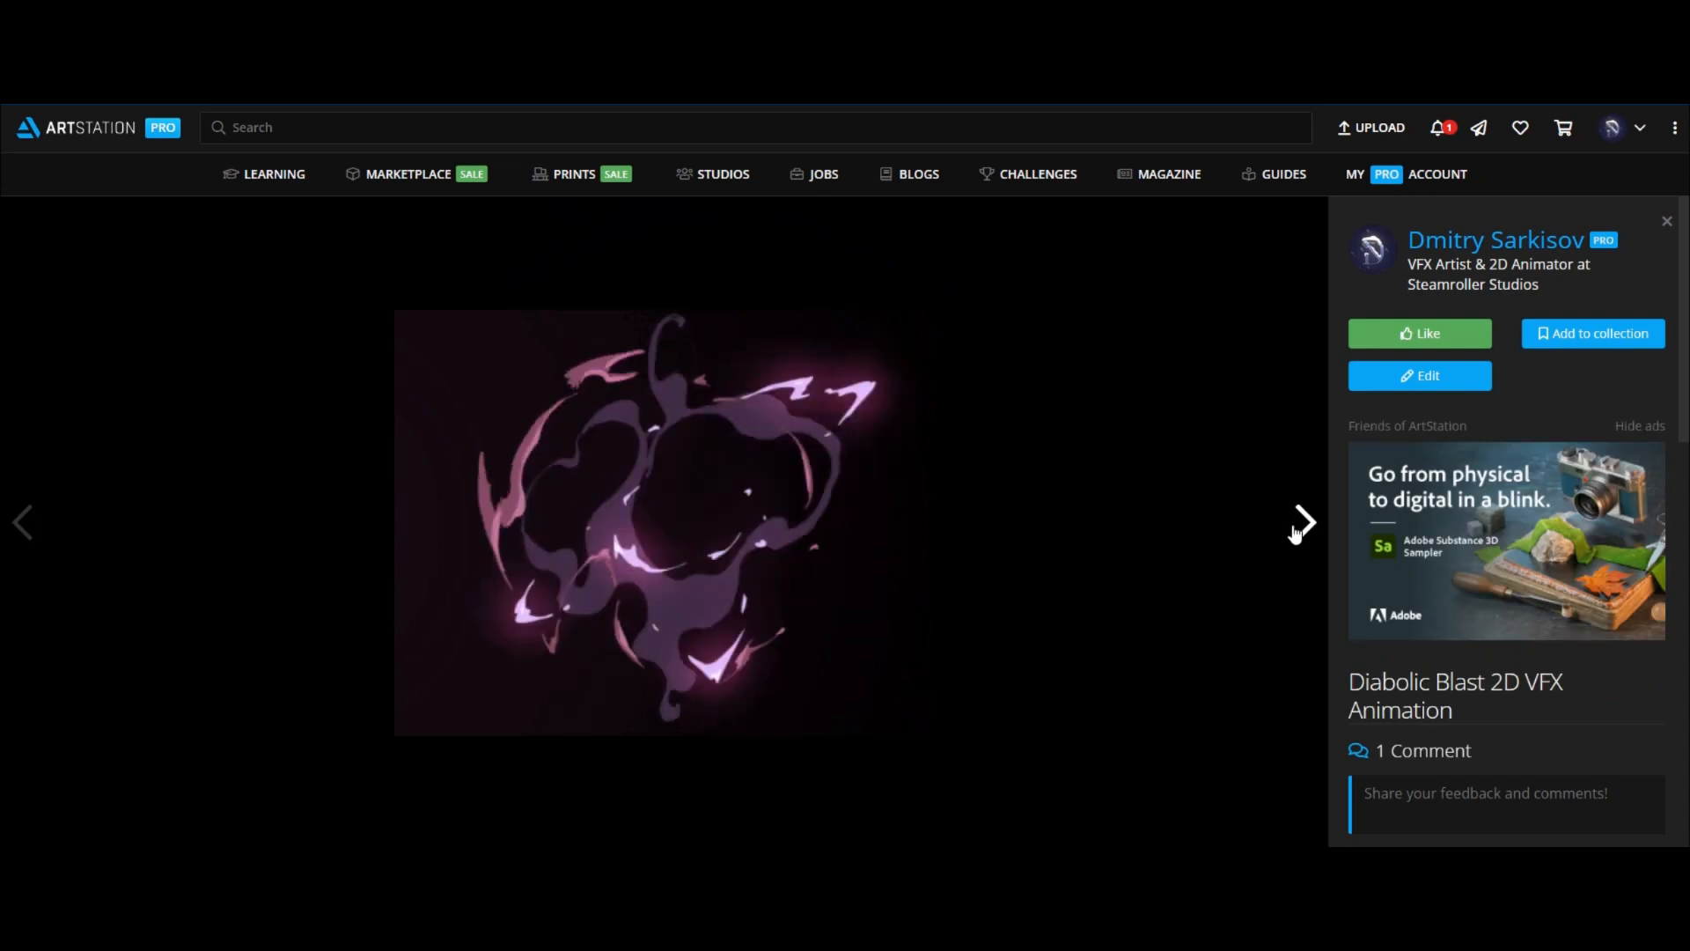
left_click(1299, 523)
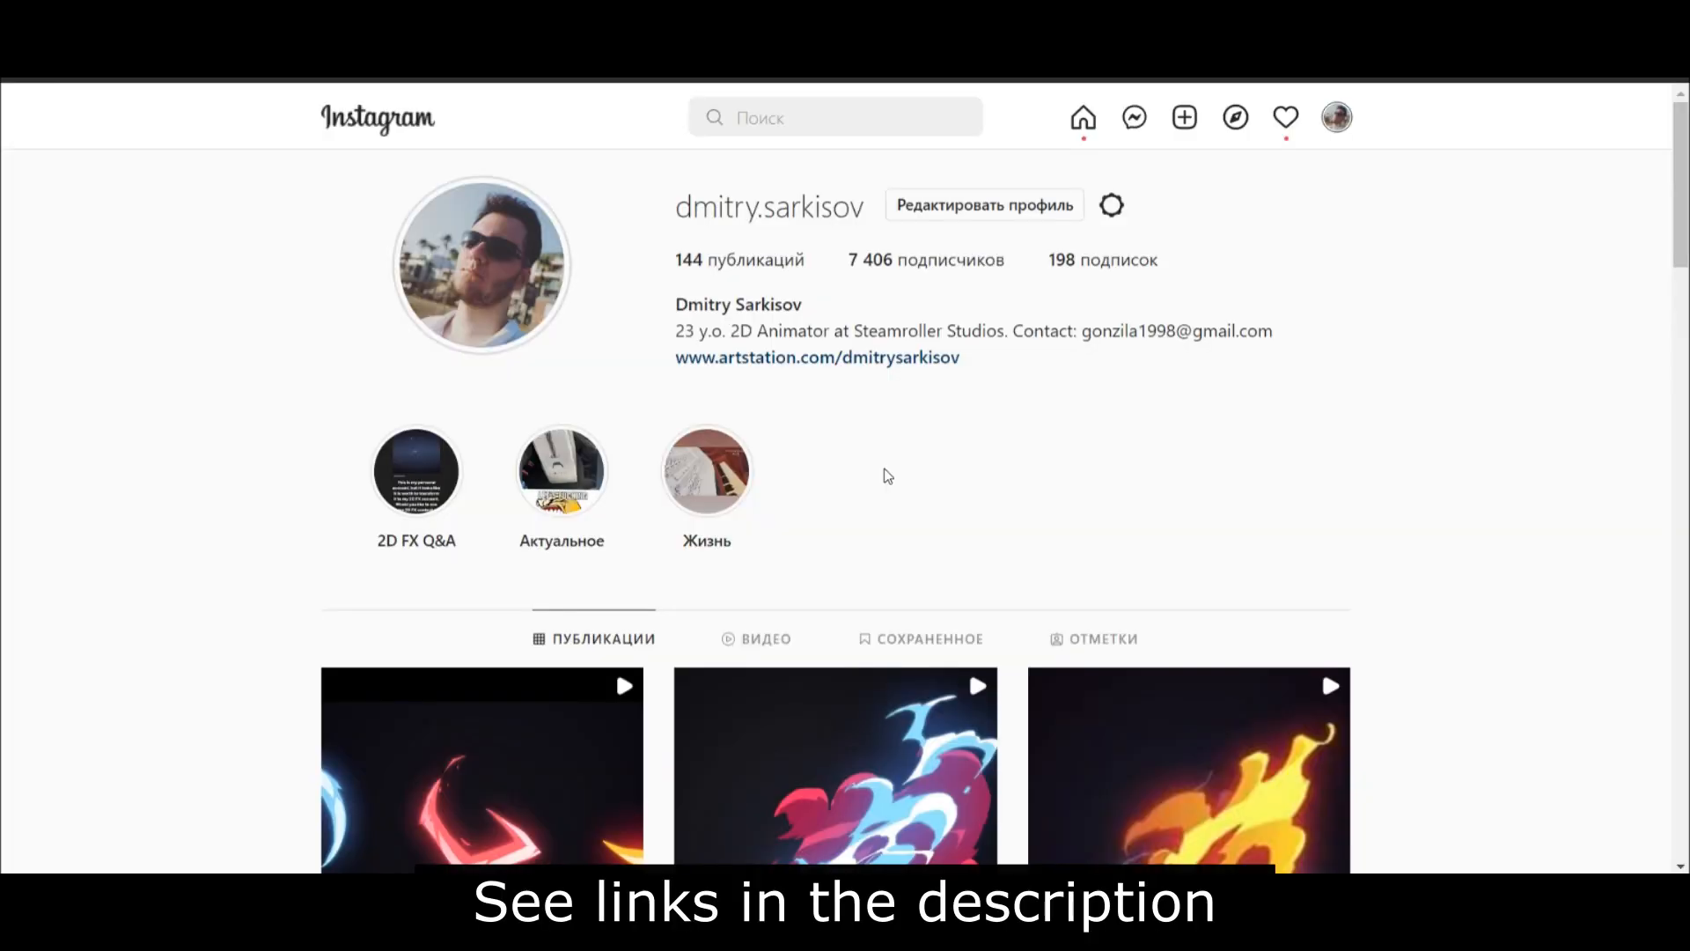
mouse_move(613, 391)
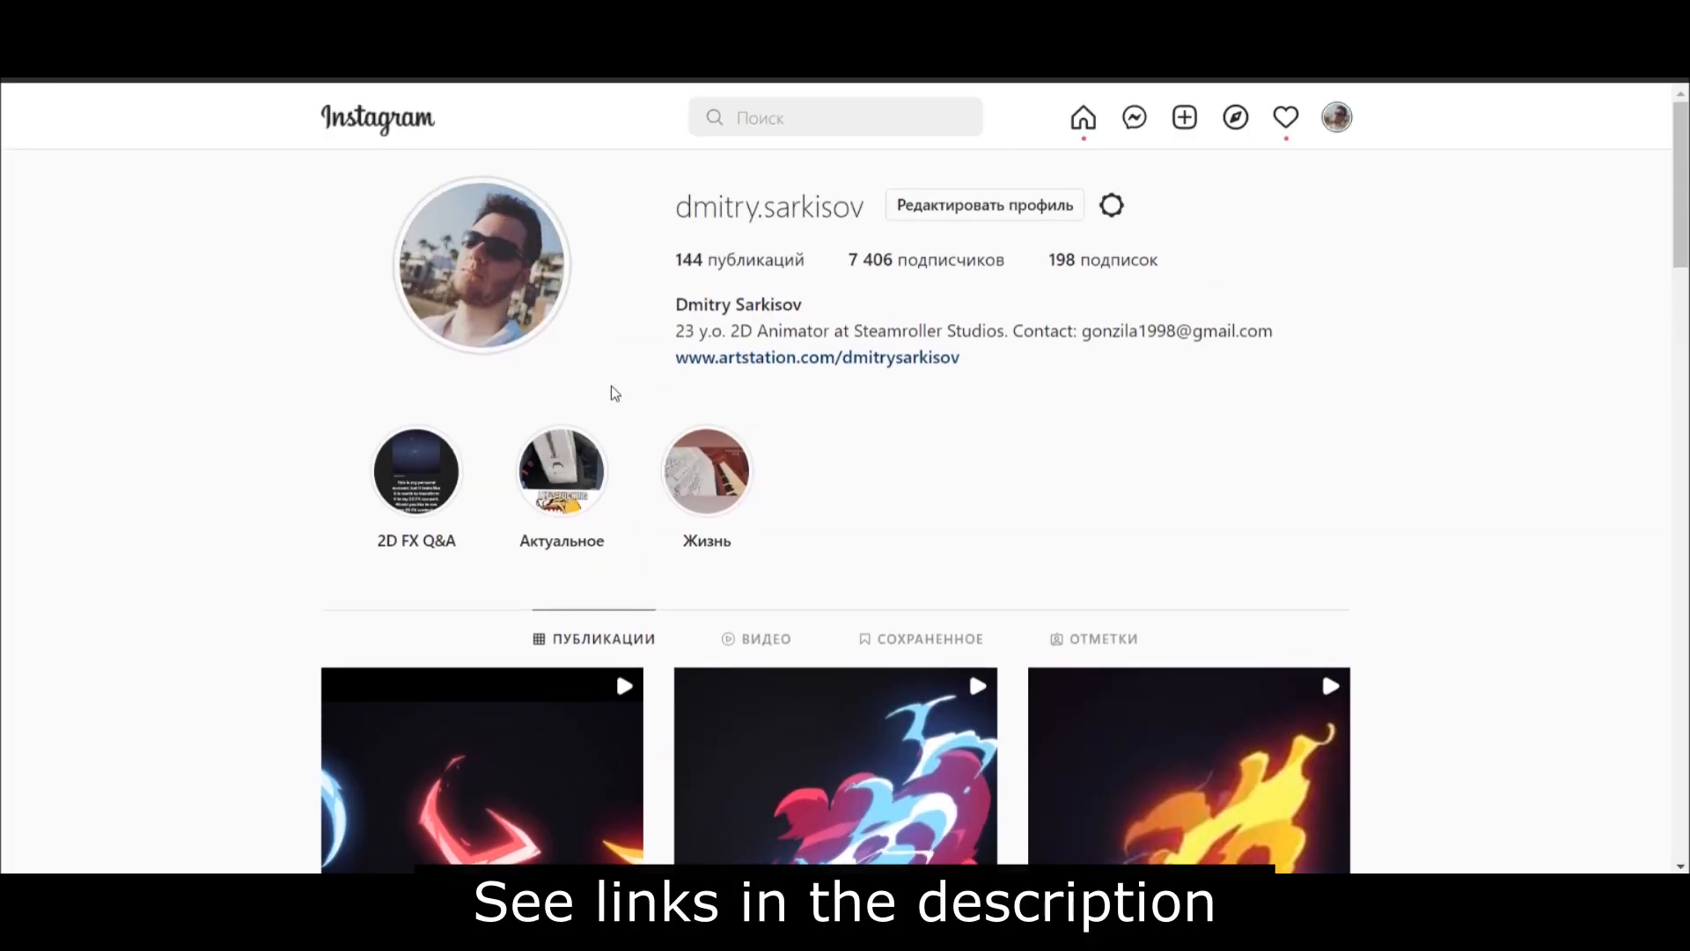